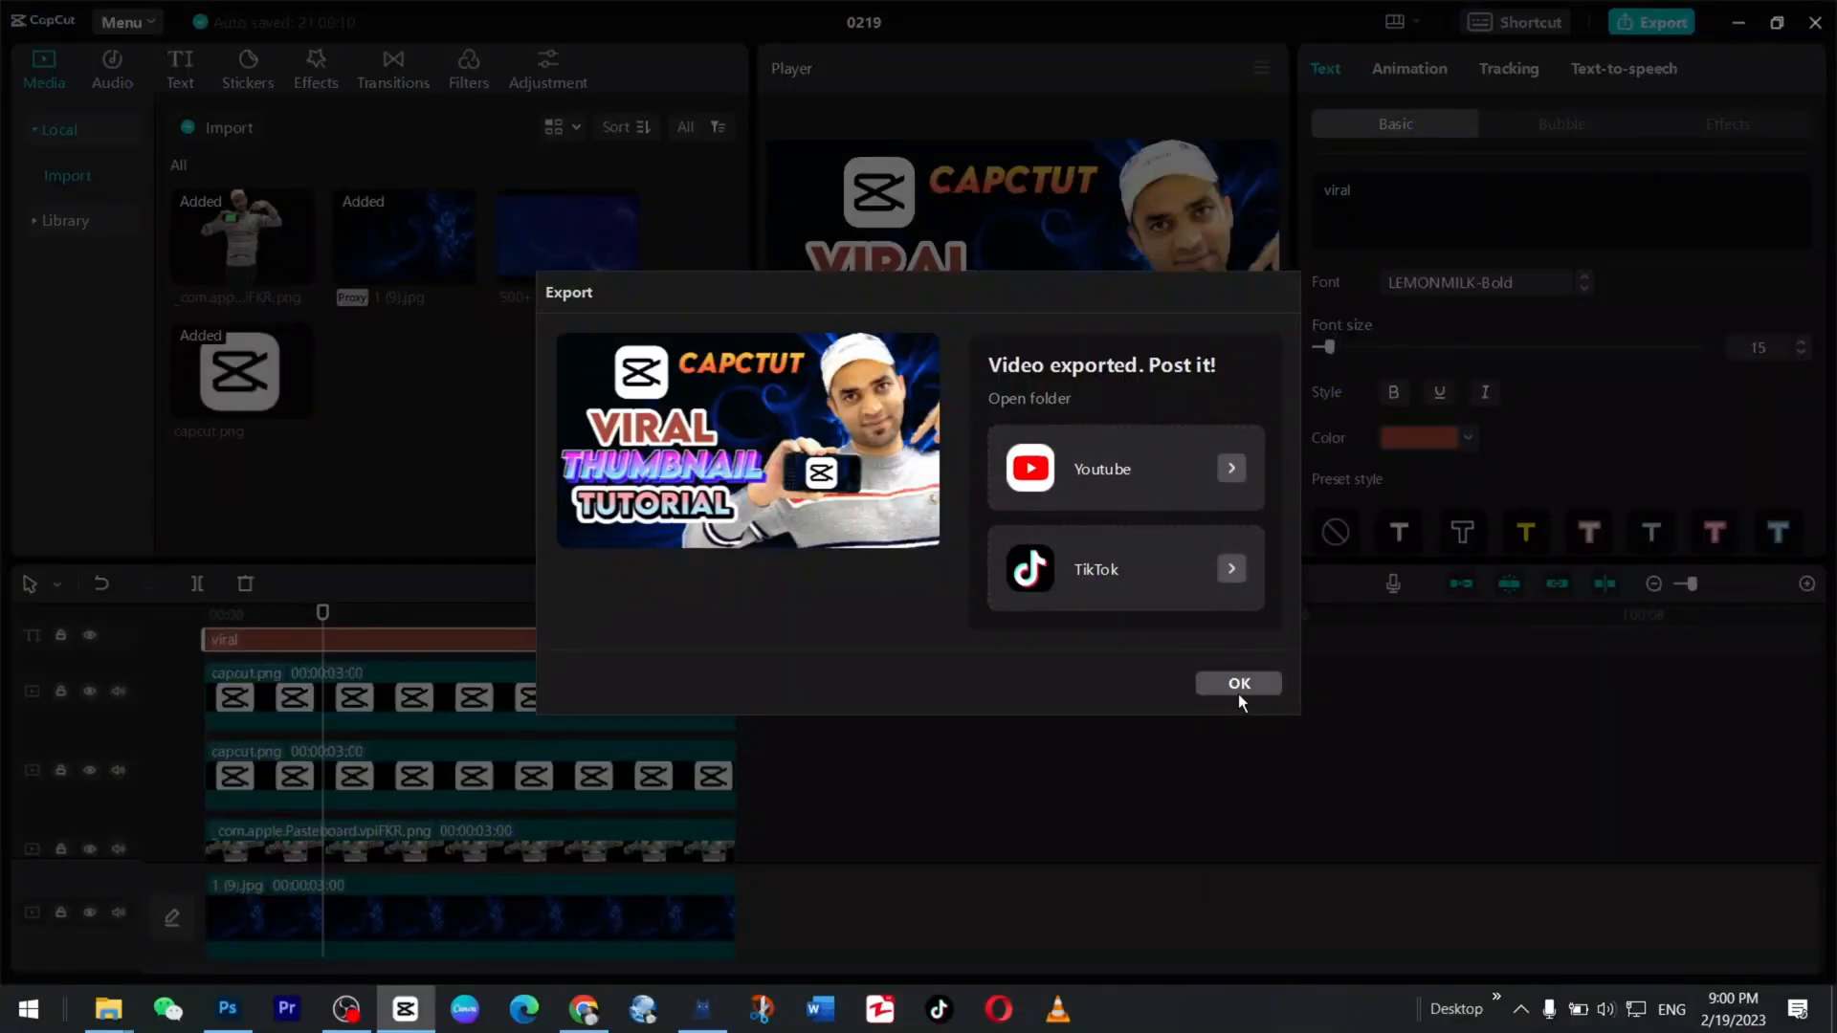
Set the orange hue to 10, then brightness and contrast to 14.
{"action": "left_click", "coordinate": [1237, 683]}
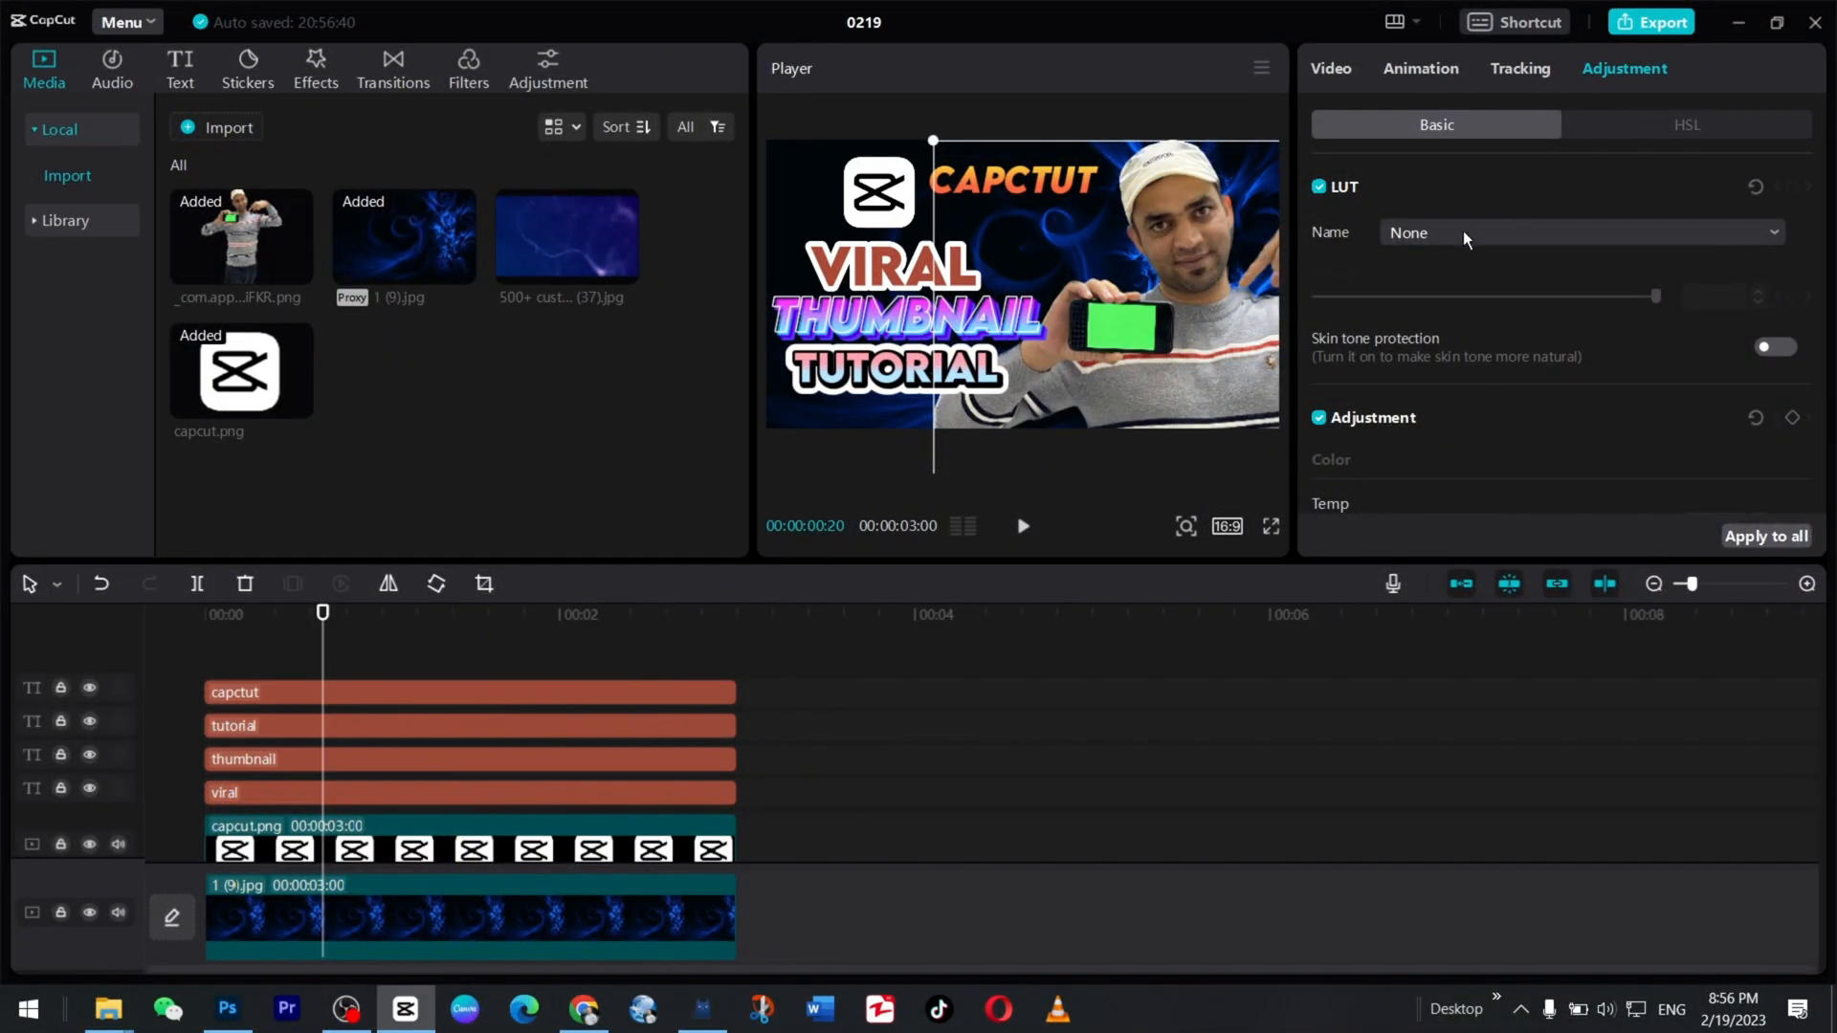
{"action": "left_click", "coordinate": [1686, 125]}
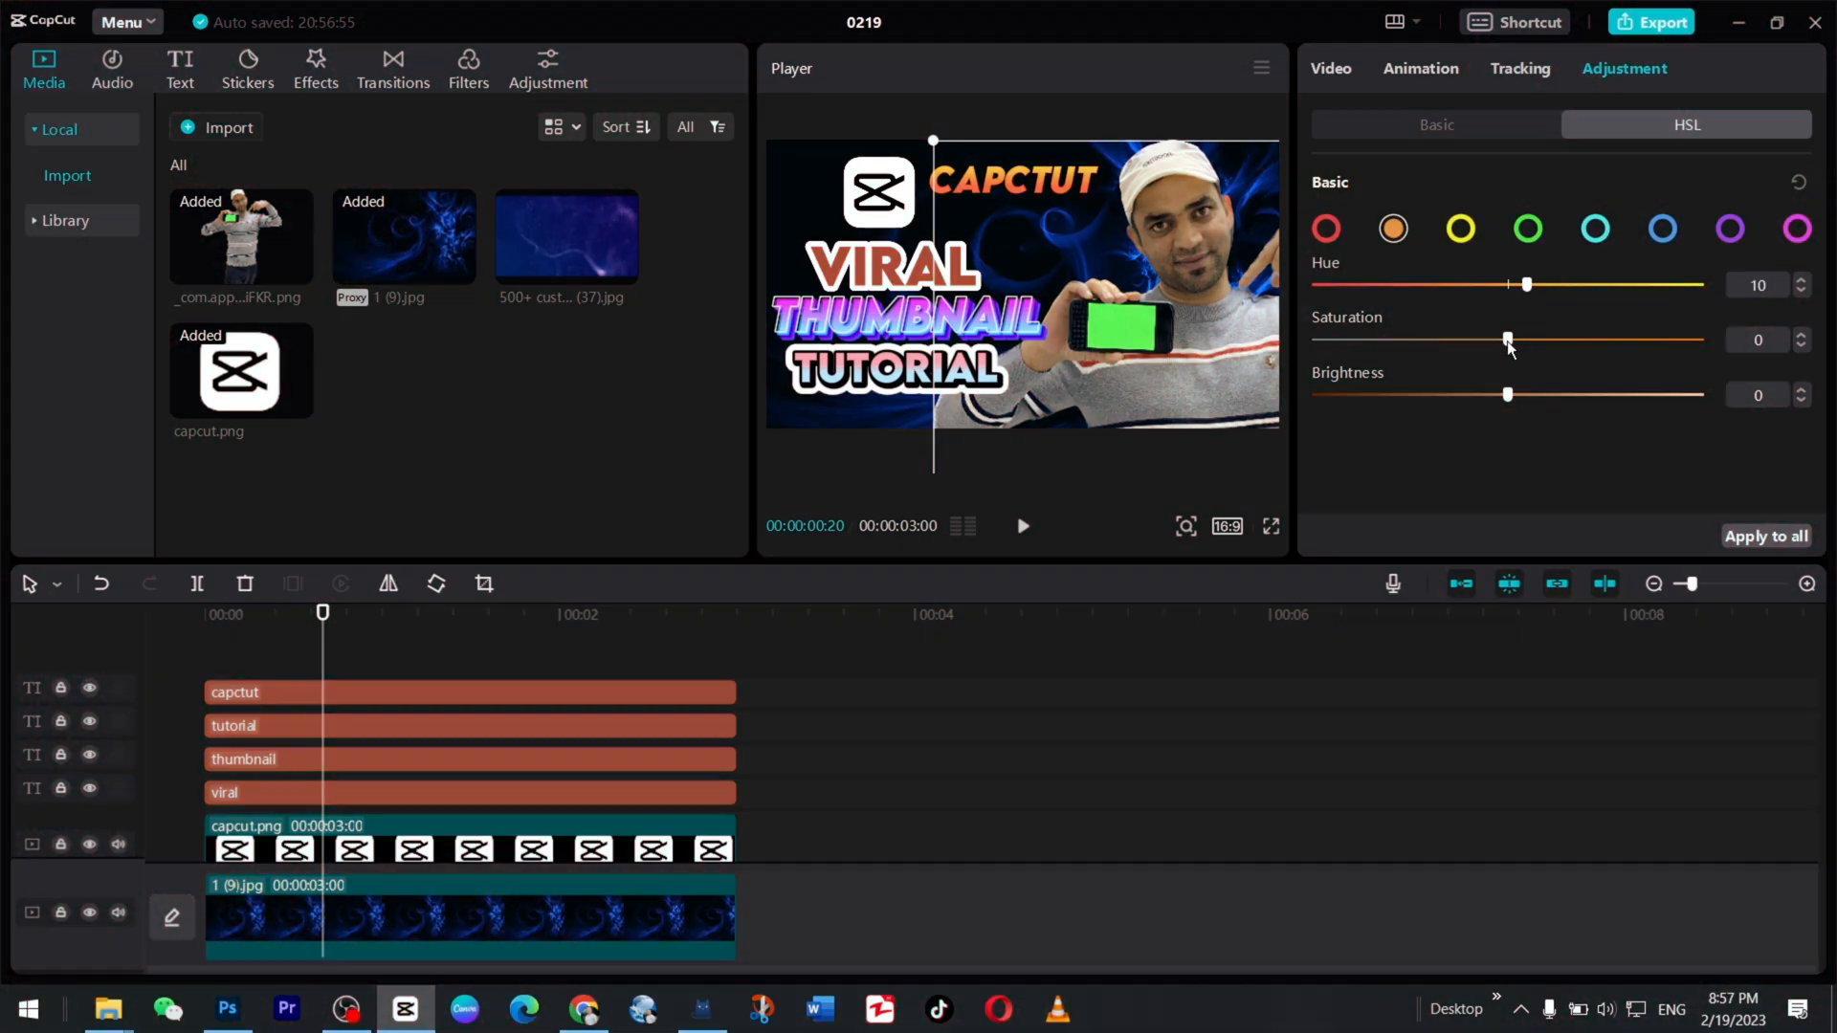
{"action": "left_click", "coordinate": [1434, 124]}
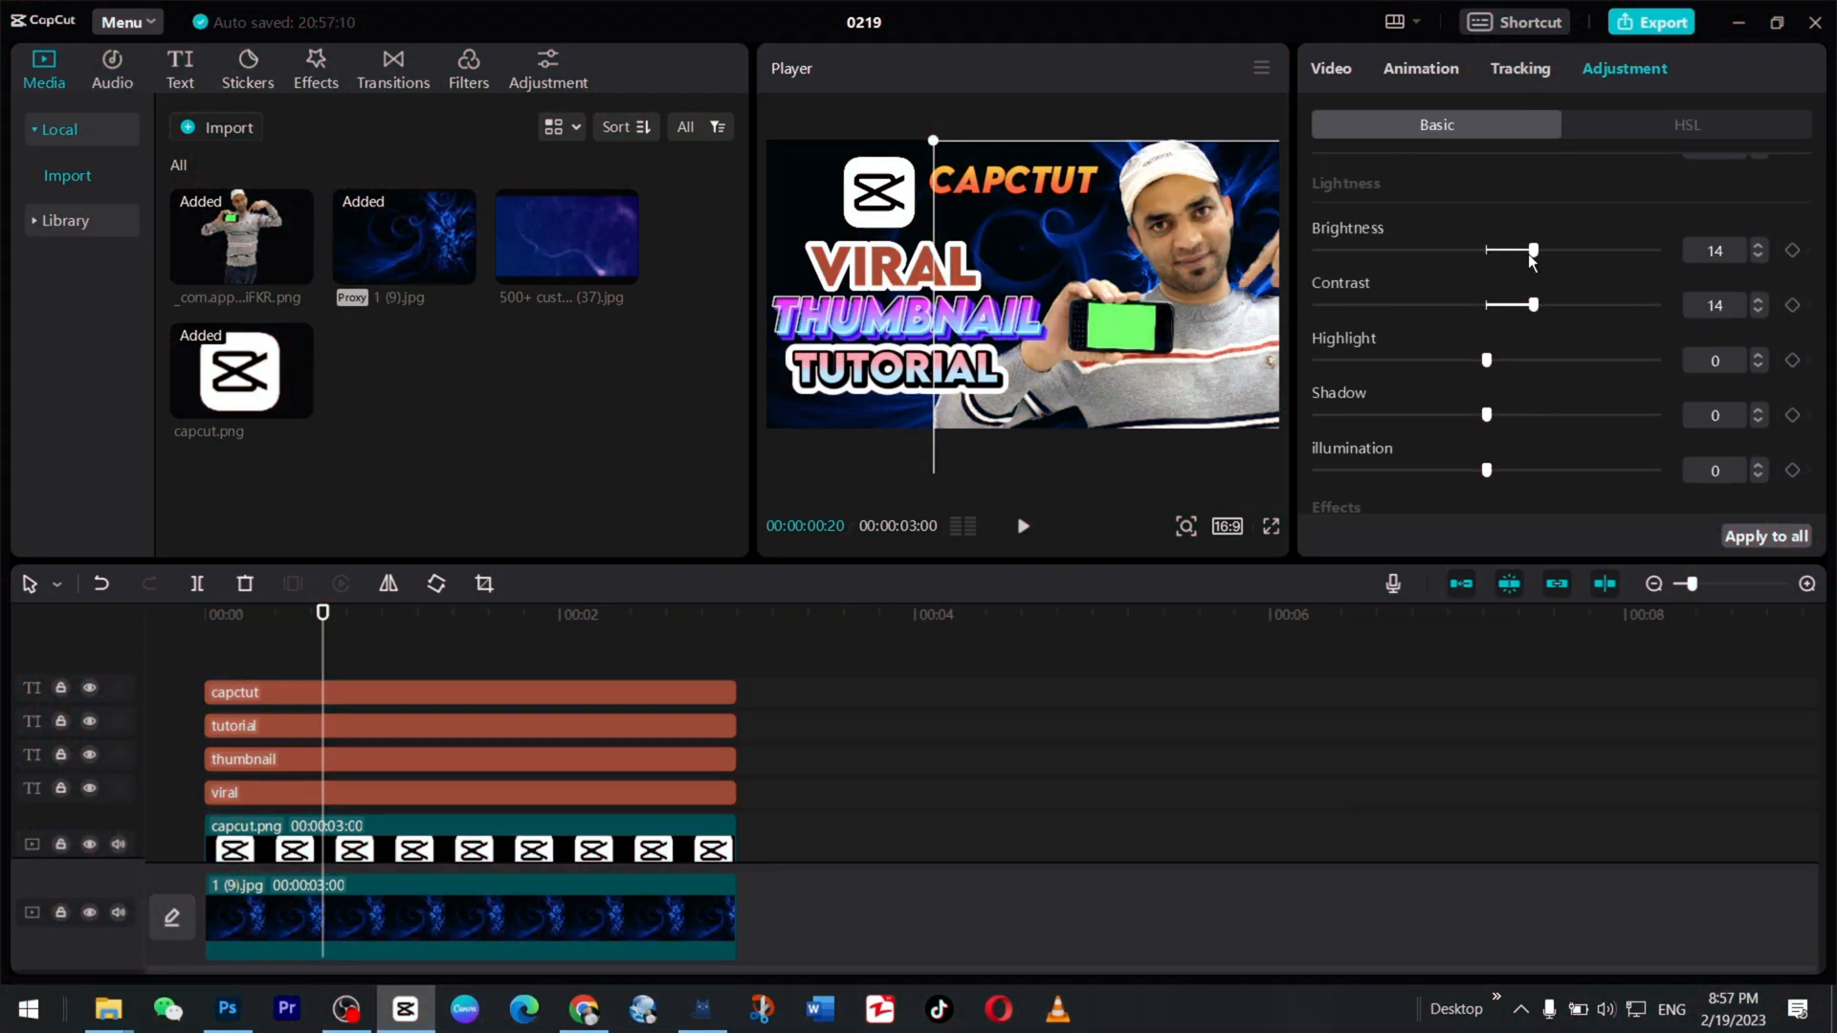
{"action": "left_click", "coordinate": [108, 1007]}
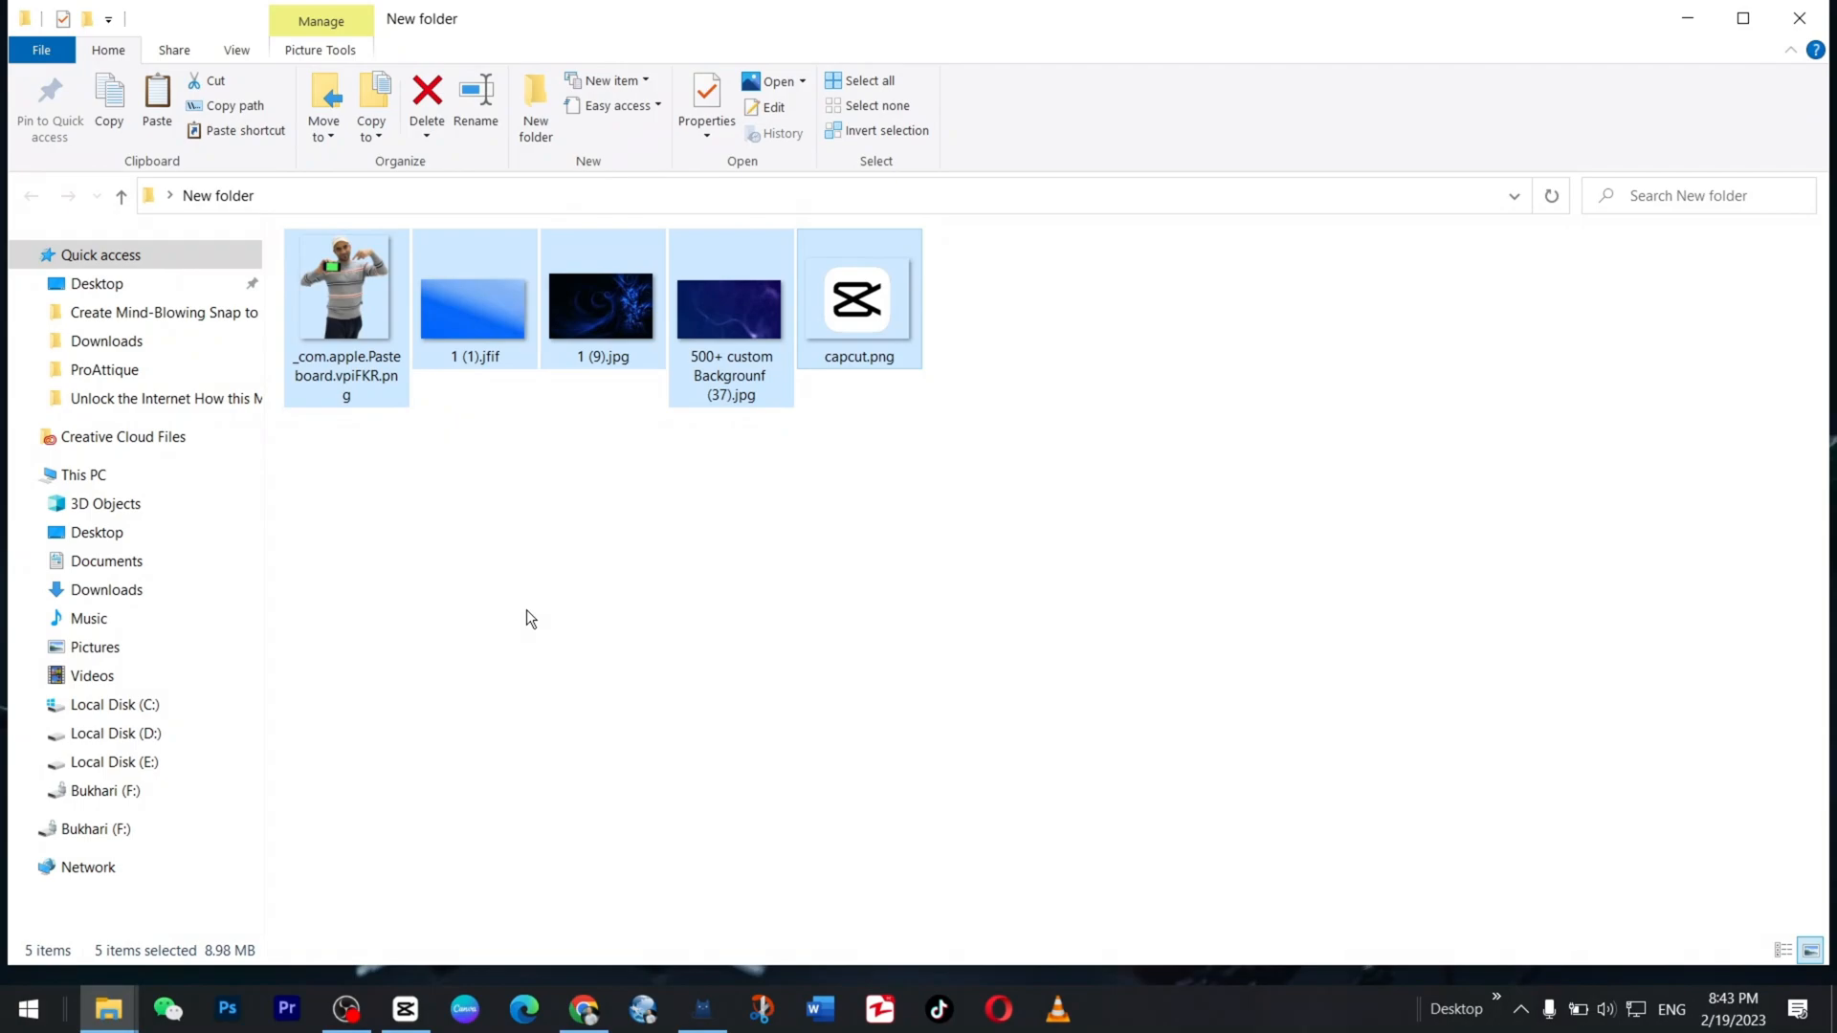
{"action": "mouse_move", "coordinate": [641, 537]}
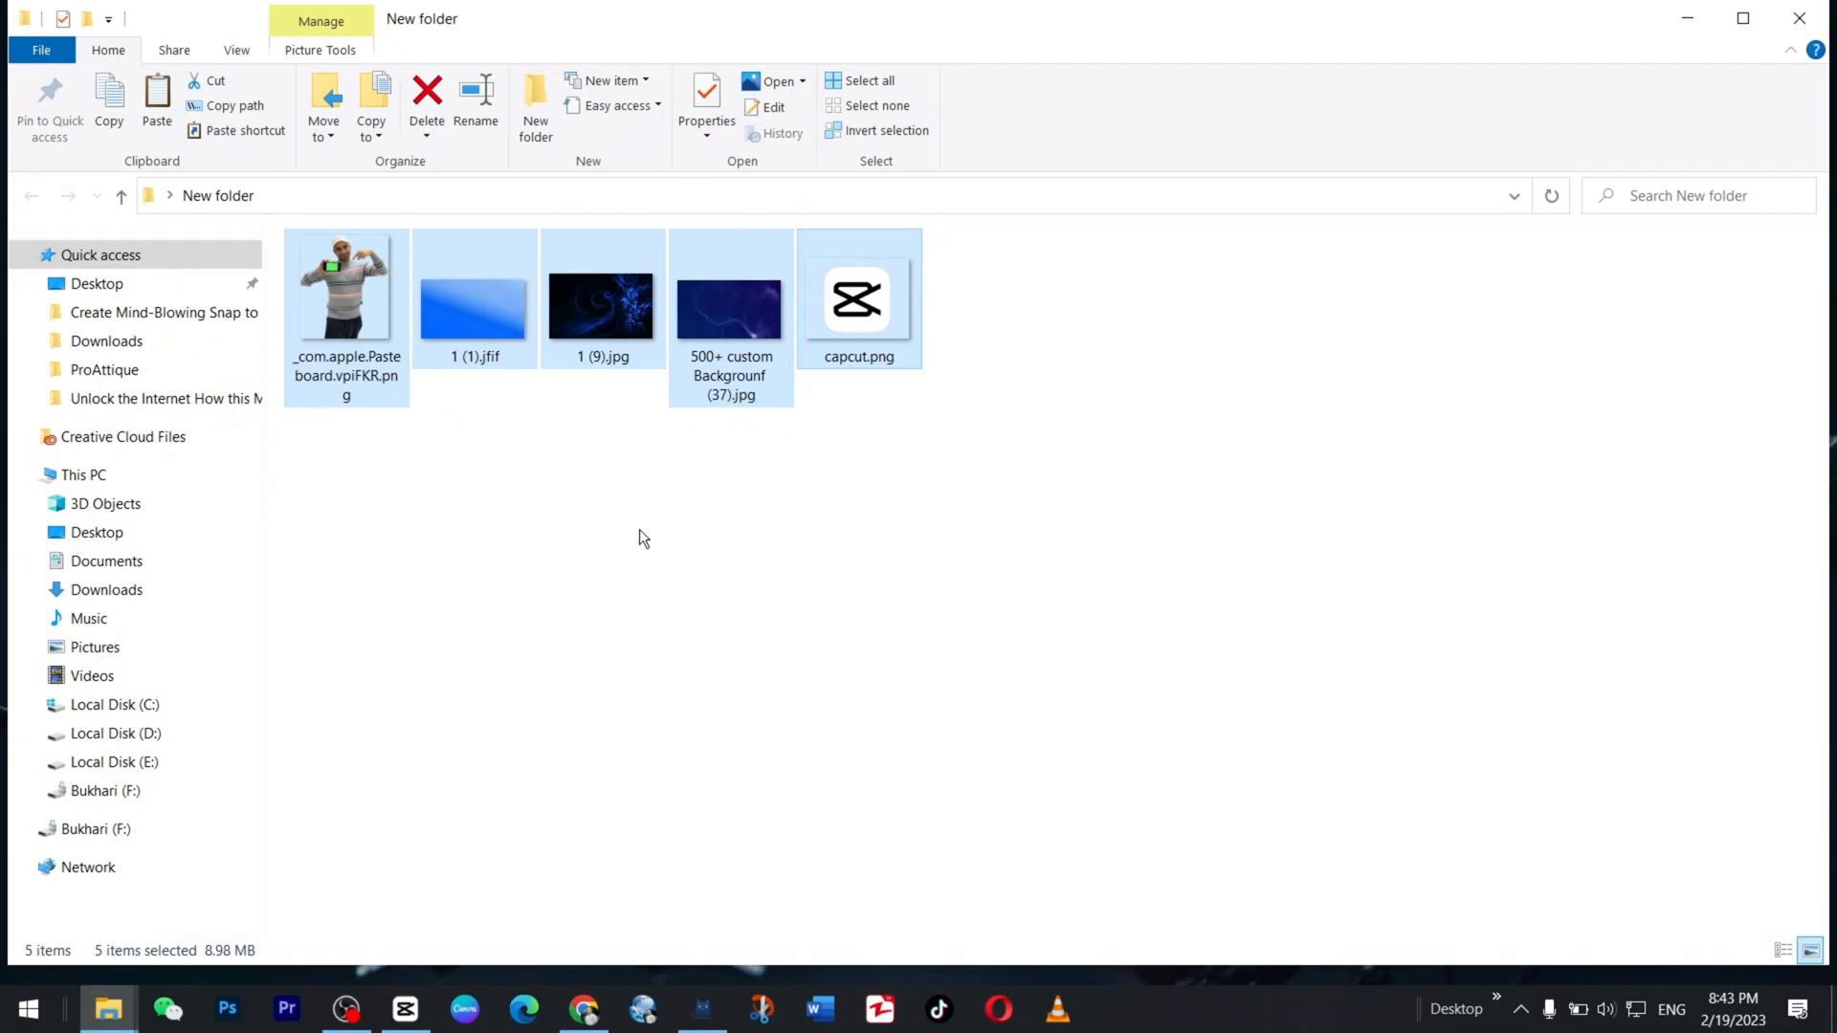
Select the person cutout and other images in New folder for import into CapCut.
{"action": "left_click", "coordinate": [908, 504]}
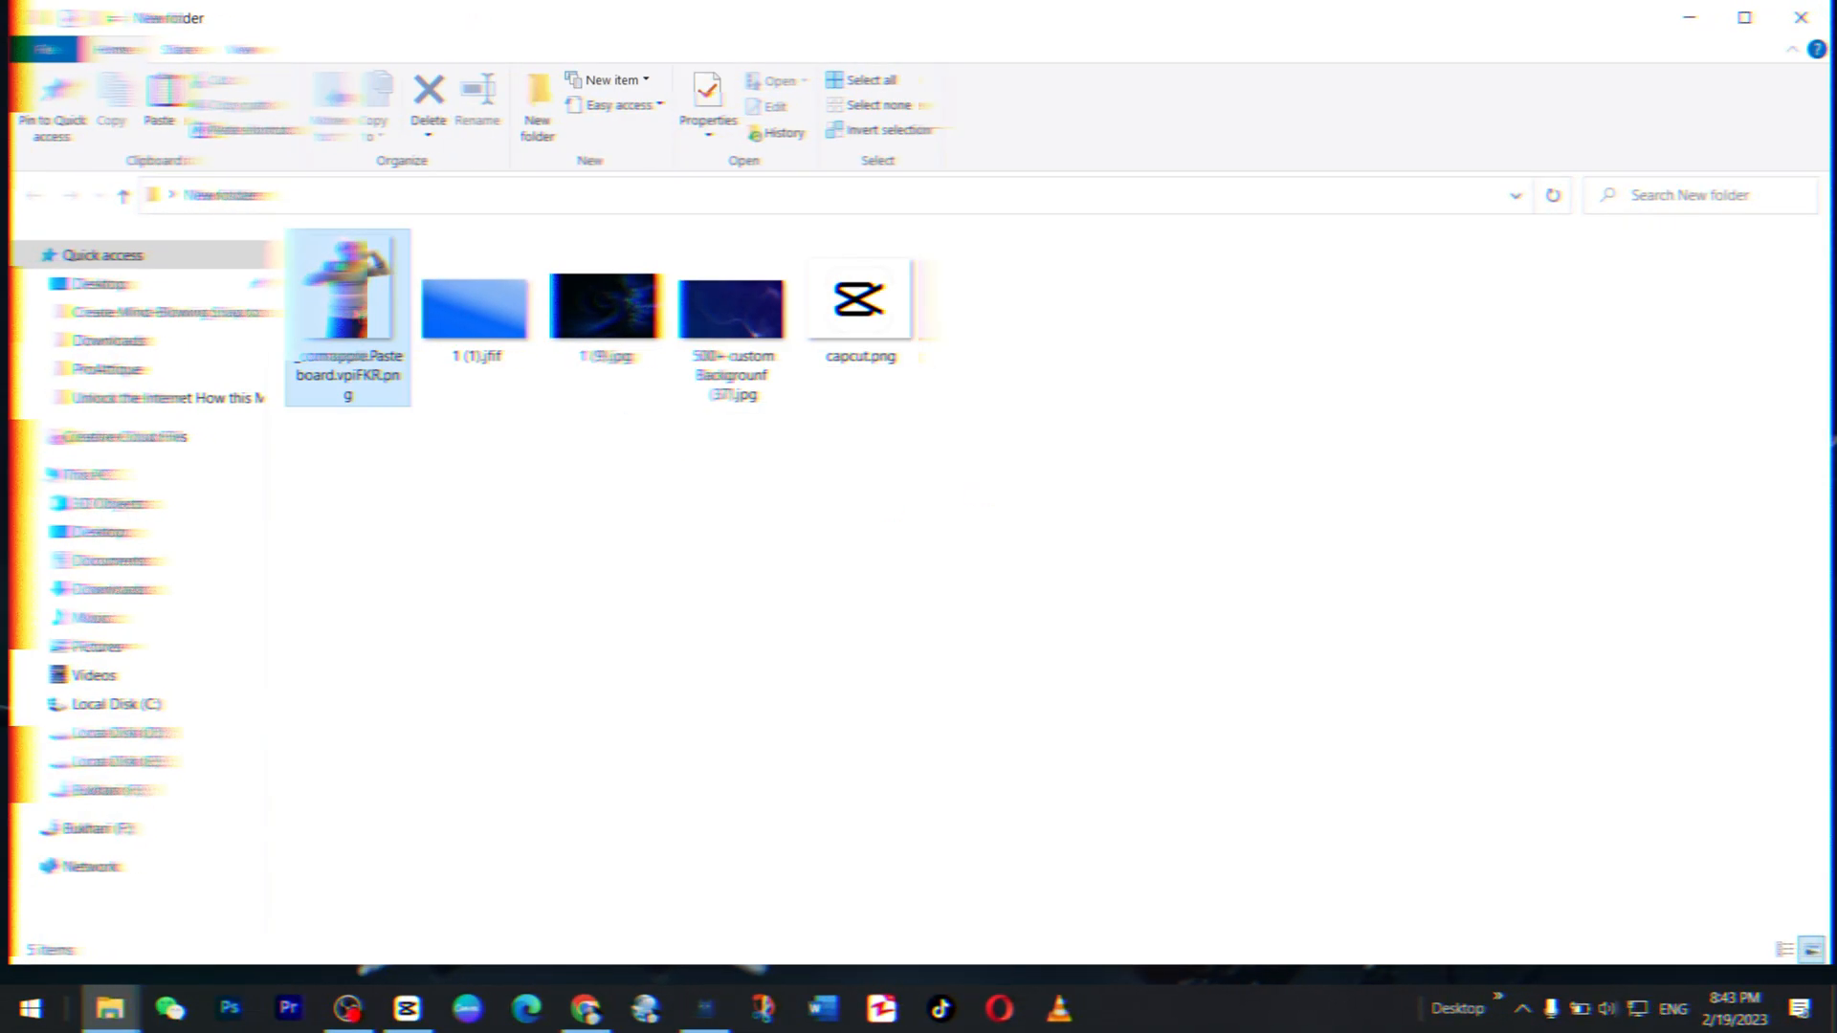
{"action": "left_click", "coordinate": [345, 298]}
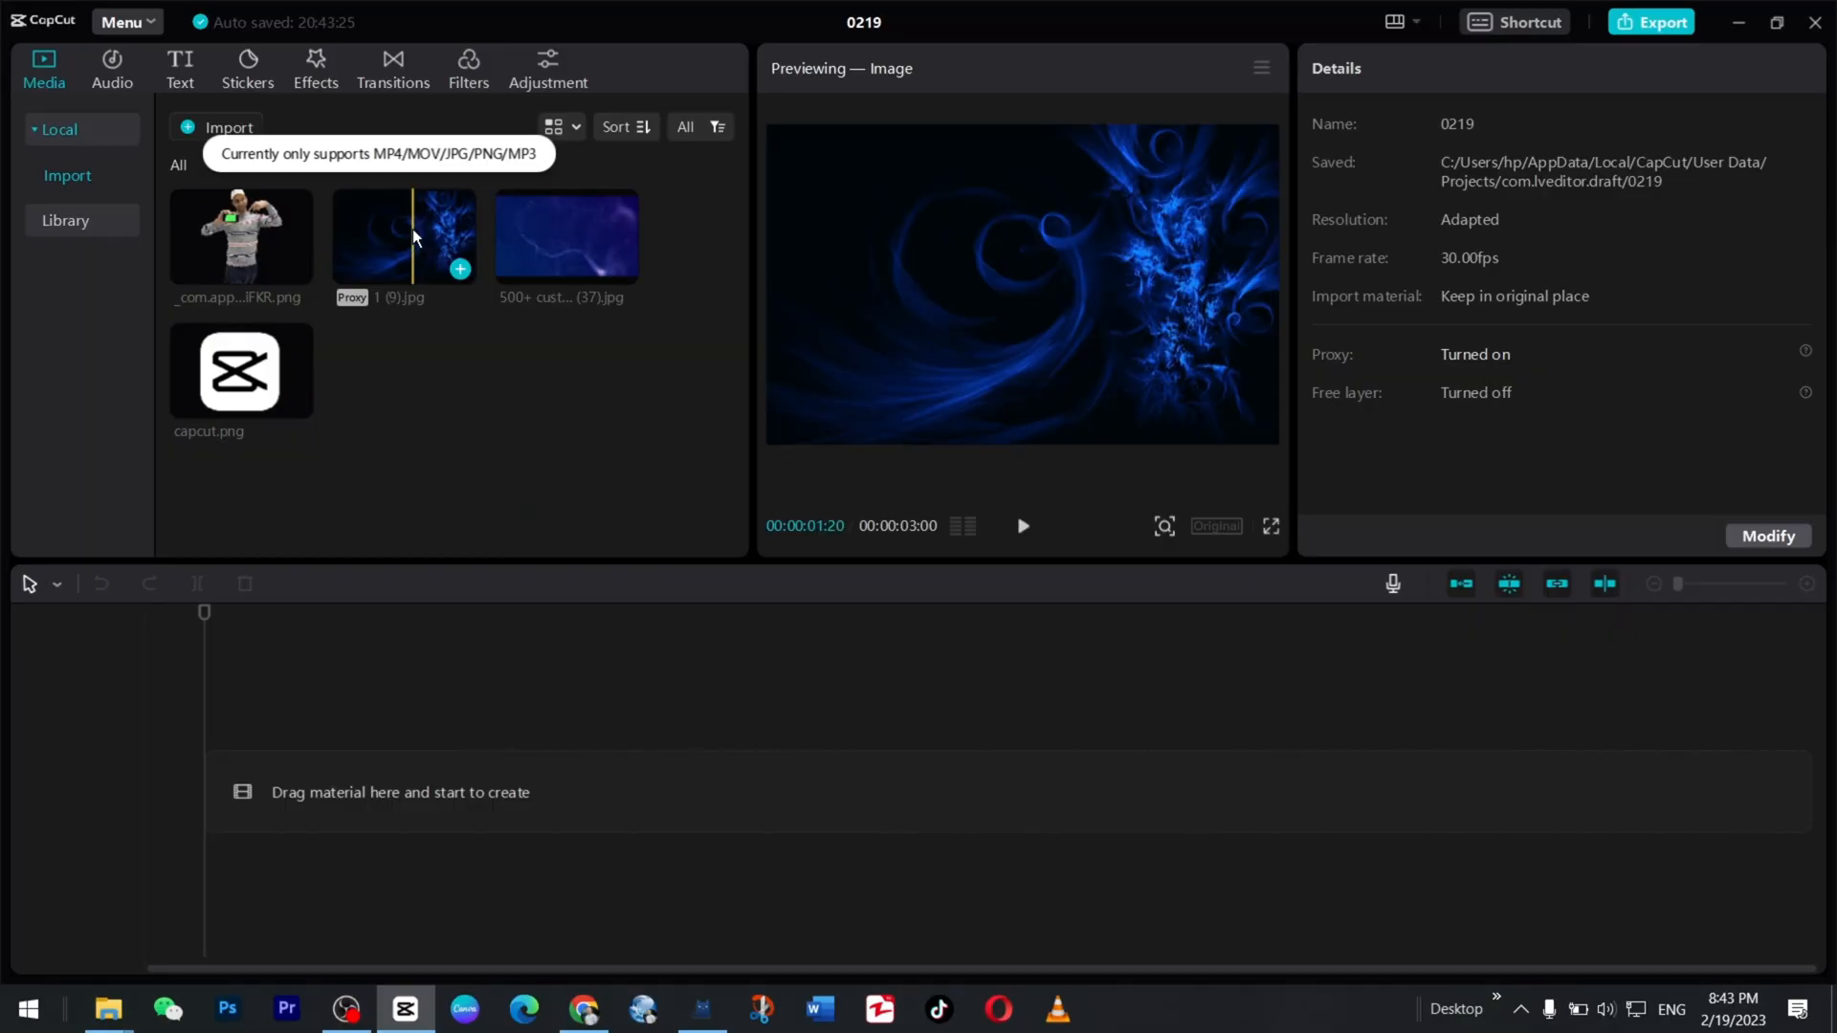
Add the blue swirl background 1 (9).jpg to the timeline.
{"action": "left_click", "coordinate": [459, 267]}
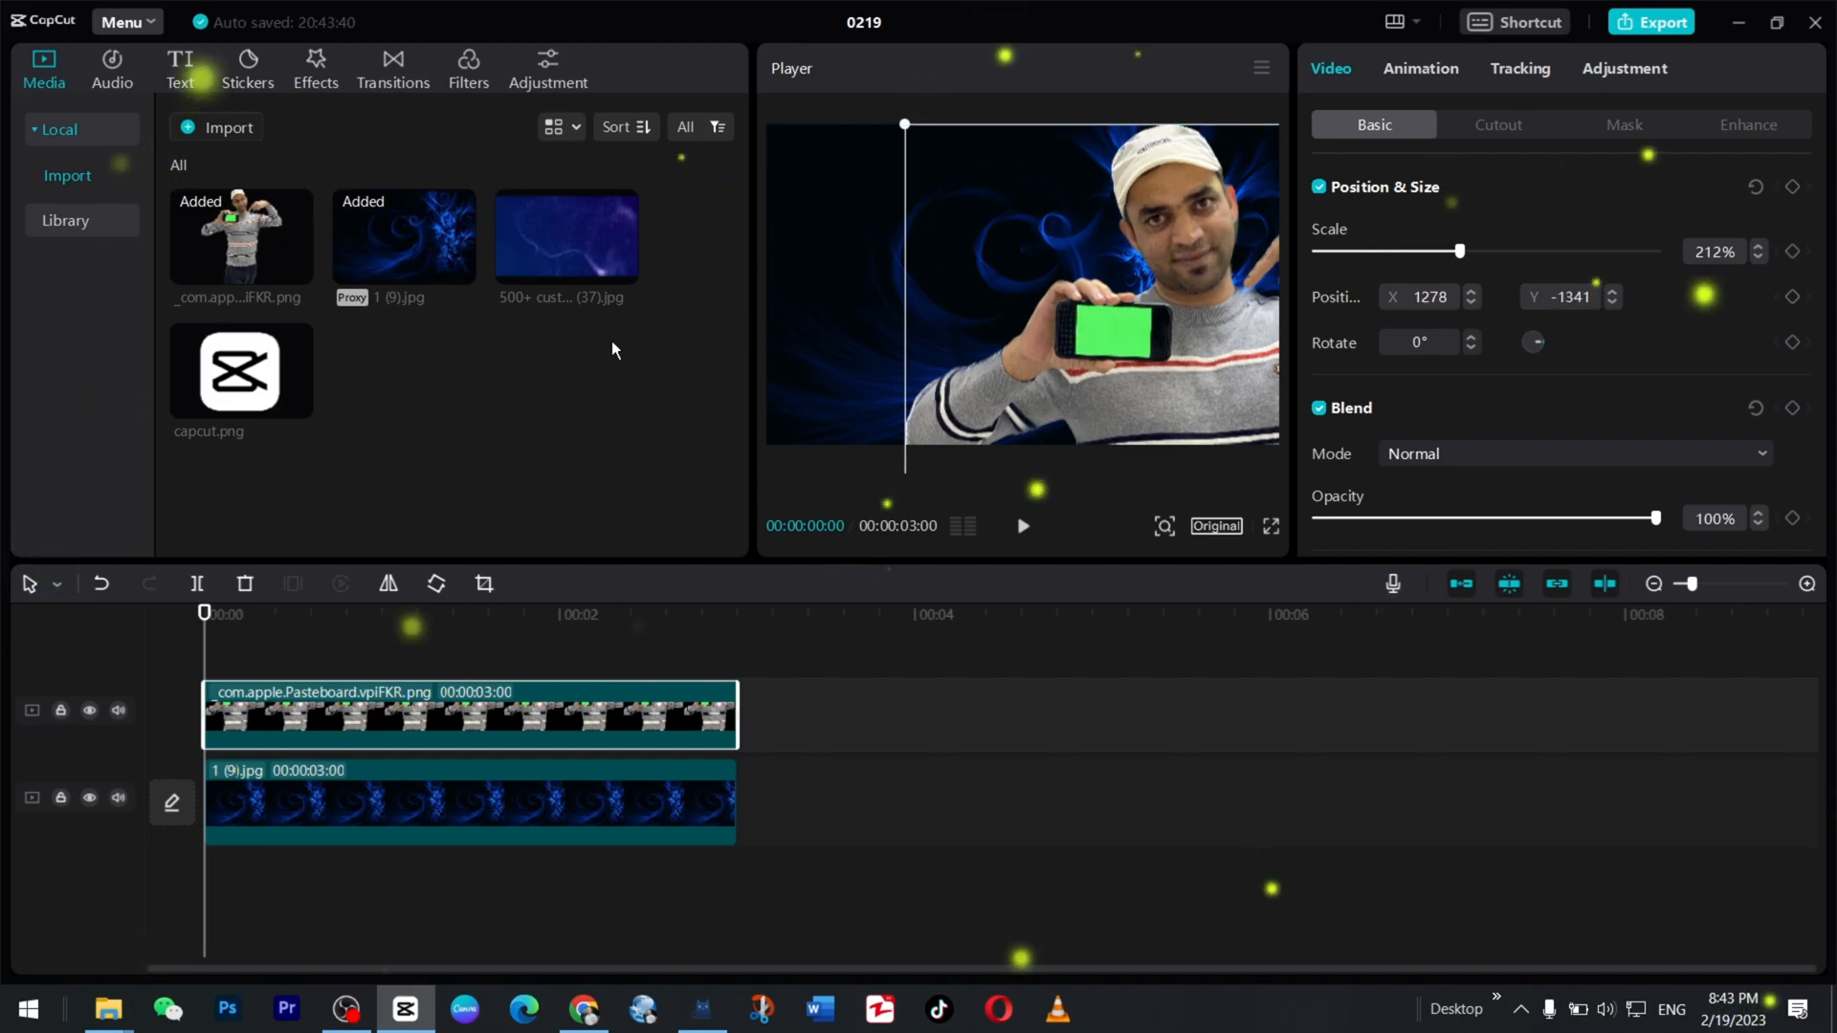
{"action": "mouse_move", "coordinate": [1169, 273]}
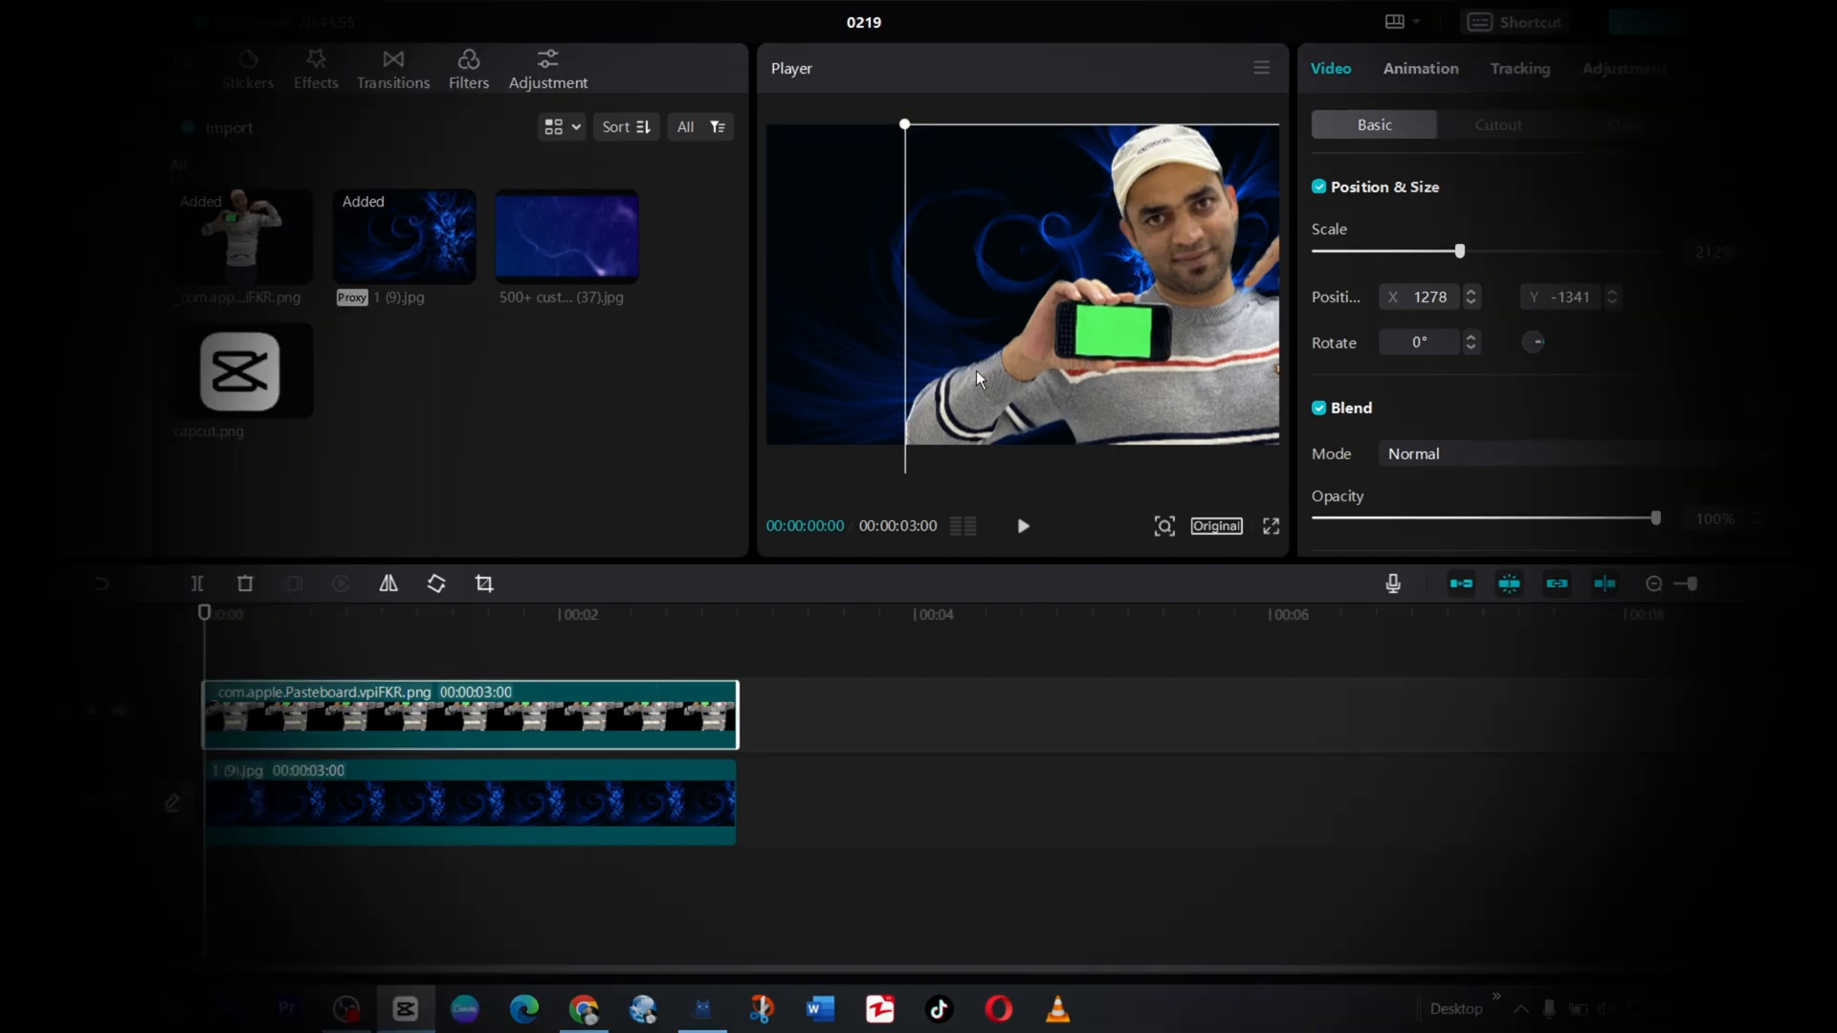
{"action": "mouse_move", "coordinate": [492, 405]}
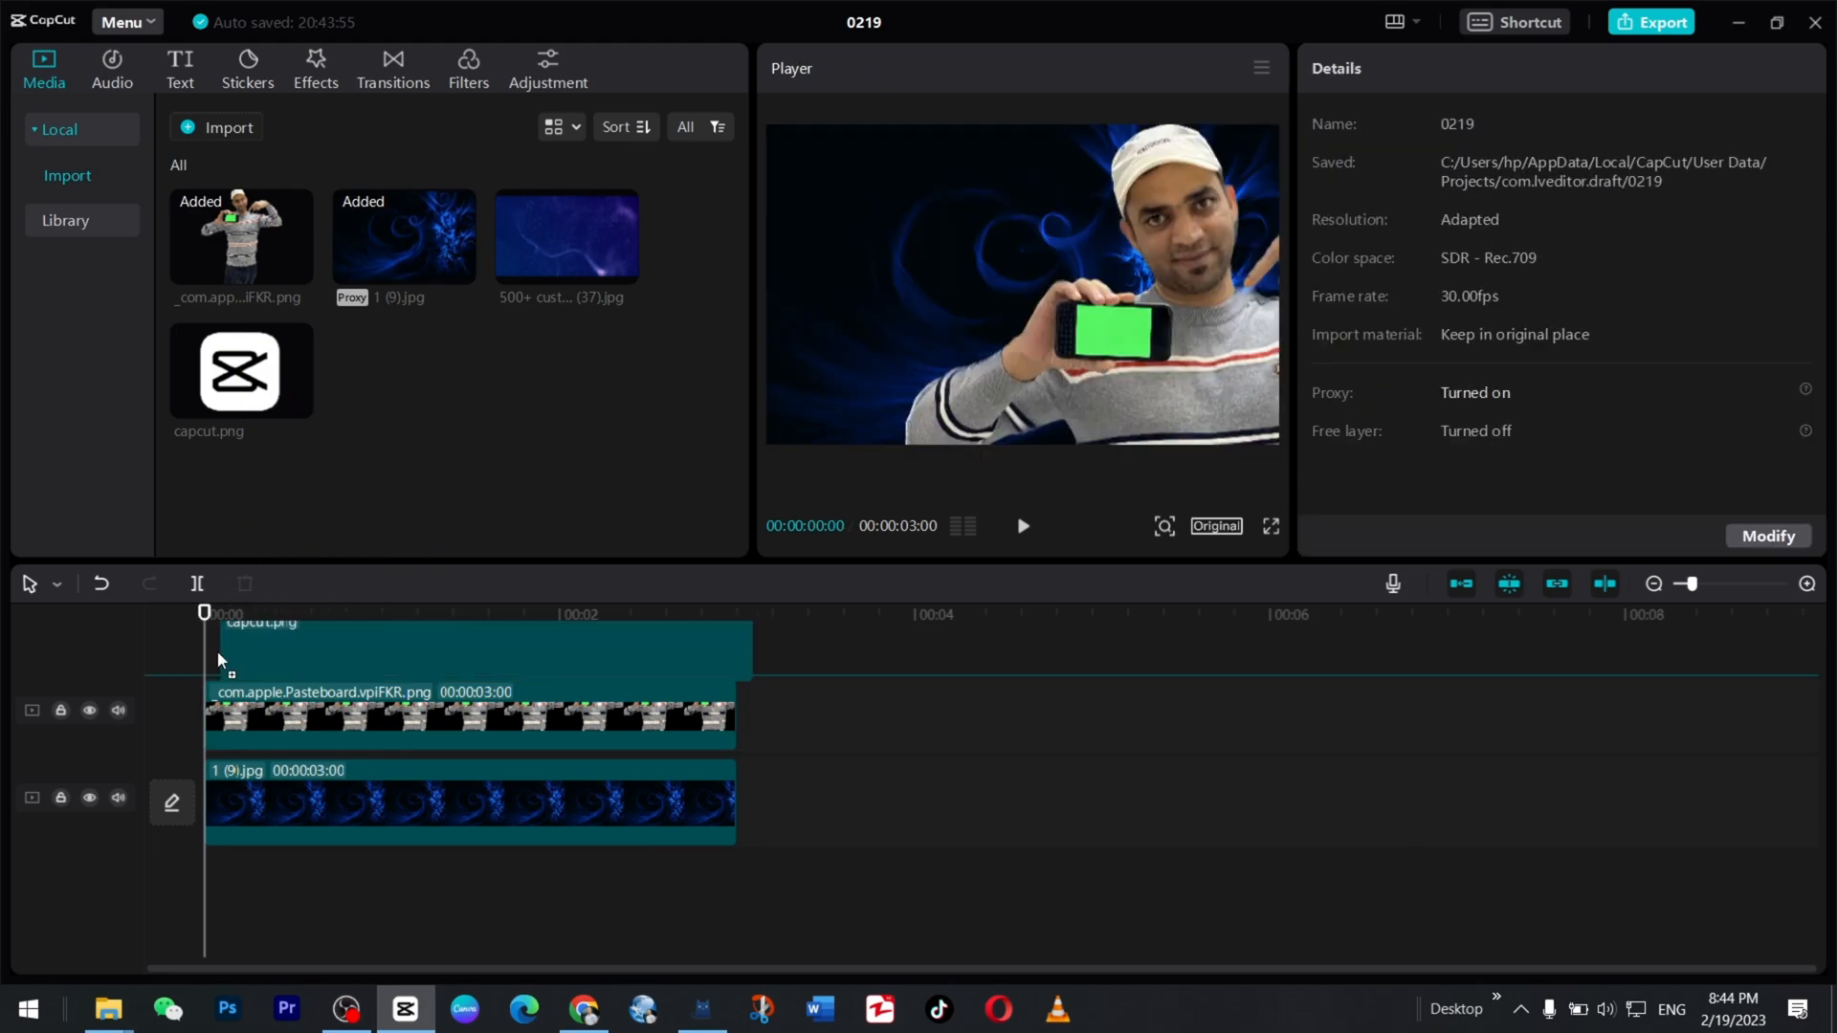
Place capcut.png on a top layer and switch the canvas to 16:9.
{"action": "left_click_drag", "start_coordinate": [239, 370], "coordinate": [468, 650]}
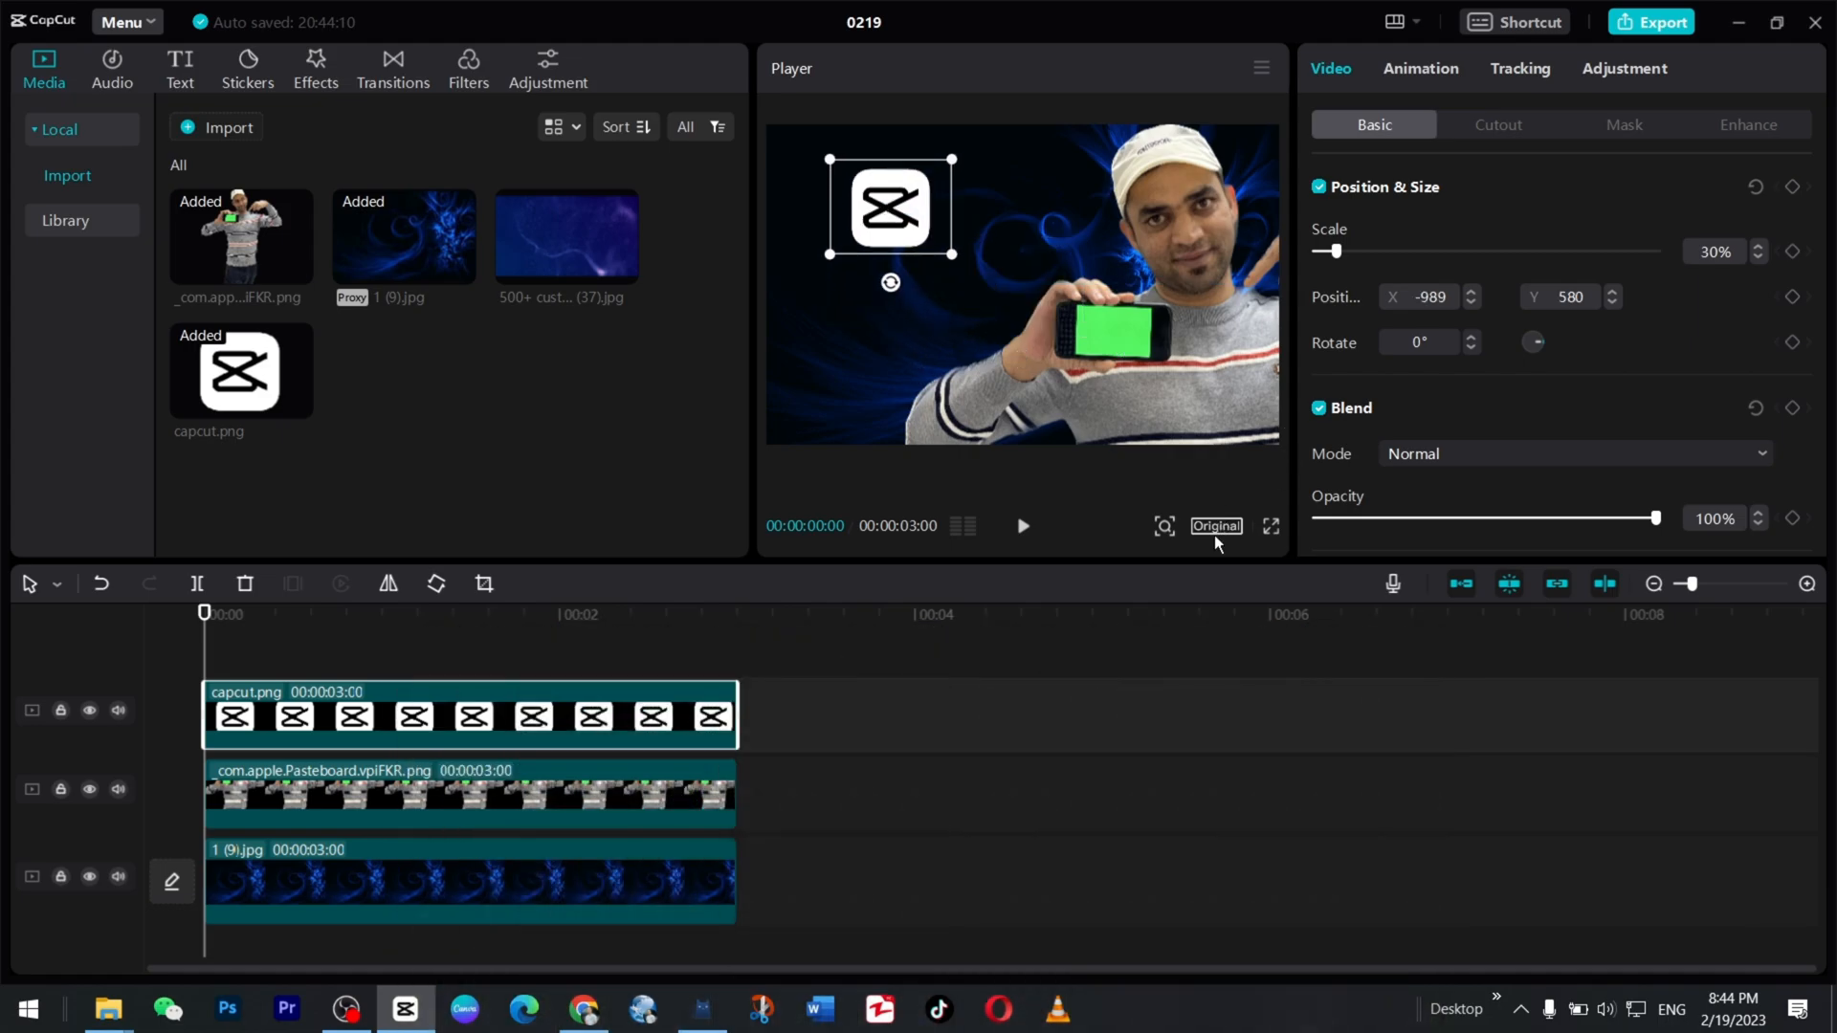
{"action": "left_click", "coordinate": [1215, 525]}
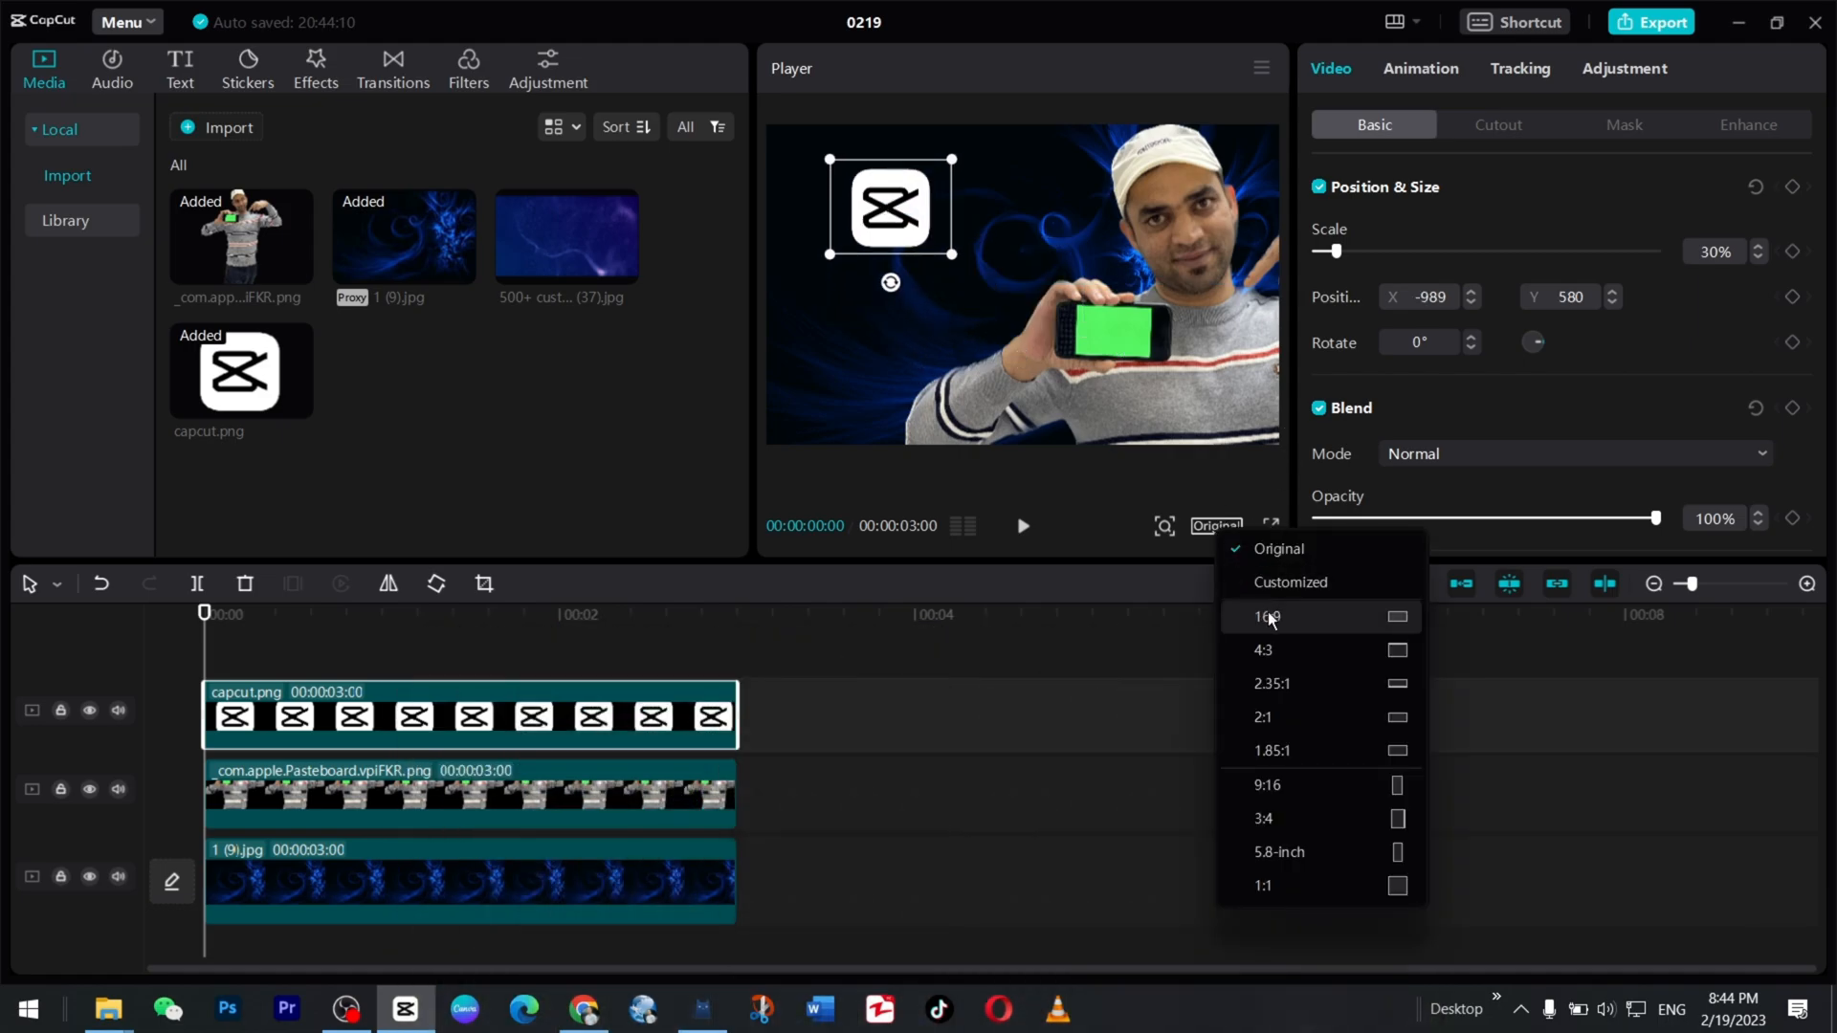
{"action": "left_click", "coordinate": [1267, 617]}
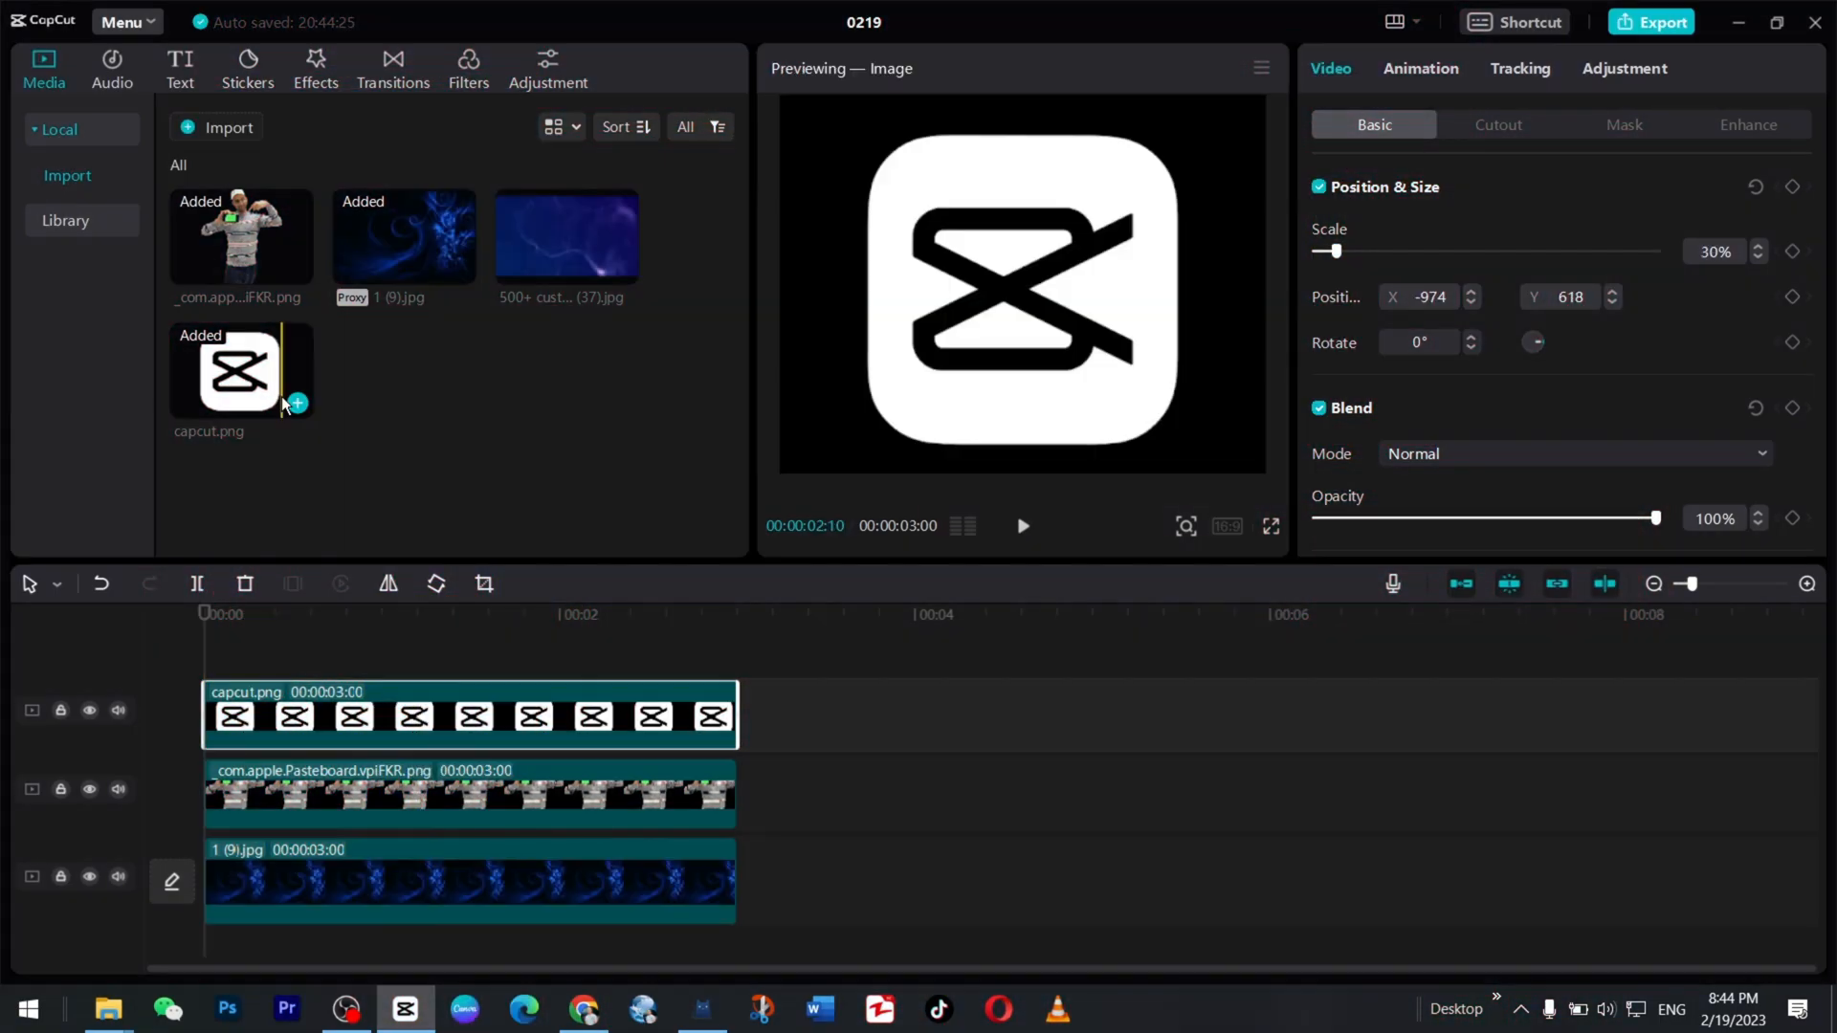
Add a CAPCUT title in the LEMONMILK-BoldItalic font.
{"action": "left_click", "coordinate": [179, 68]}
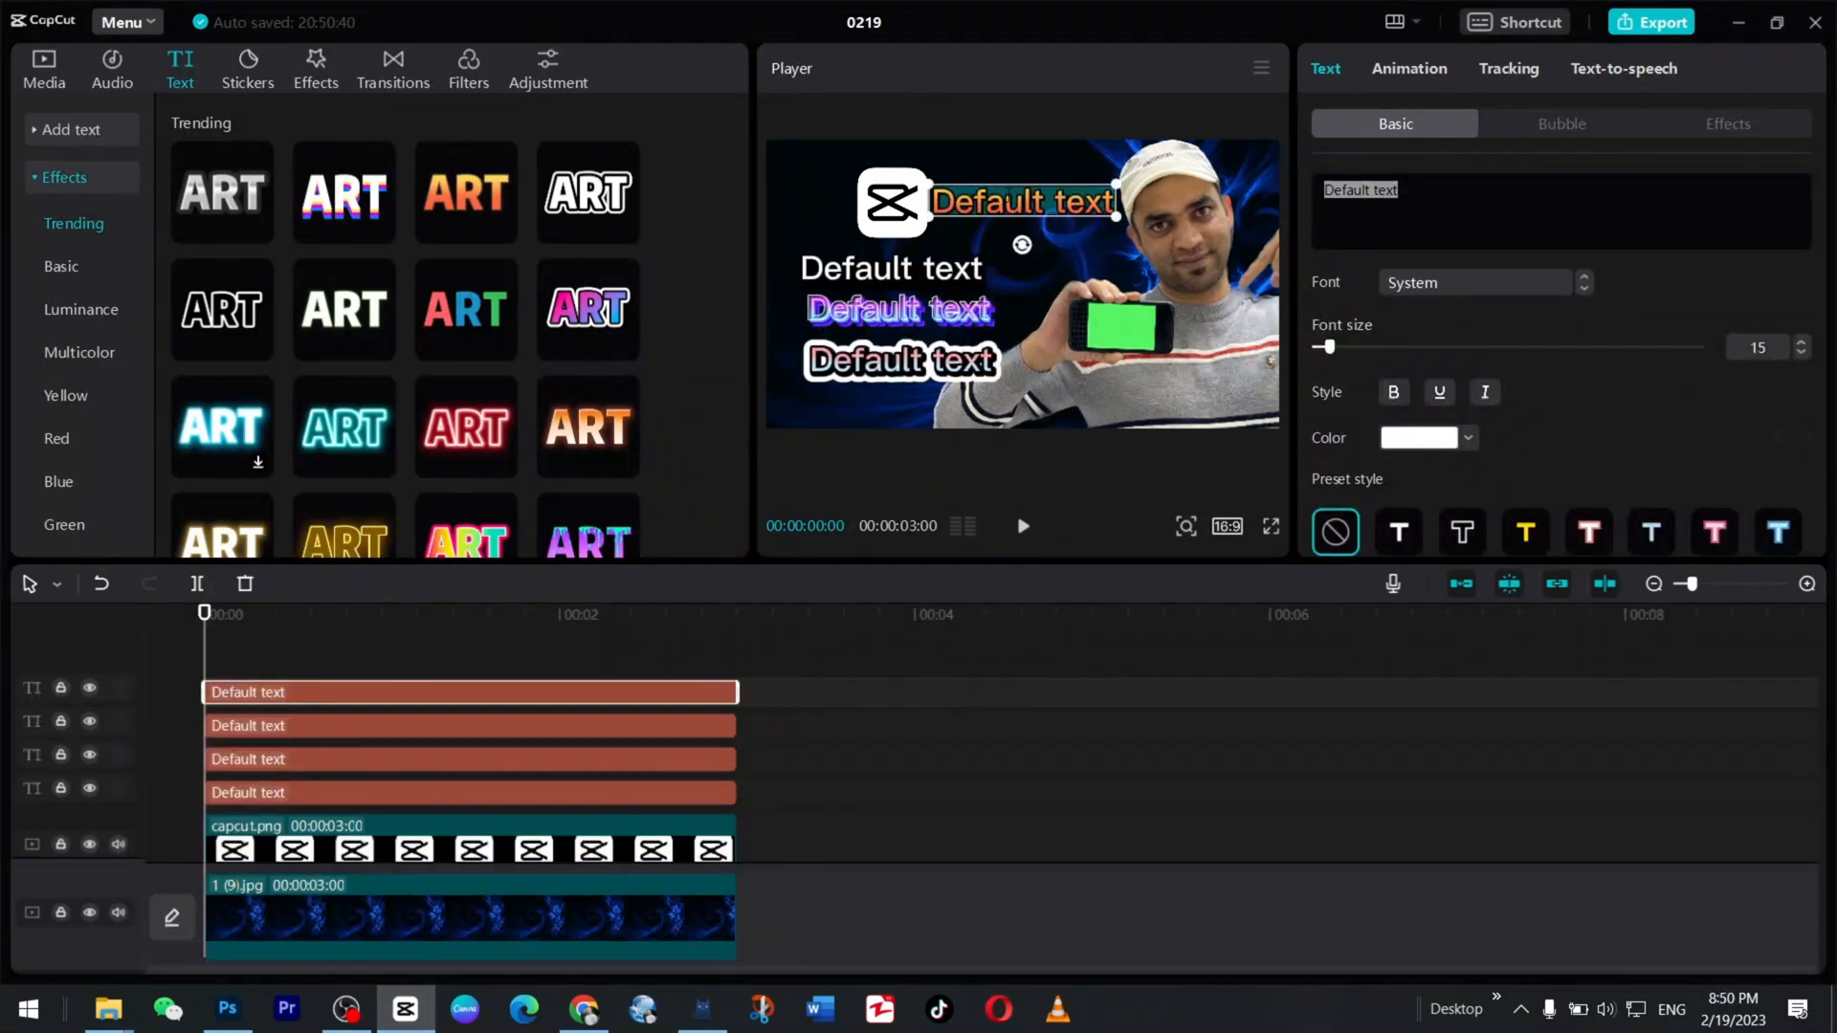
{"action": "type", "text": "capctu"}
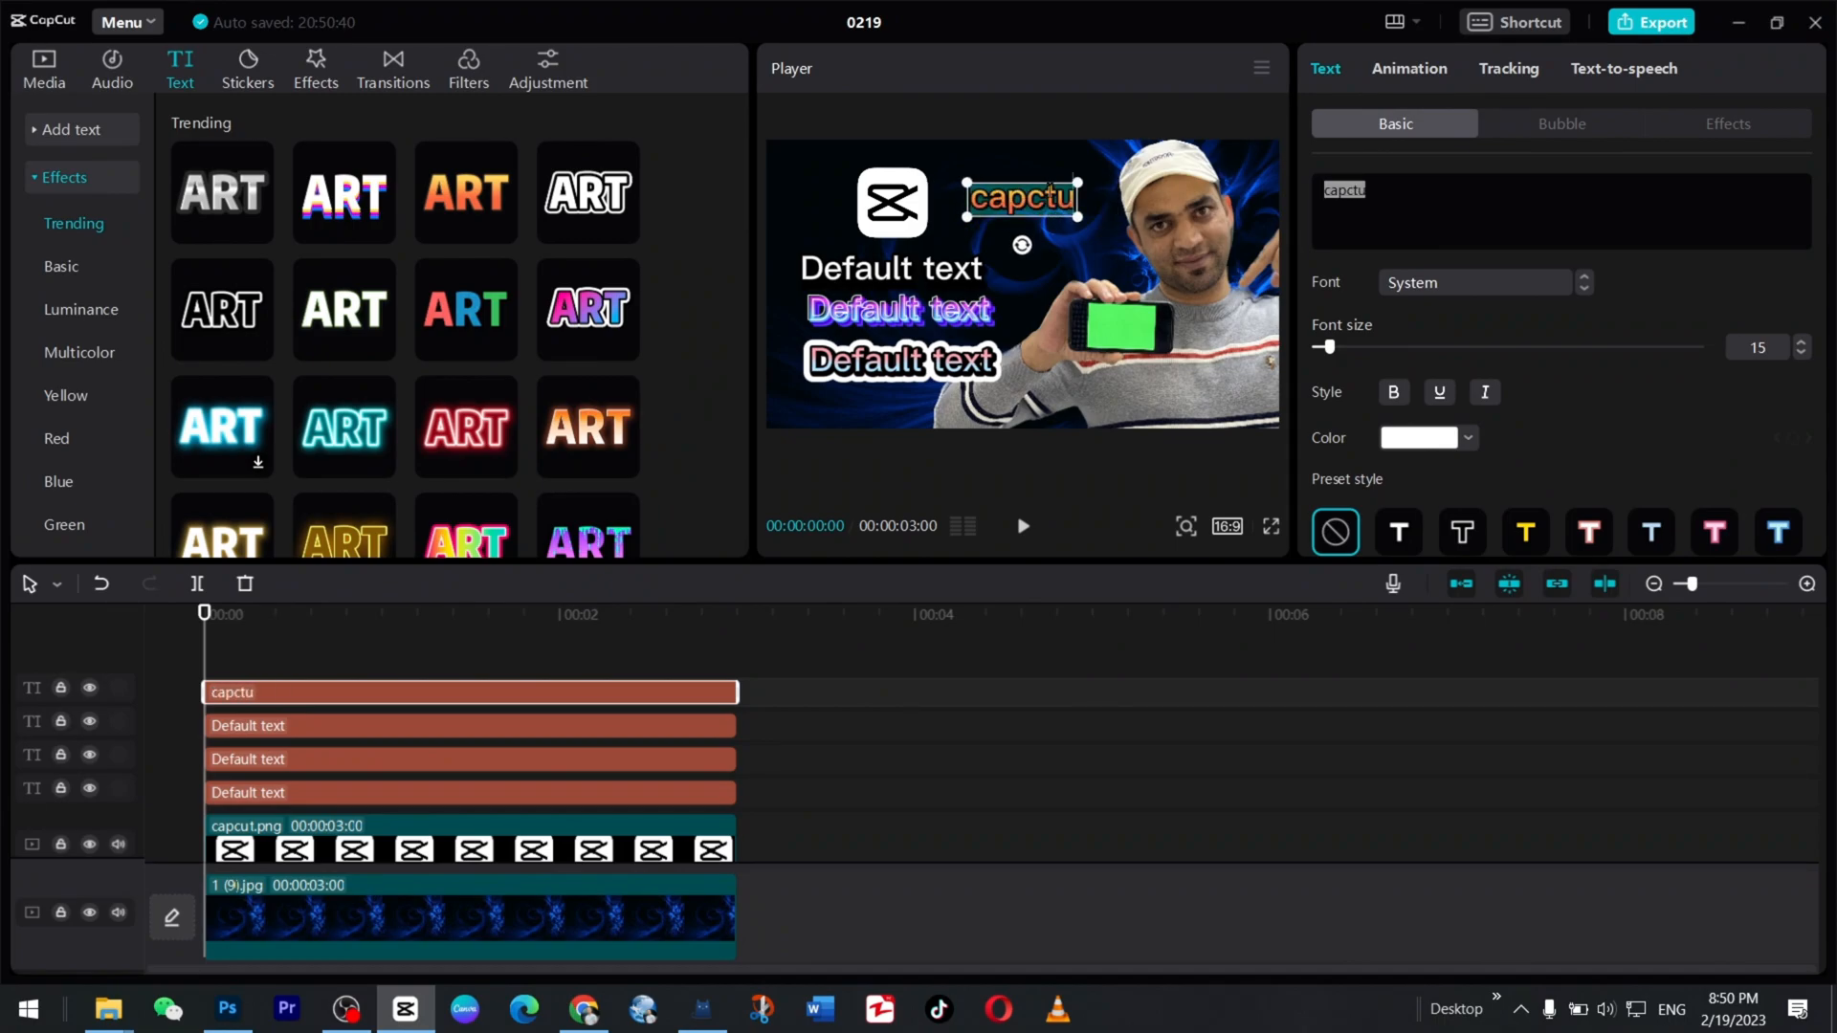
{"action": "left_click", "coordinate": [1476, 282]}
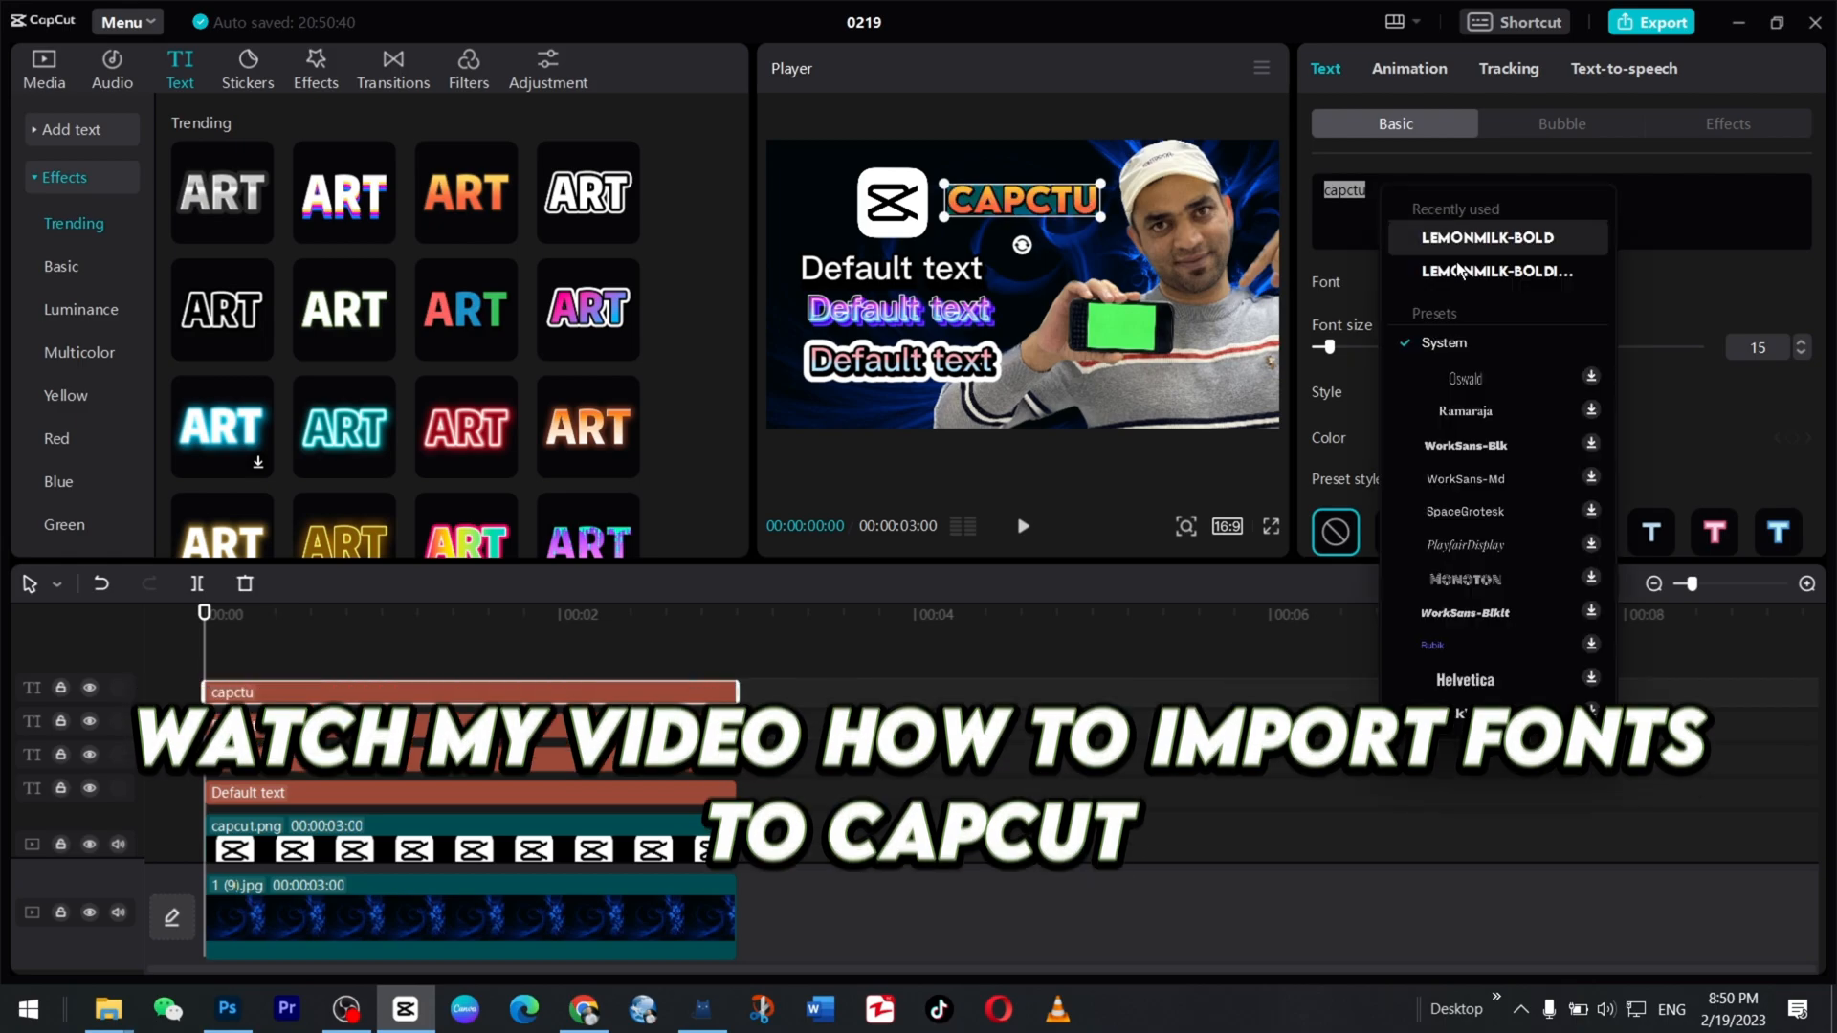
{"action": "left_click", "coordinate": [1493, 271]}
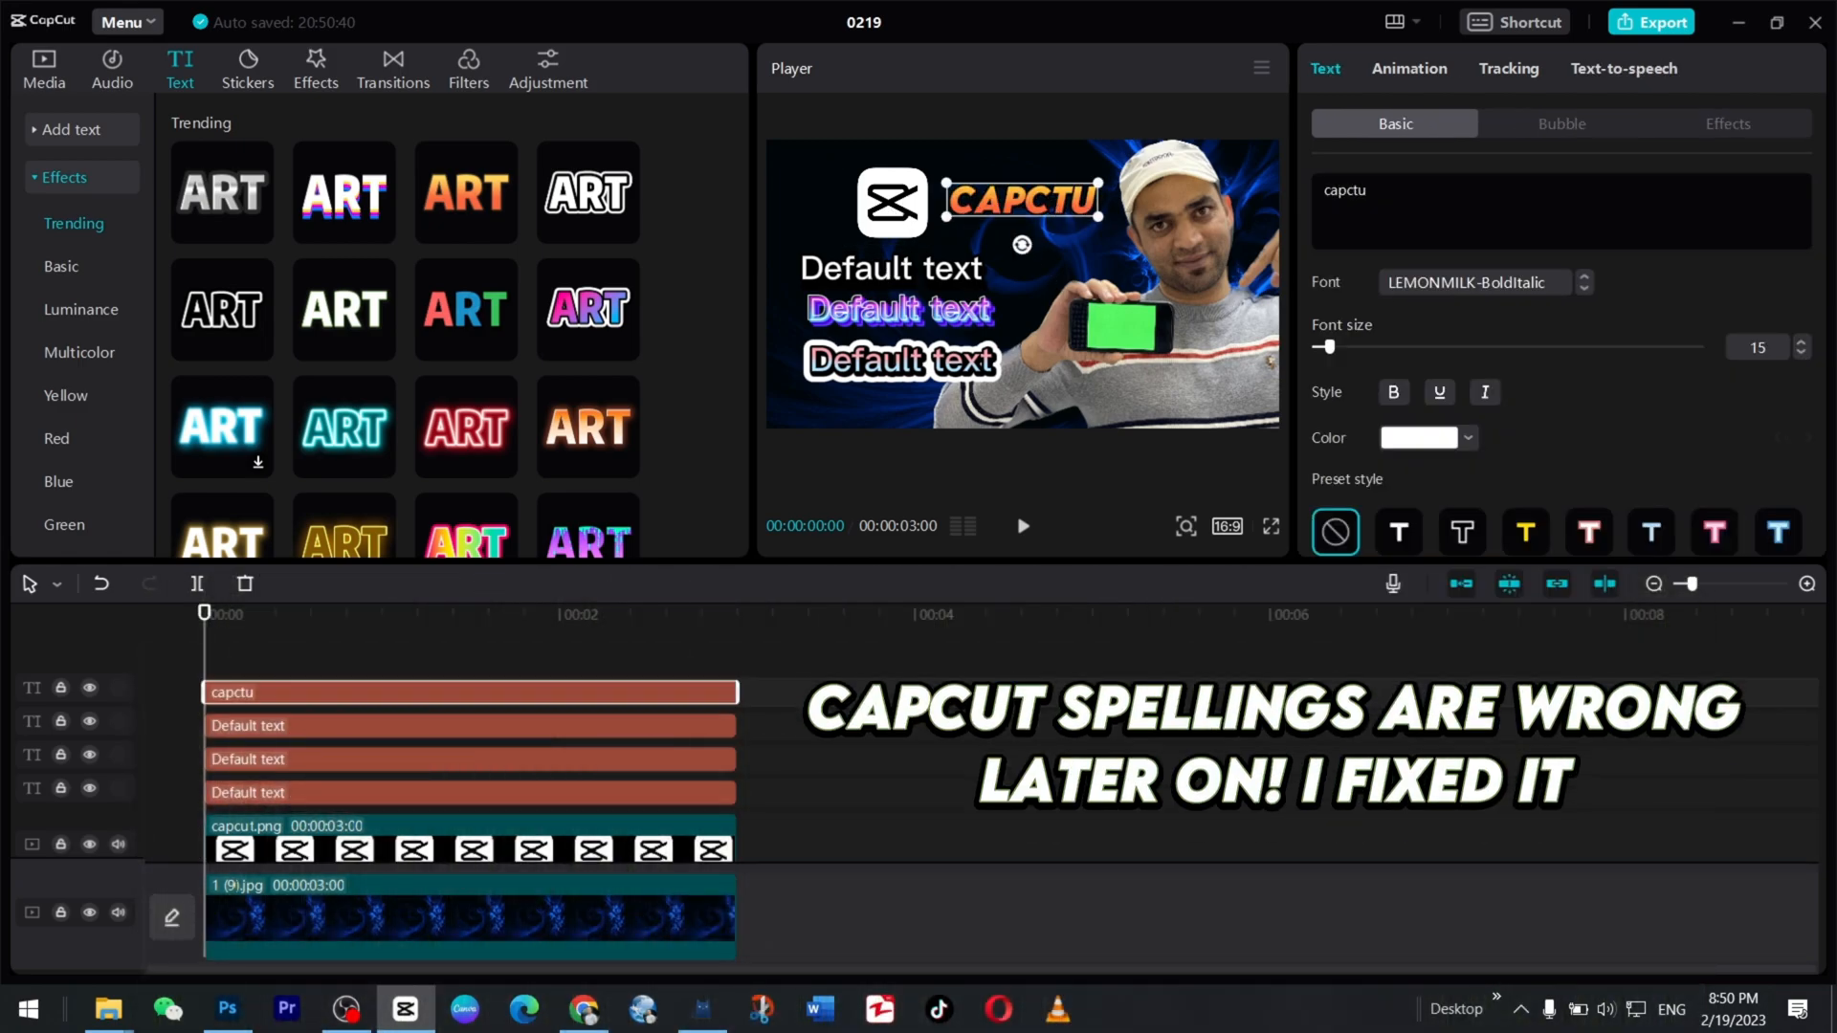
Set a Default caption to LEMONMILK-BOLD and the THUMBNAIL word to bold italic.
{"action": "left_click", "coordinate": [469, 792]}
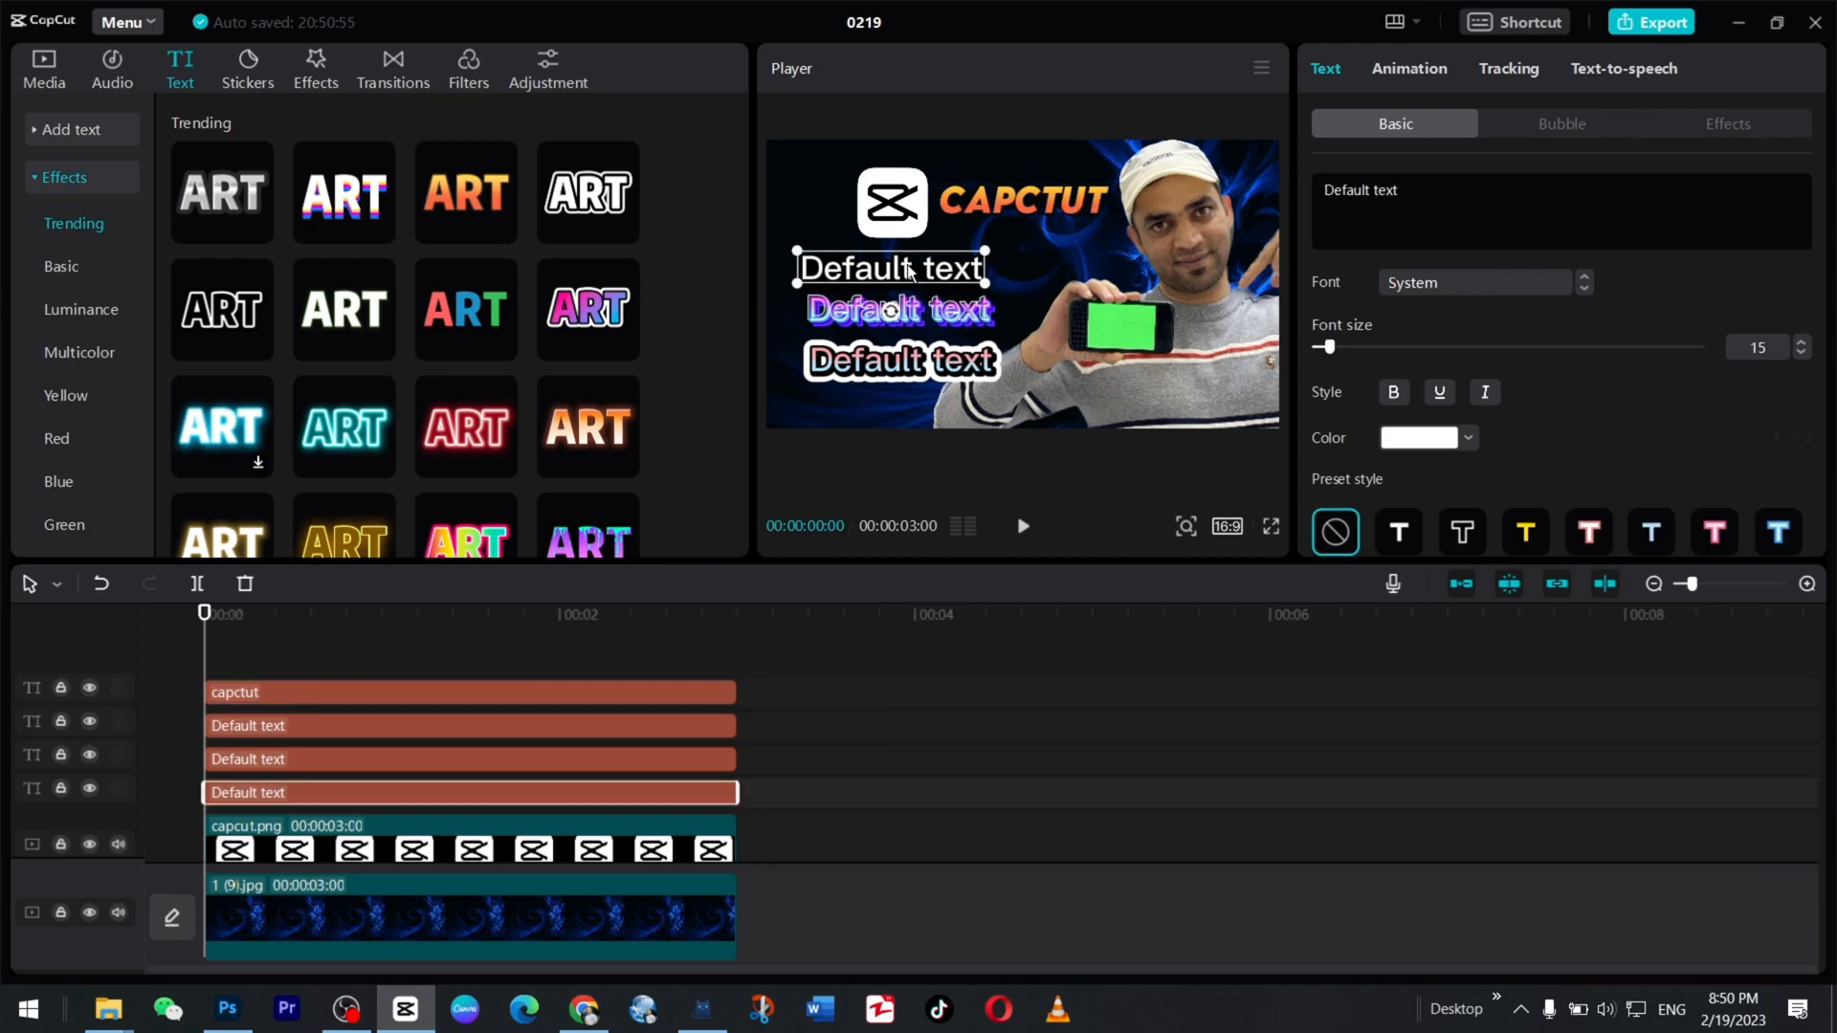
{"action": "left_click", "coordinate": [1477, 282]}
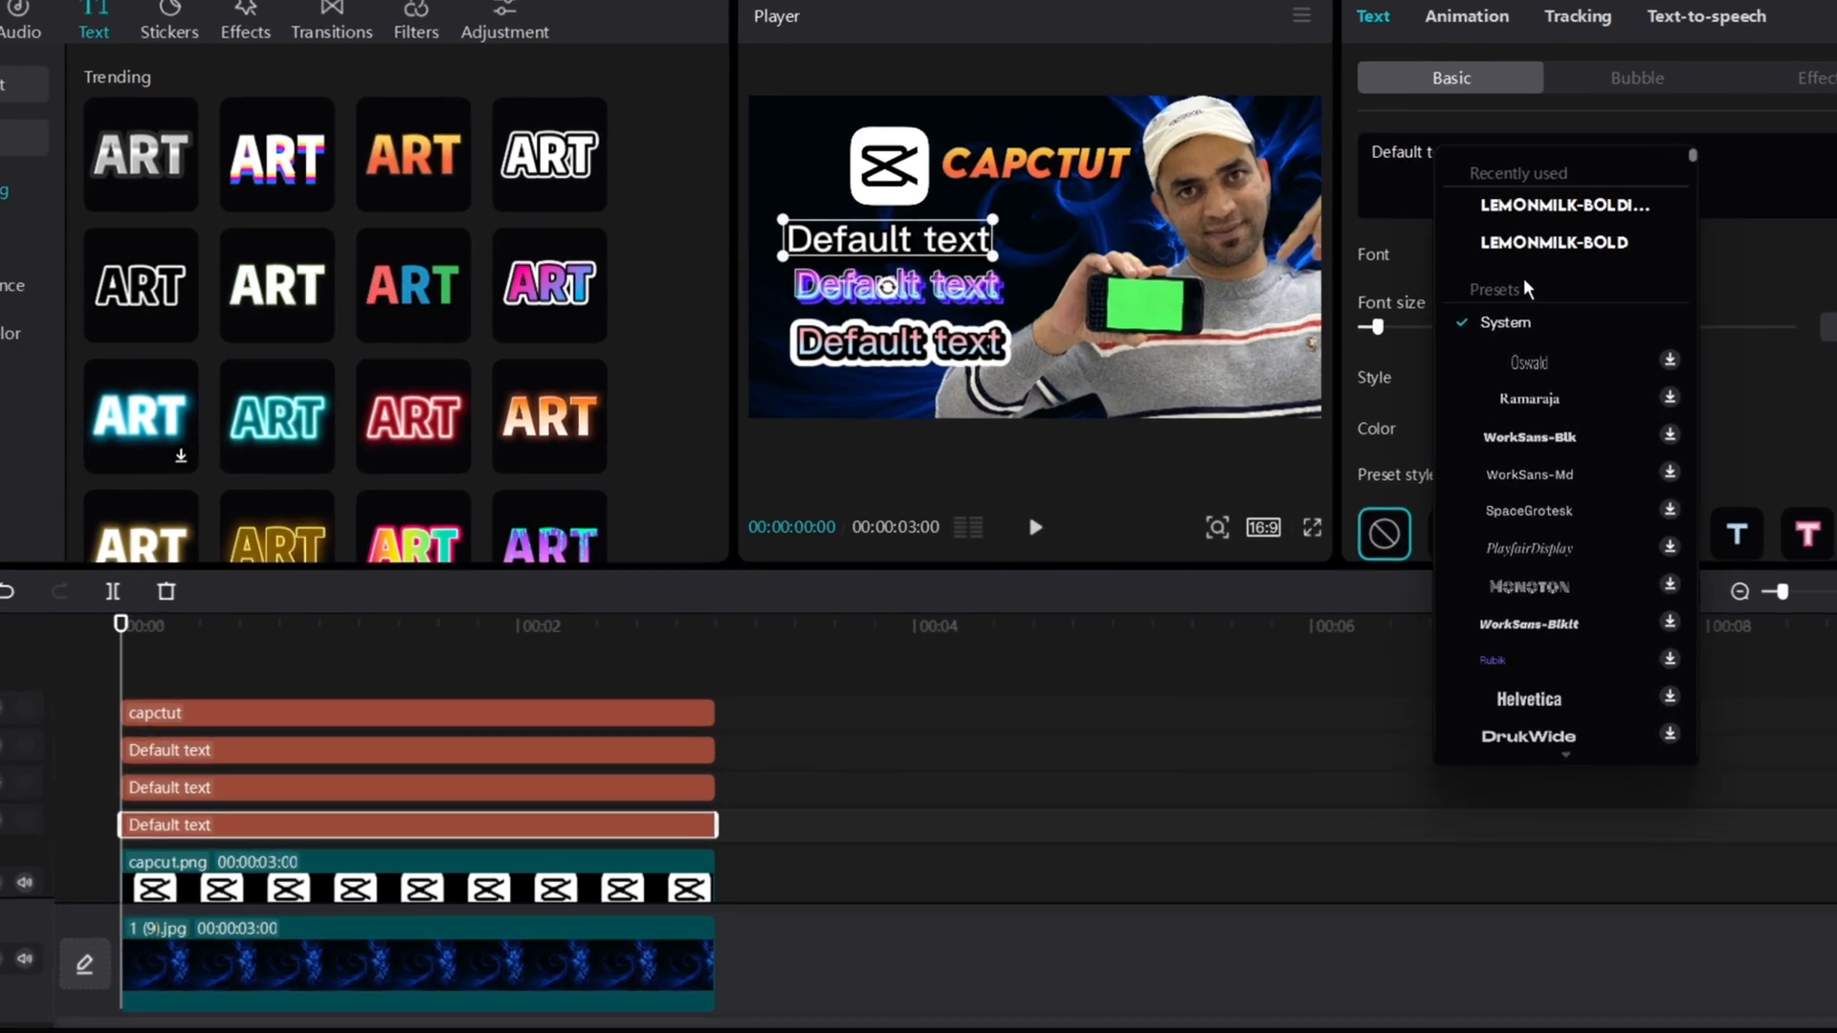
{"action": "left_click", "coordinate": [1554, 242]}
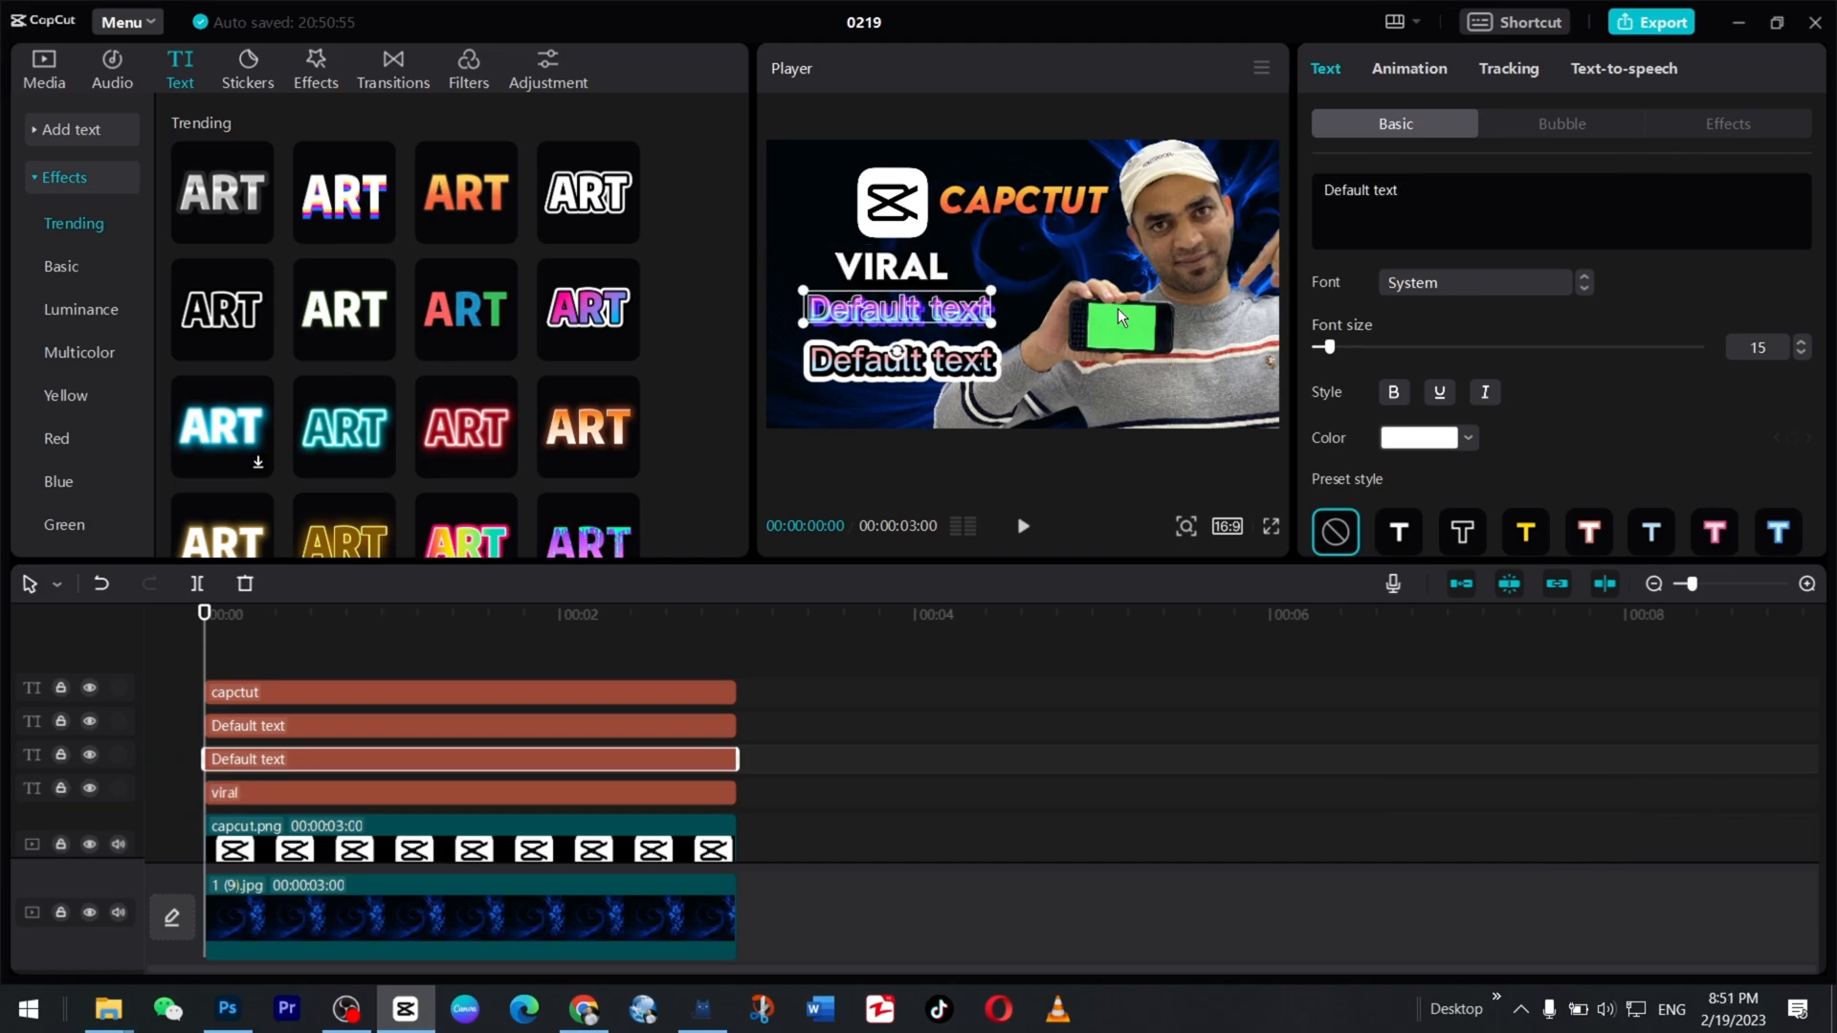
{"action": "type", "text": "th"}
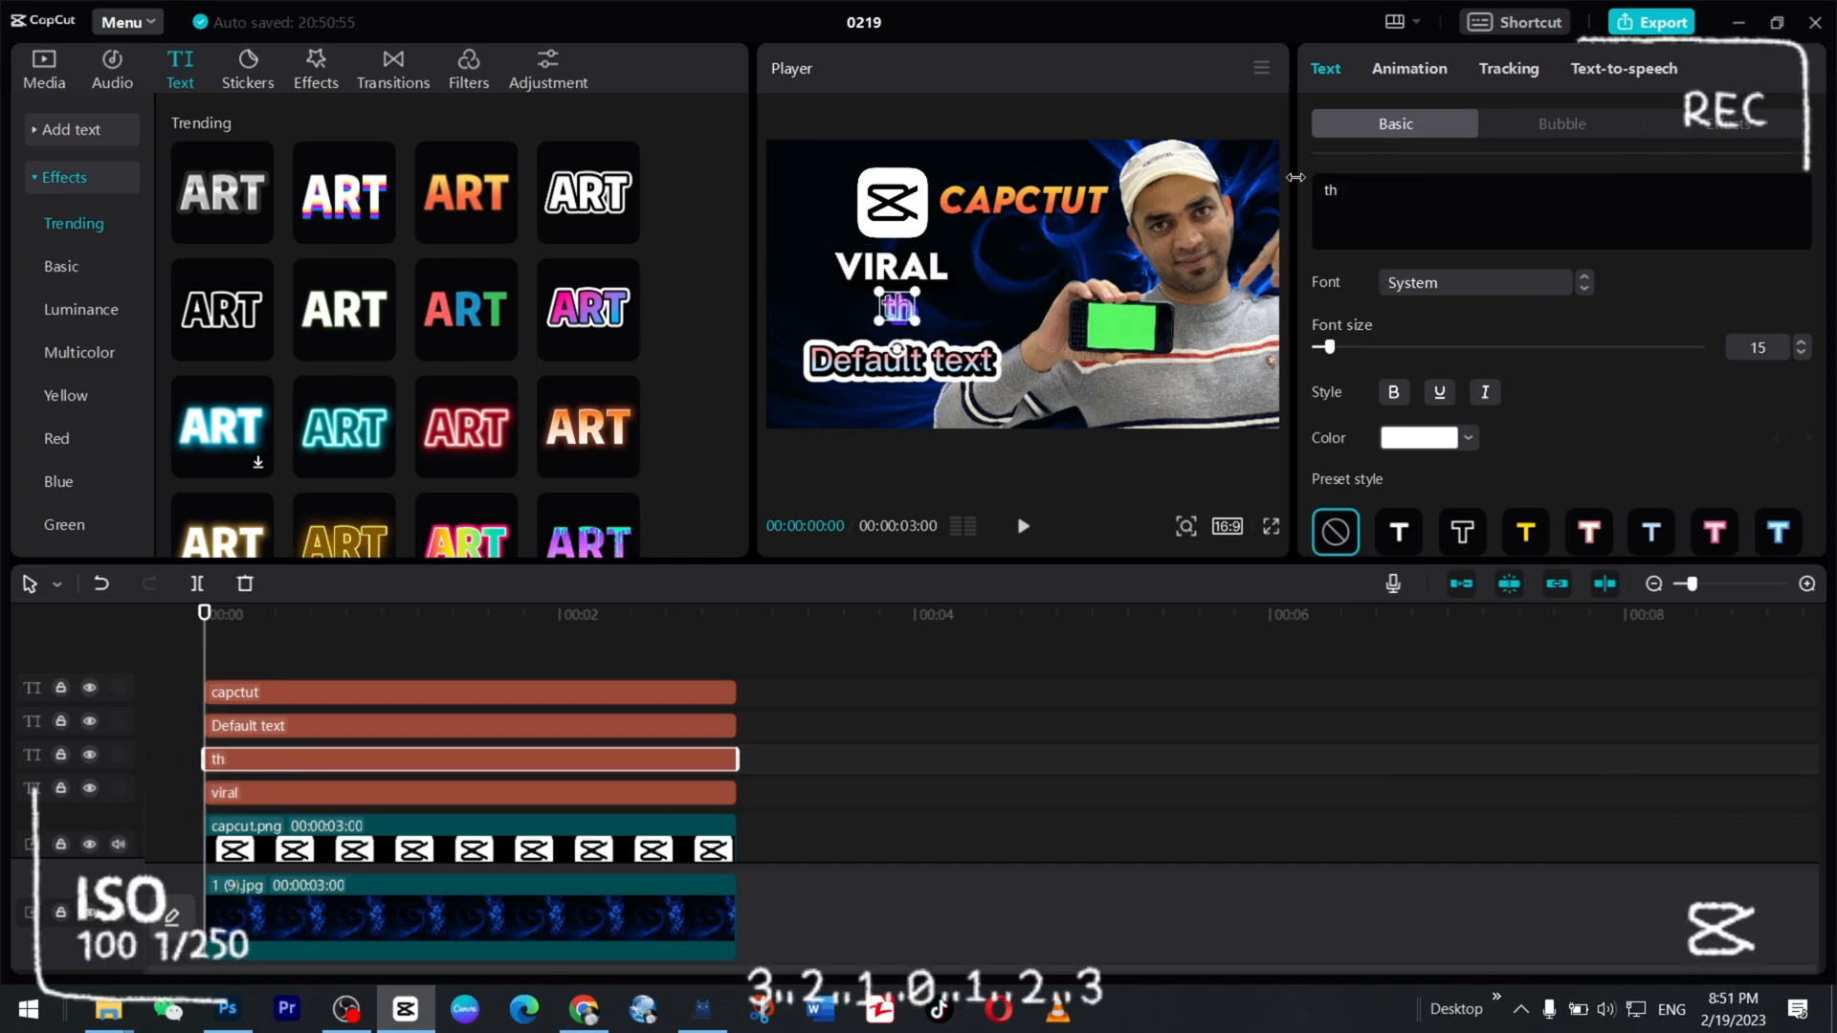
{"action": "left_click", "coordinate": [1471, 282]}
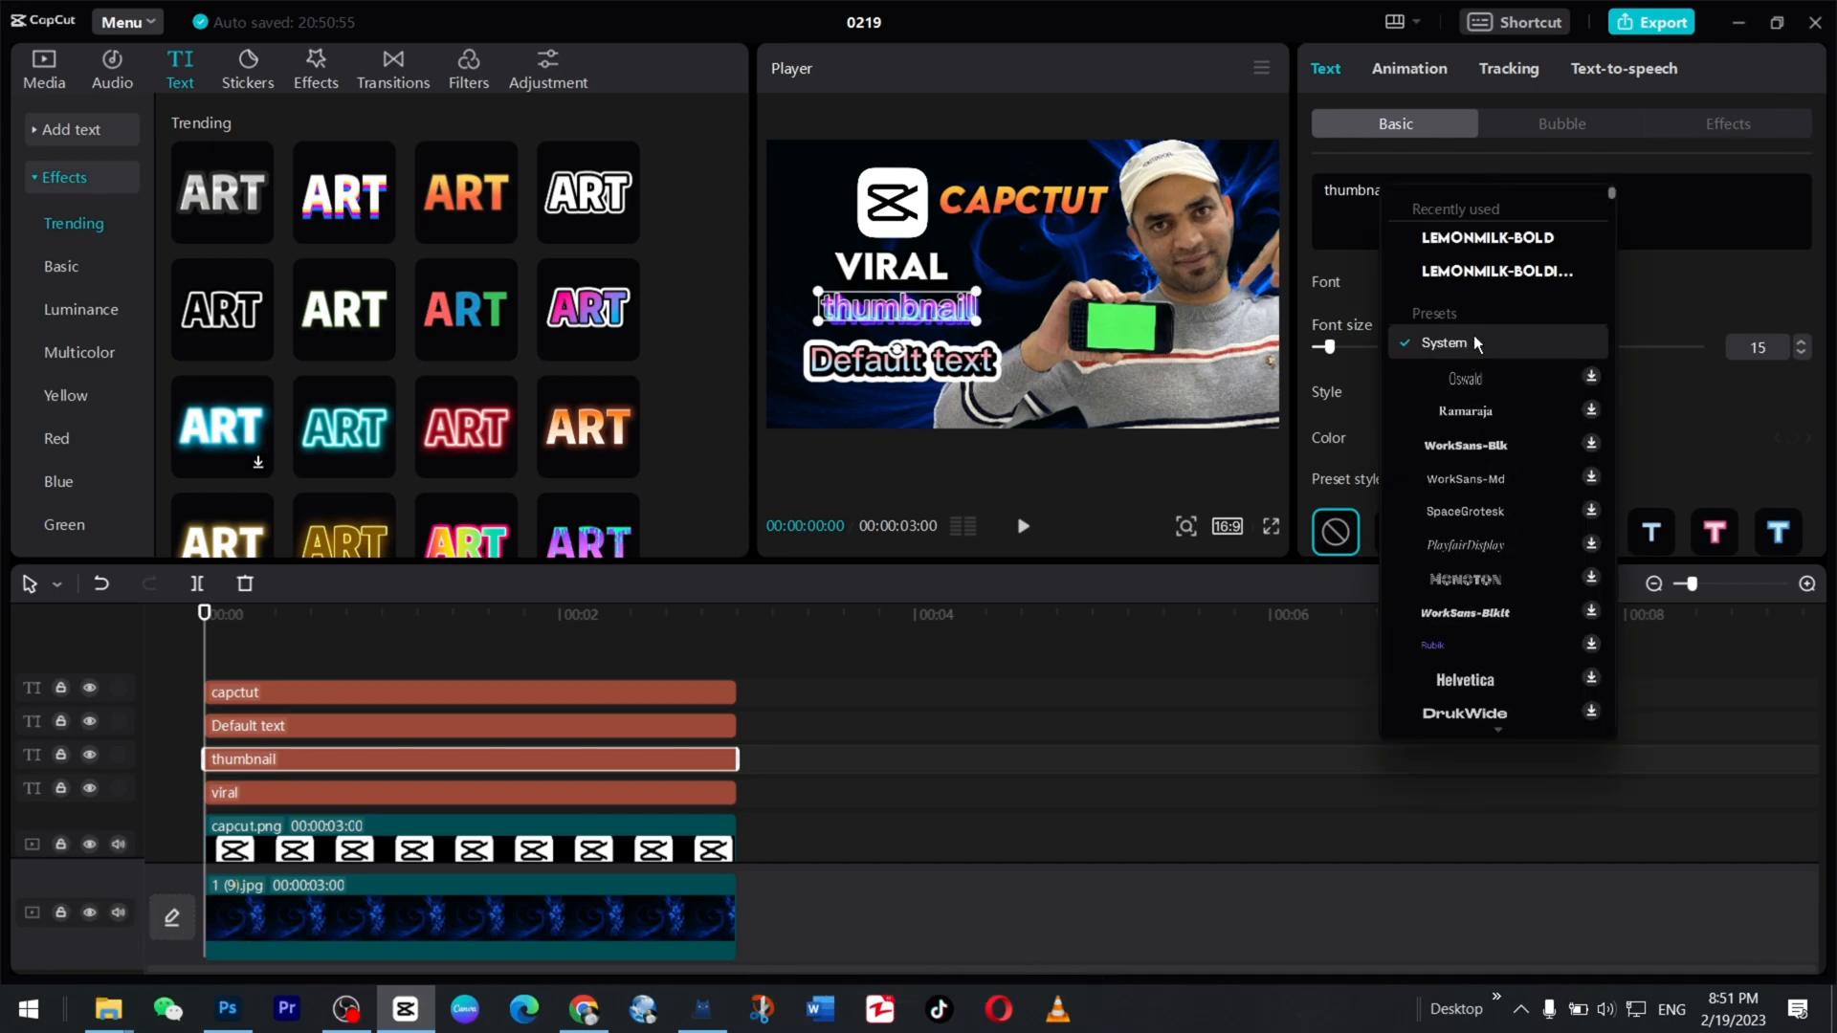
{"action": "left_click", "coordinate": [1497, 271]}
{"action": "type", "text": "tu"}
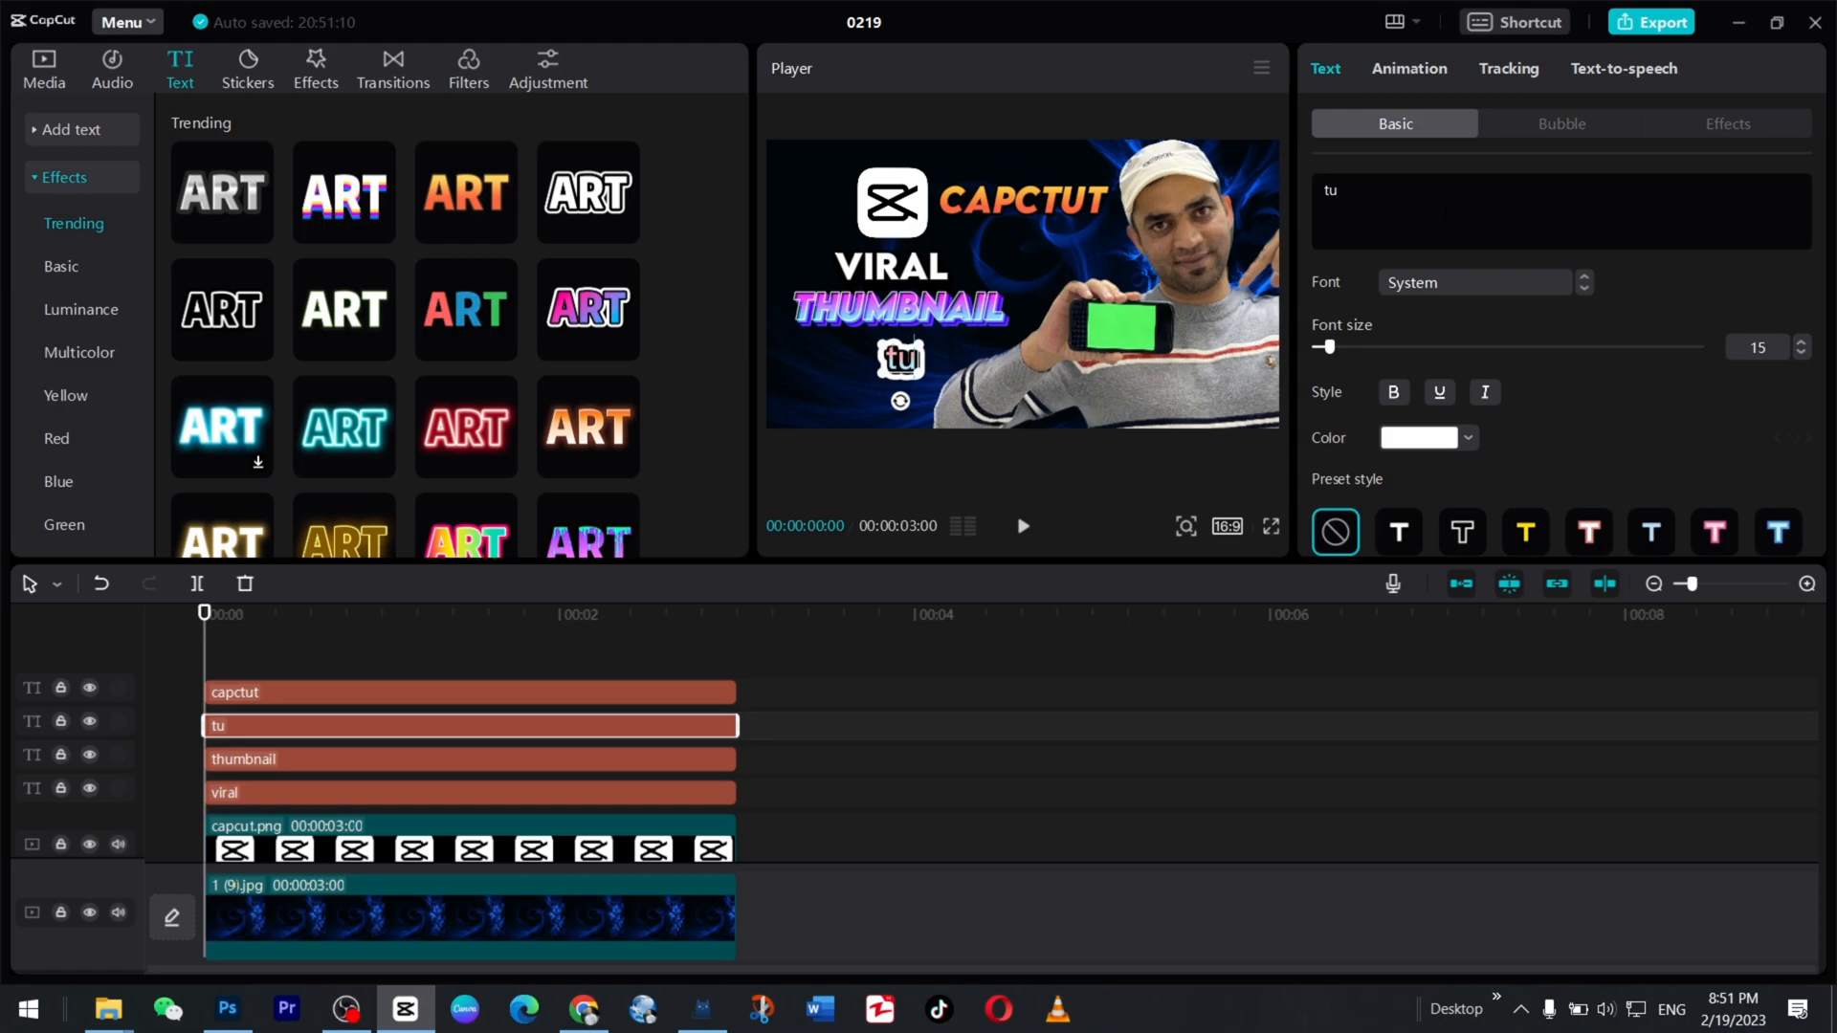
{"action": "left_click", "coordinate": [1477, 282]}
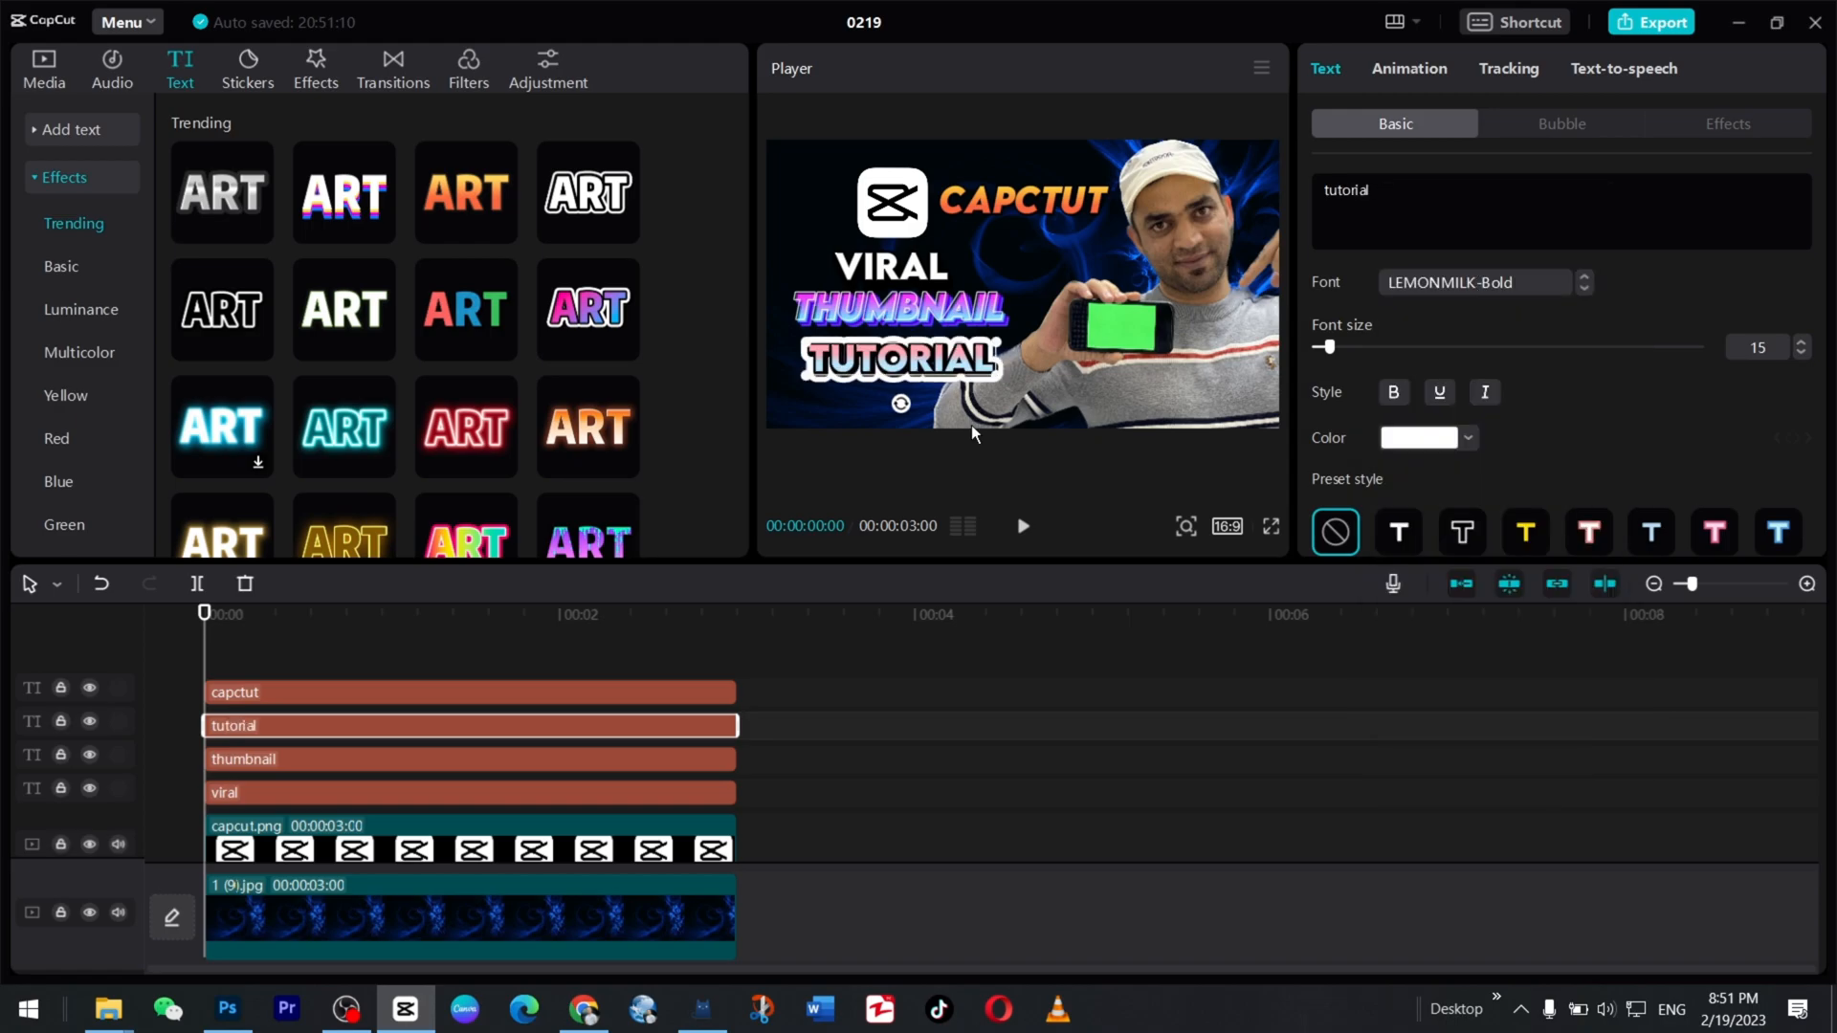
Select the CAPCUT and VIRAL titles to scale and reposition them.
{"action": "left_click", "coordinate": [469, 826]}
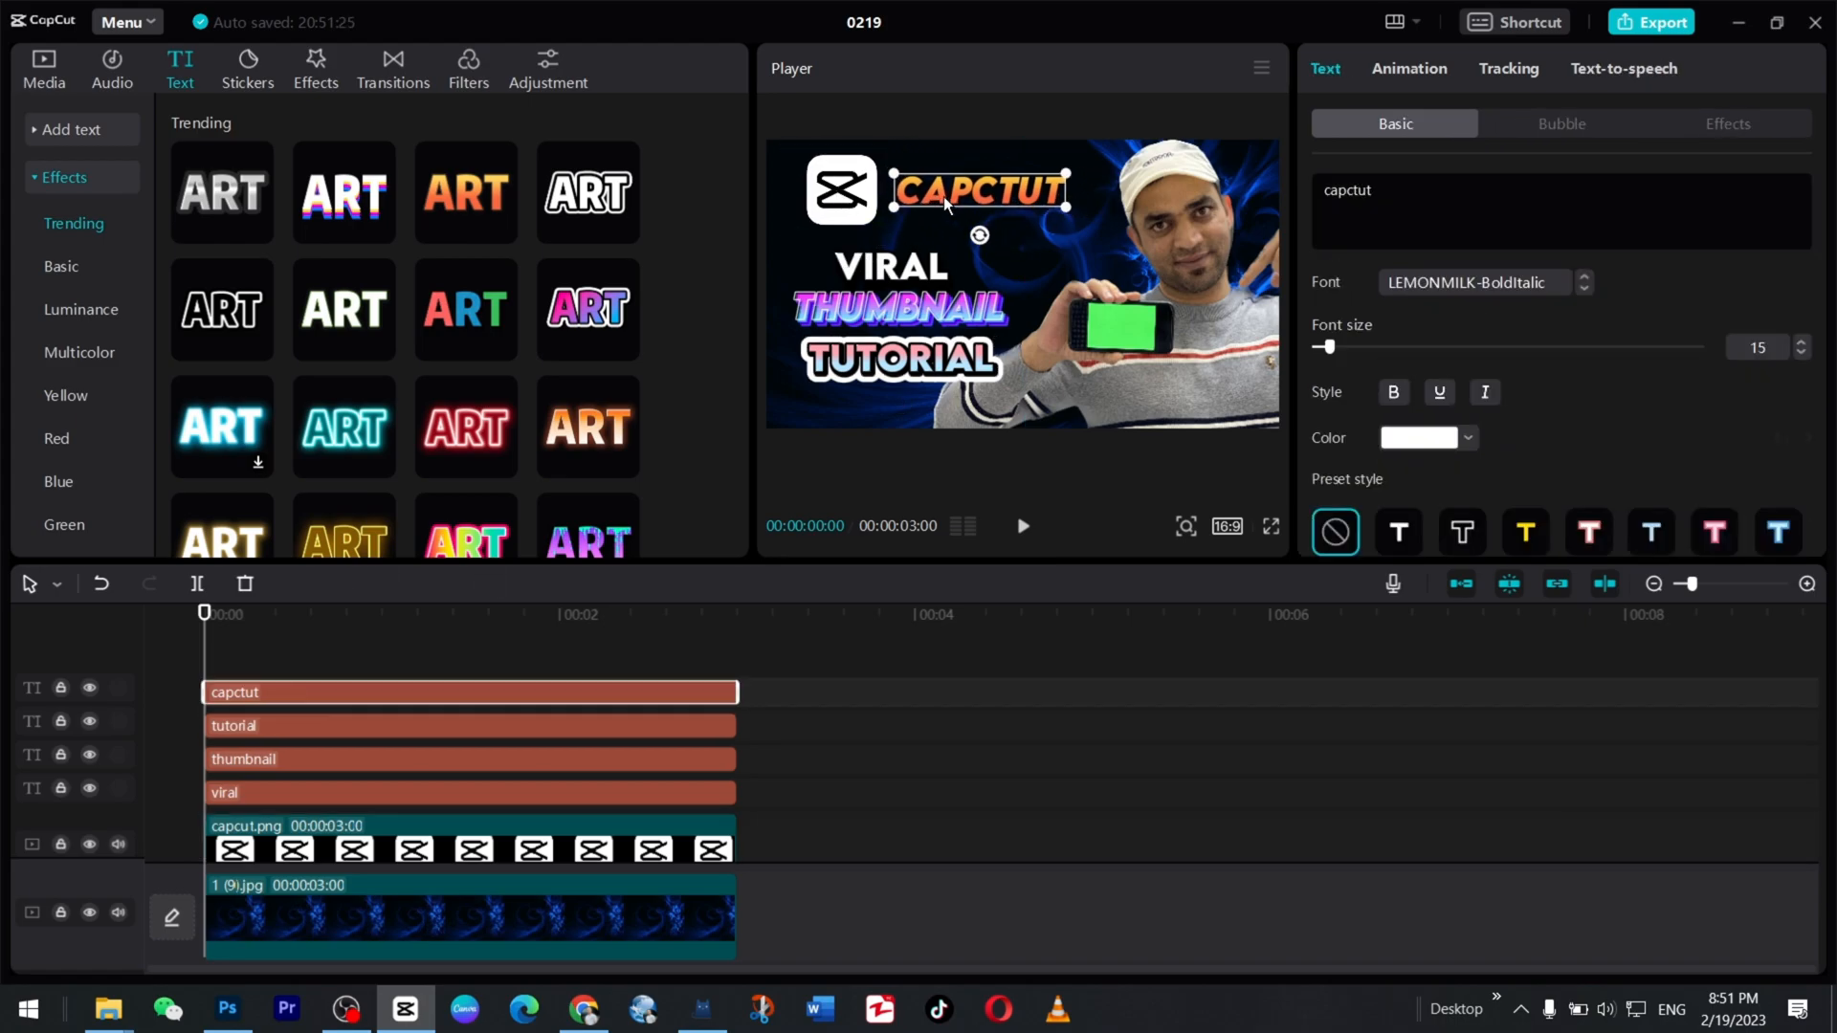
{"action": "left_click", "coordinate": [469, 793]}
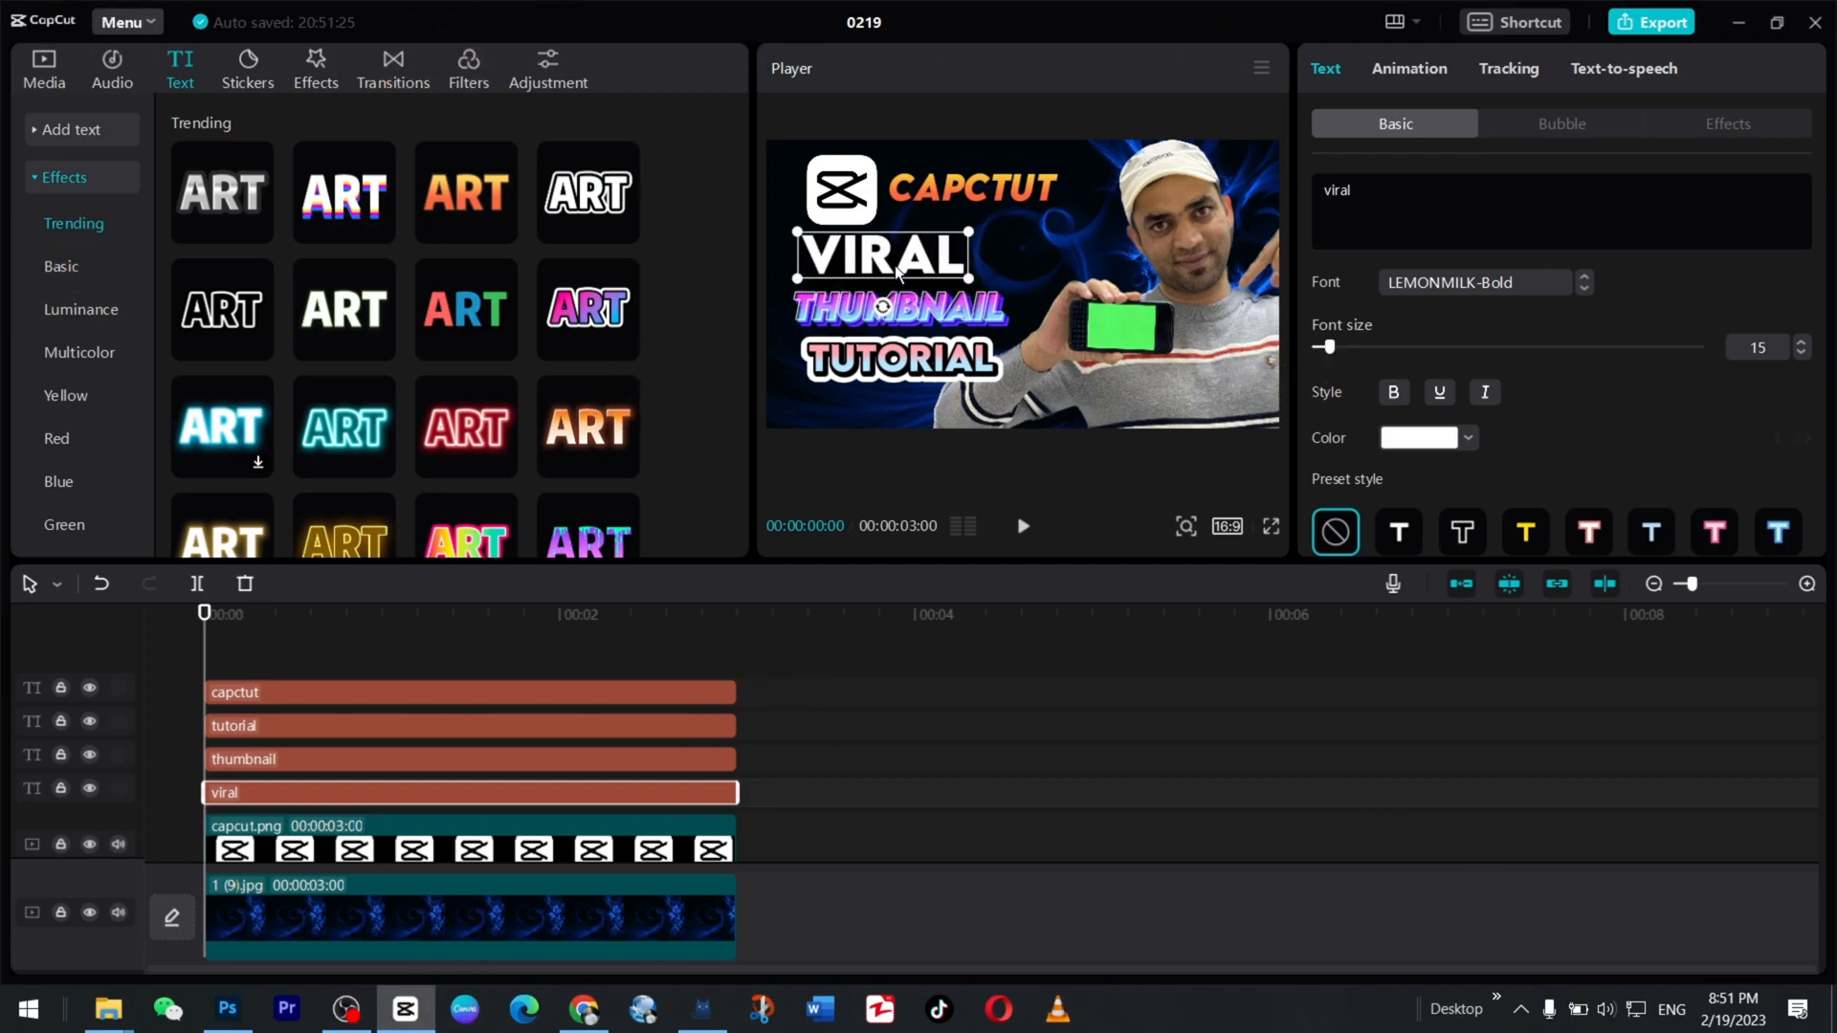
{"action": "left_click", "coordinate": [468, 726]}
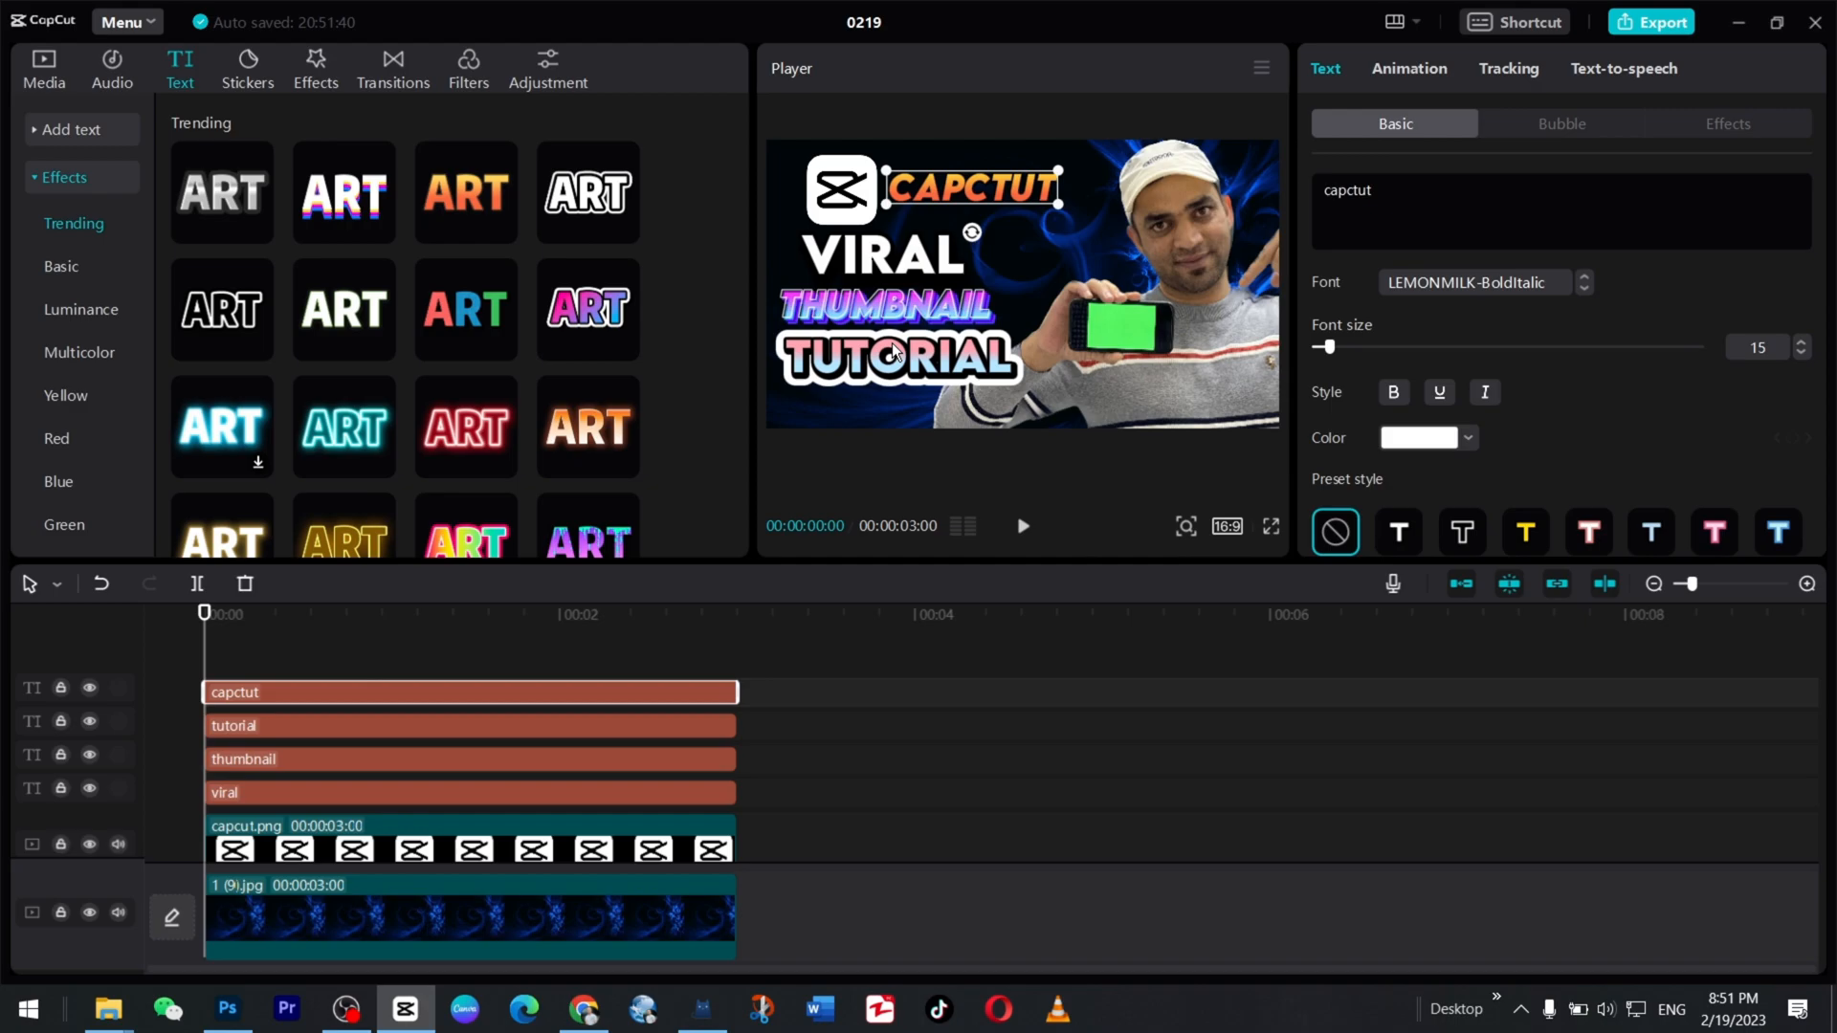
{"action": "left_click", "coordinate": [469, 792]}
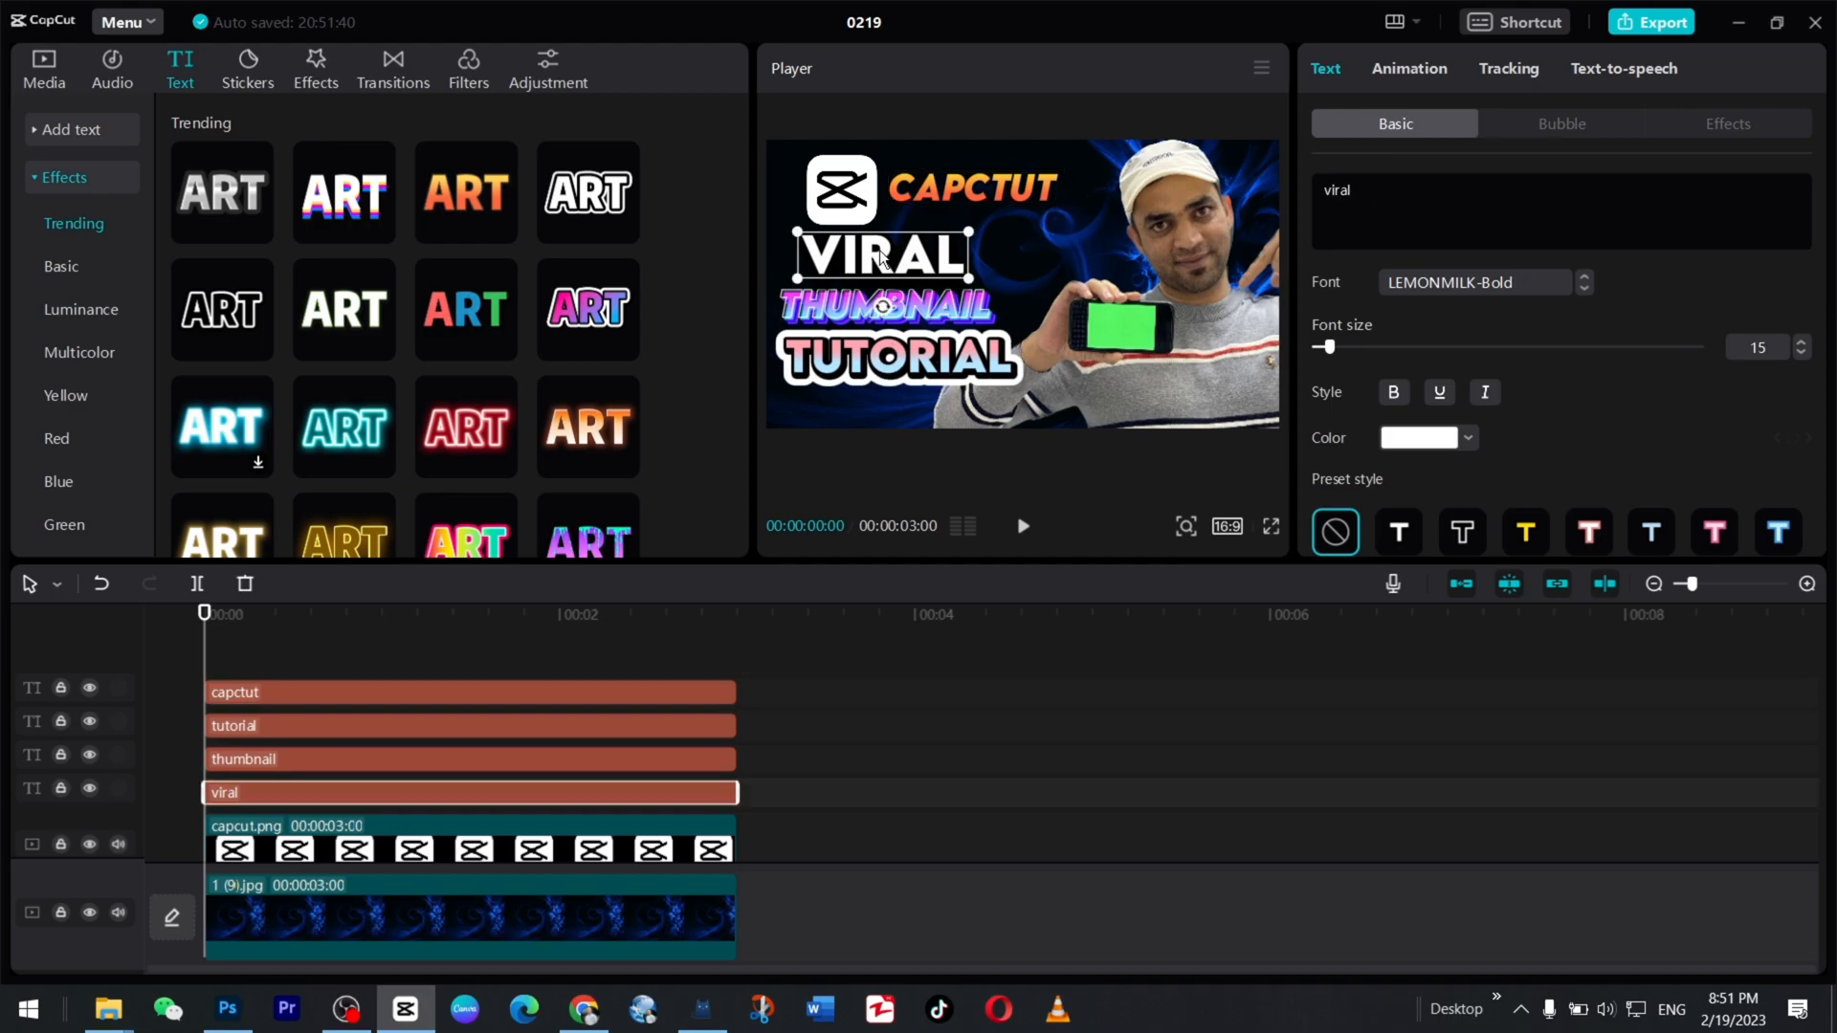
Give VIRAL a new text colour, an orange outline and a background box.
{"action": "scroll", "scroll_direction": "down", "scroll_amount": 3}
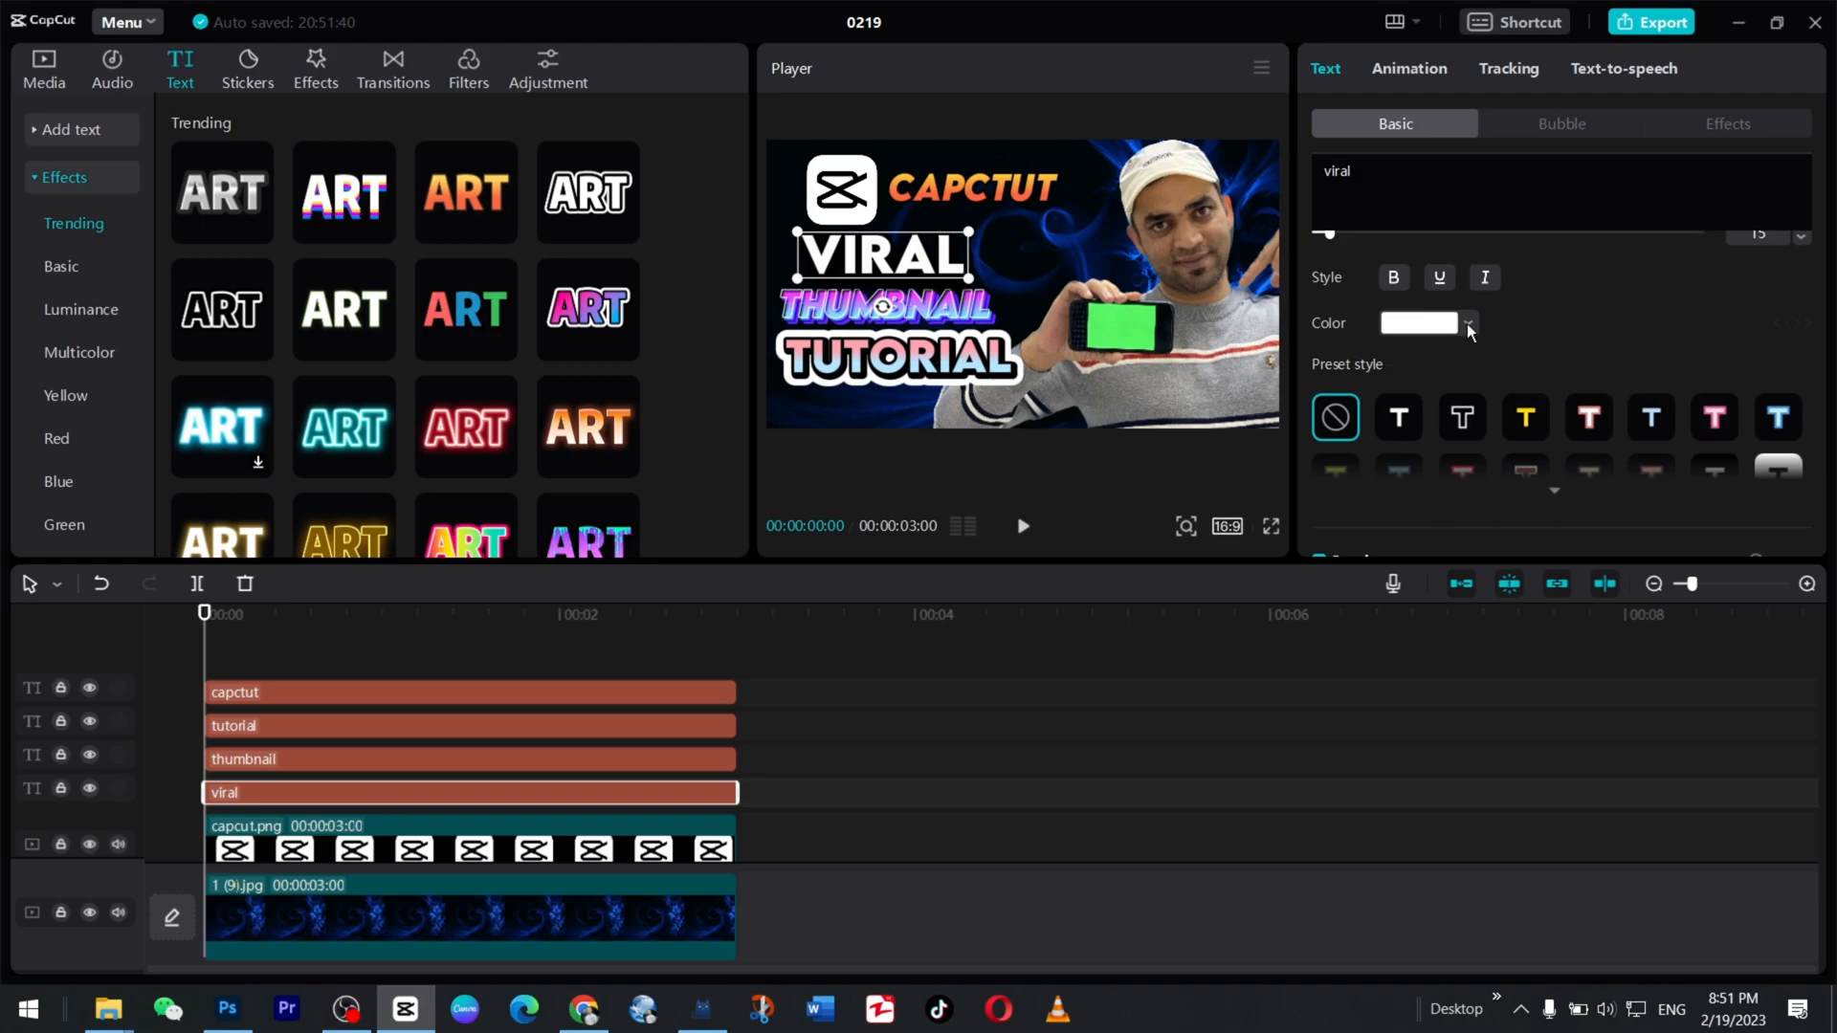
{"action": "left_click", "coordinate": [1465, 324]}
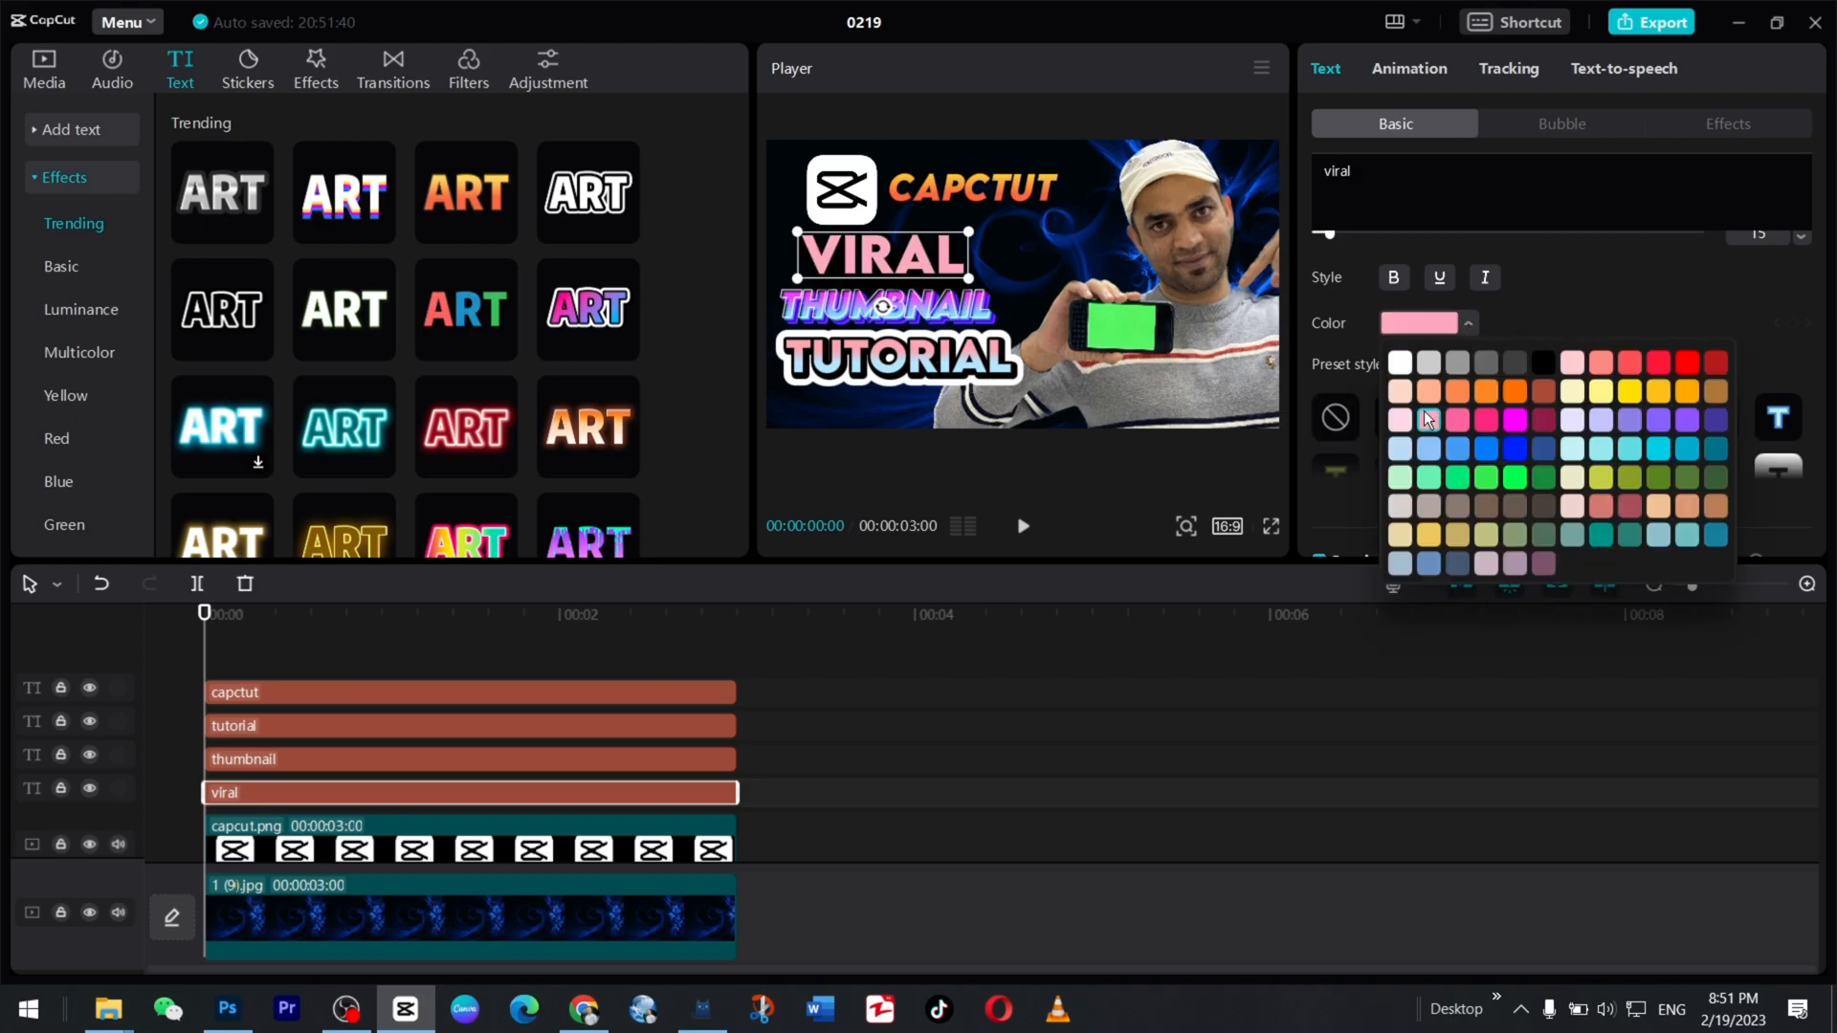
{"action": "mouse_move", "coordinate": [1467, 334]}
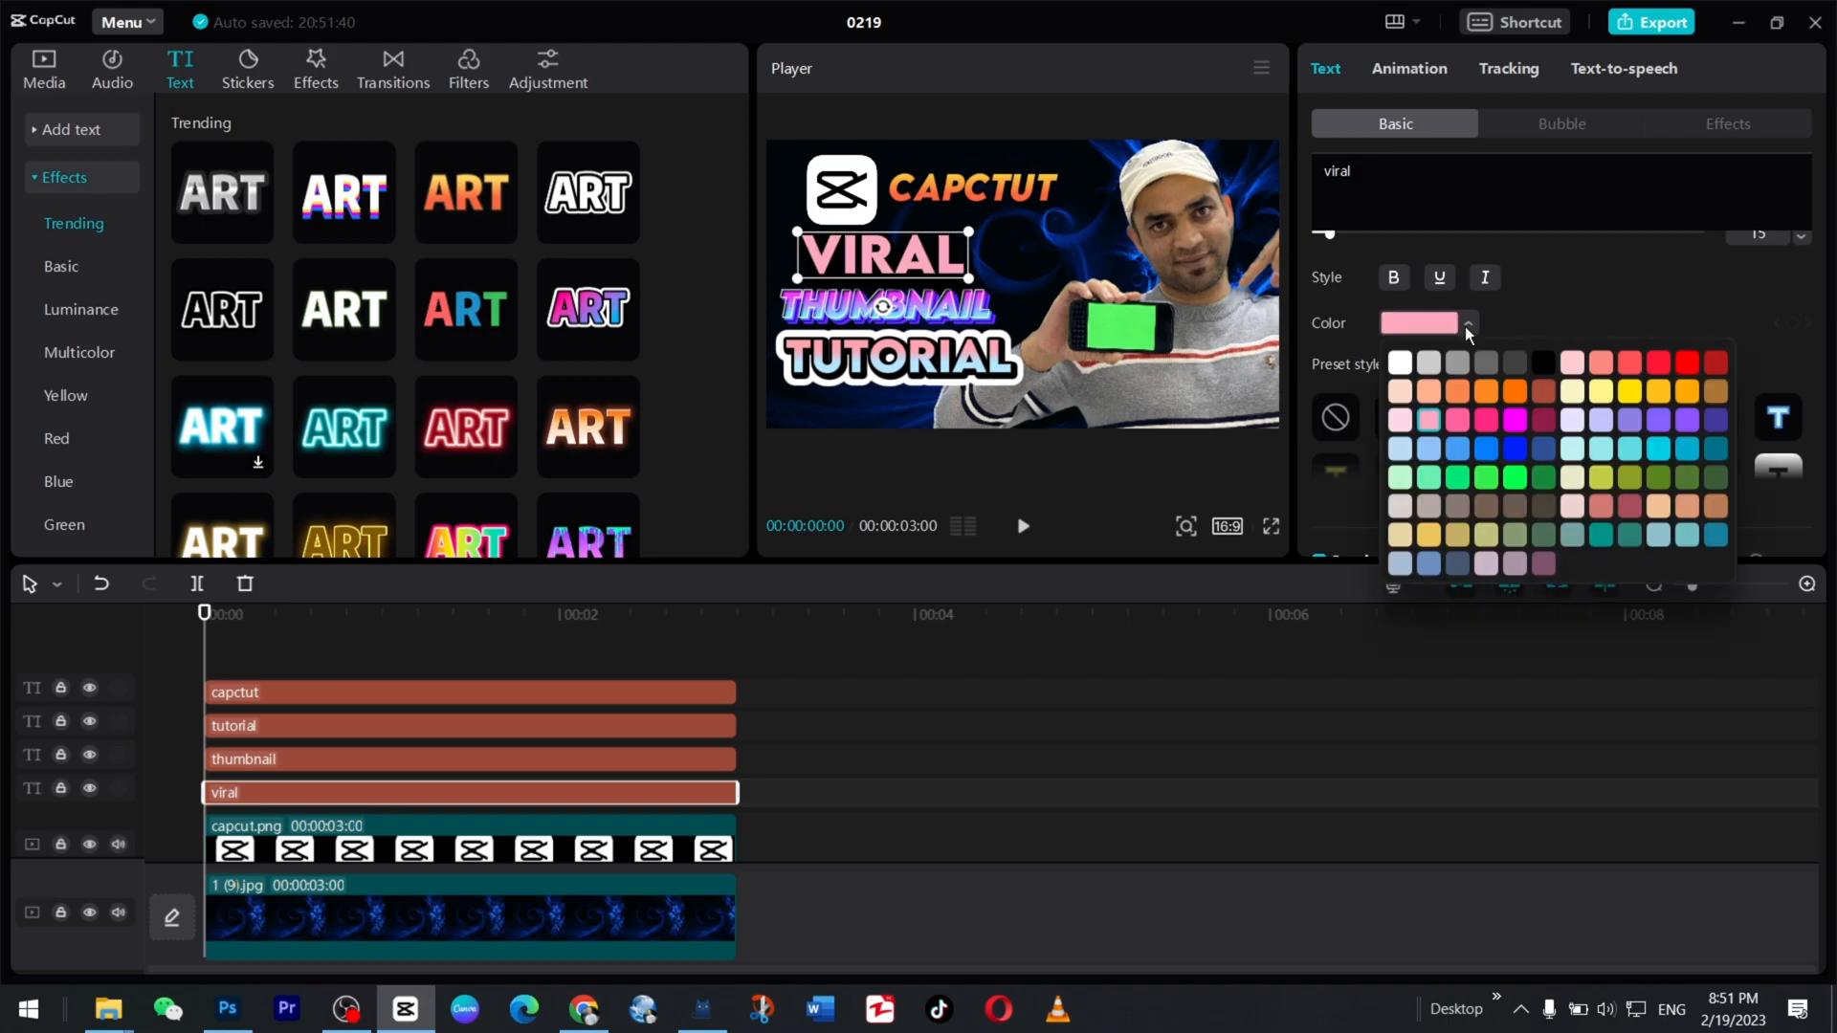
{"action": "left_click", "coordinate": [1399, 361]}
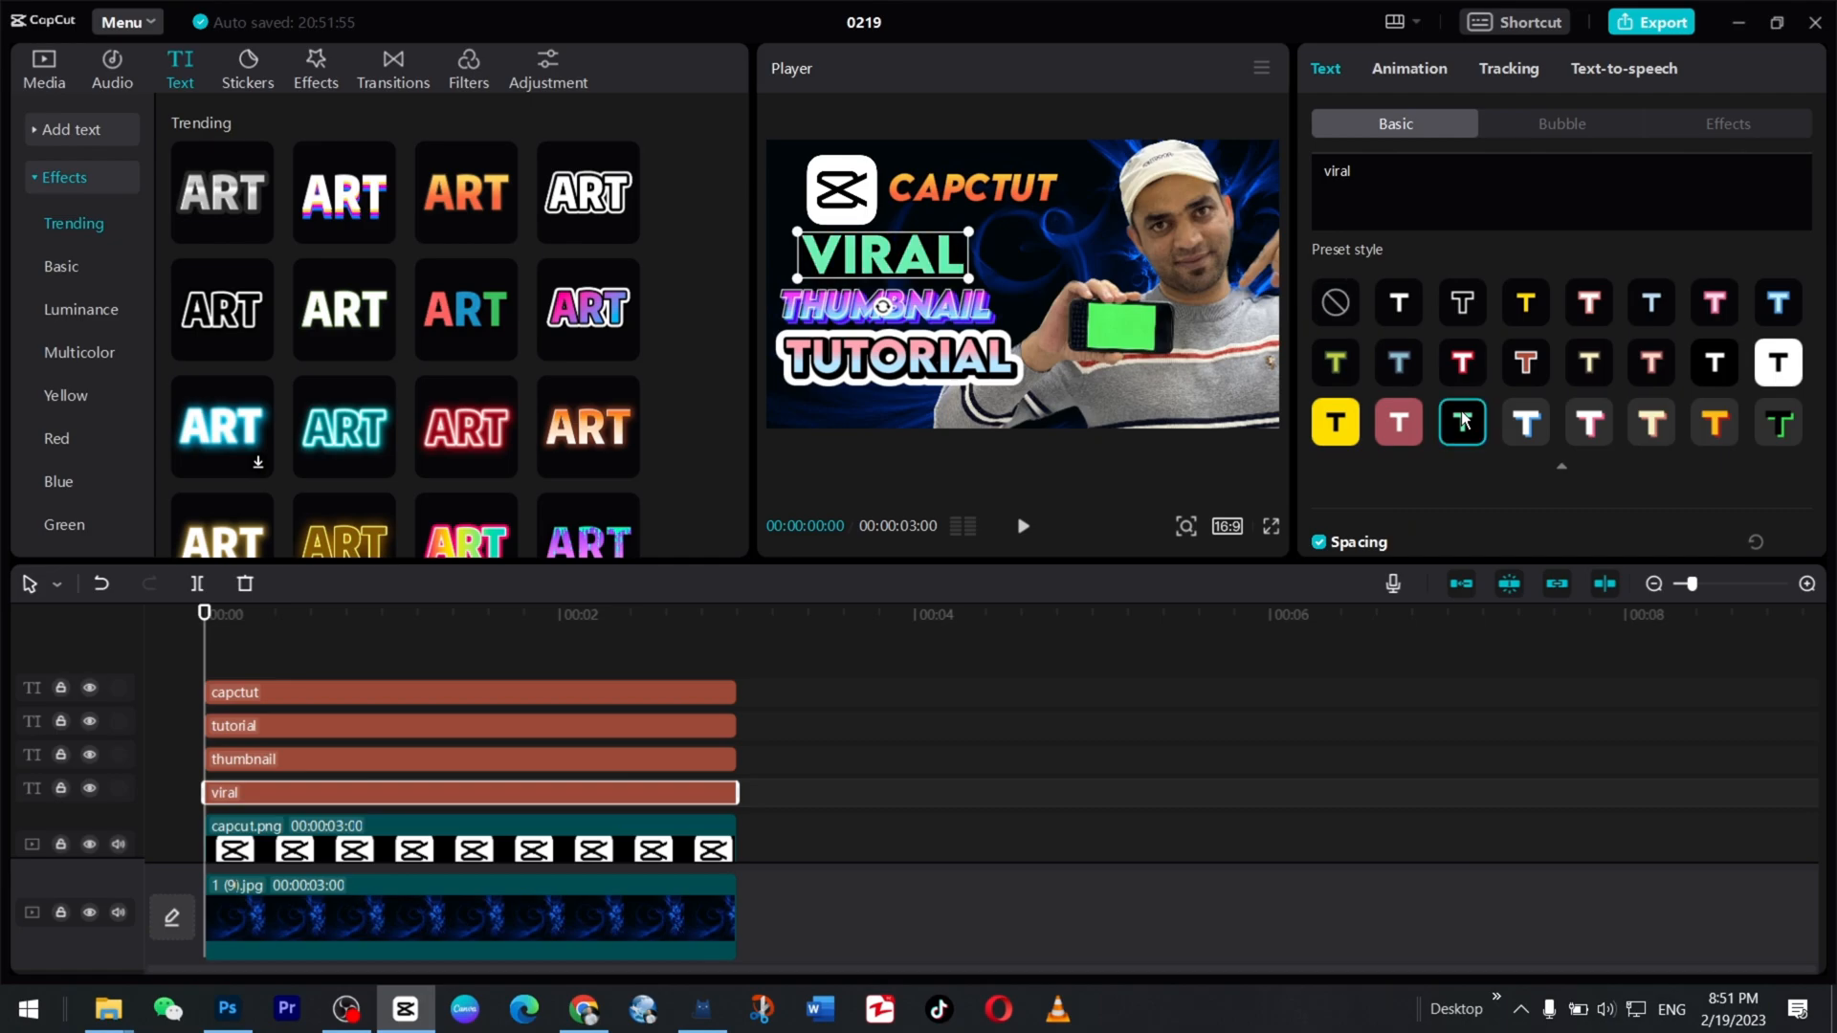
{"action": "scroll", "scroll_direction": "down", "scroll_amount": 3}
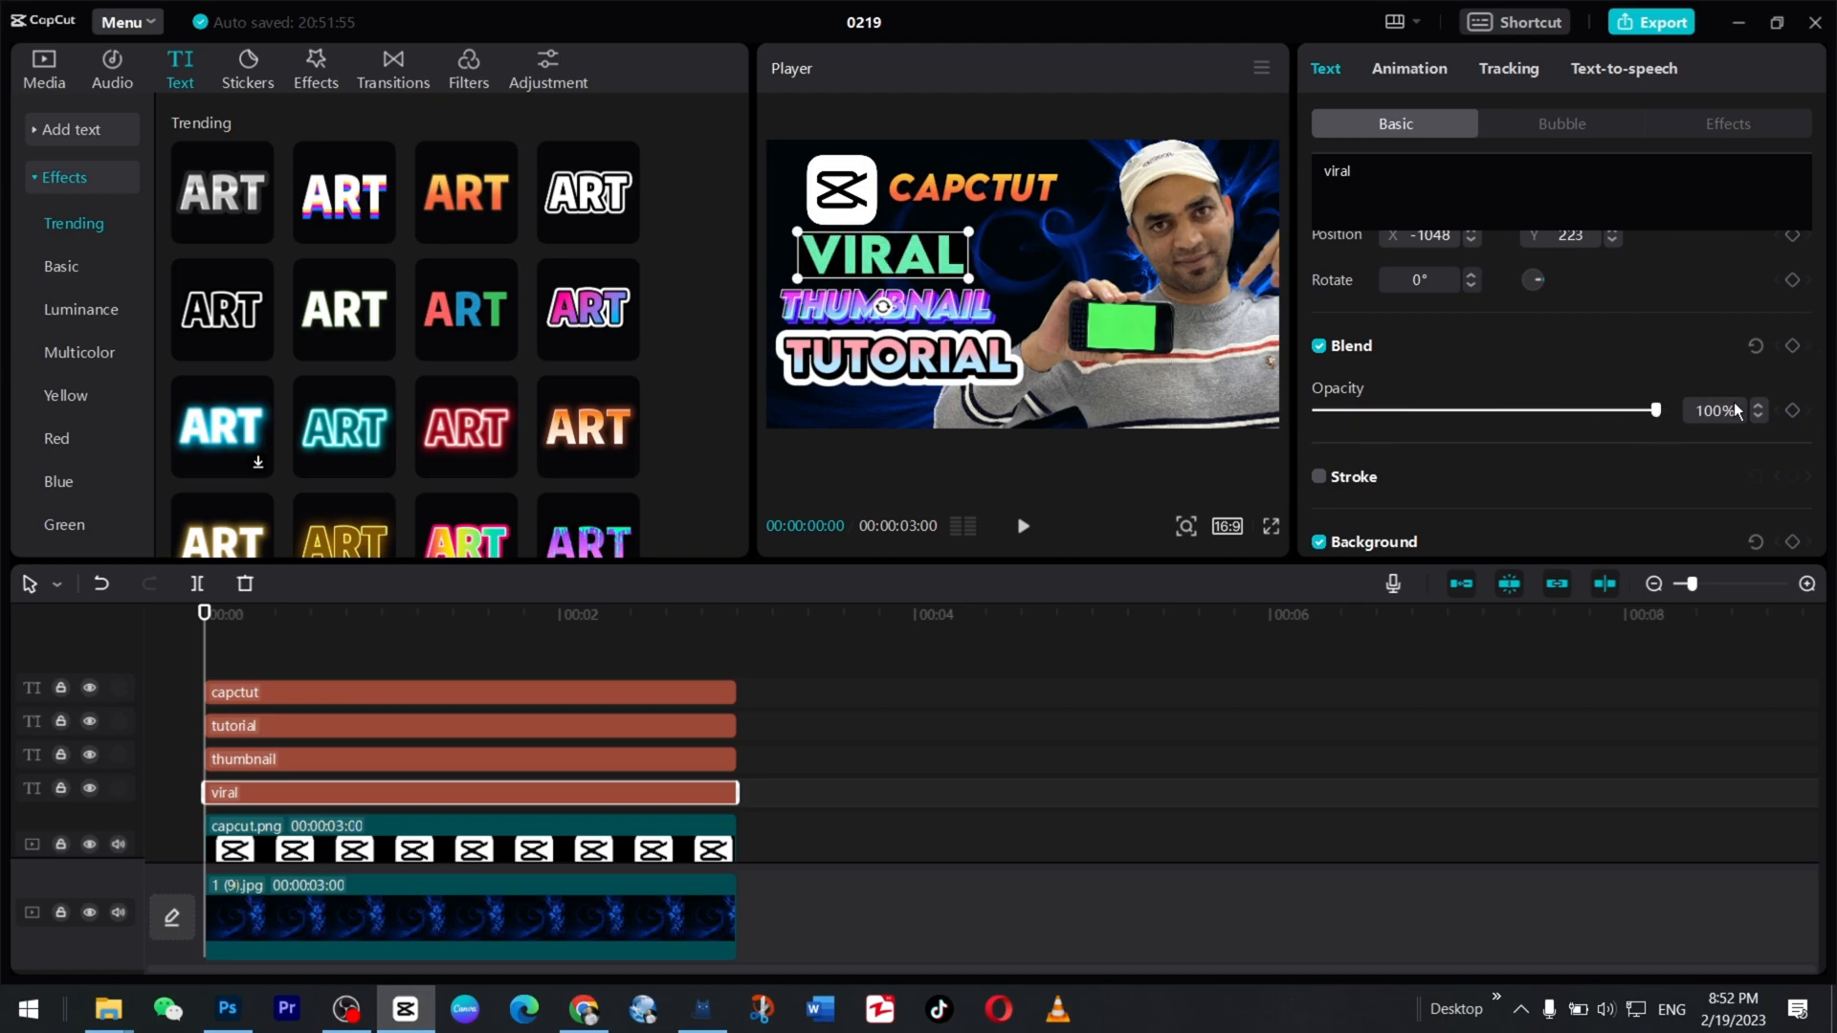
{"action": "left_click", "coordinate": [1318, 477]}
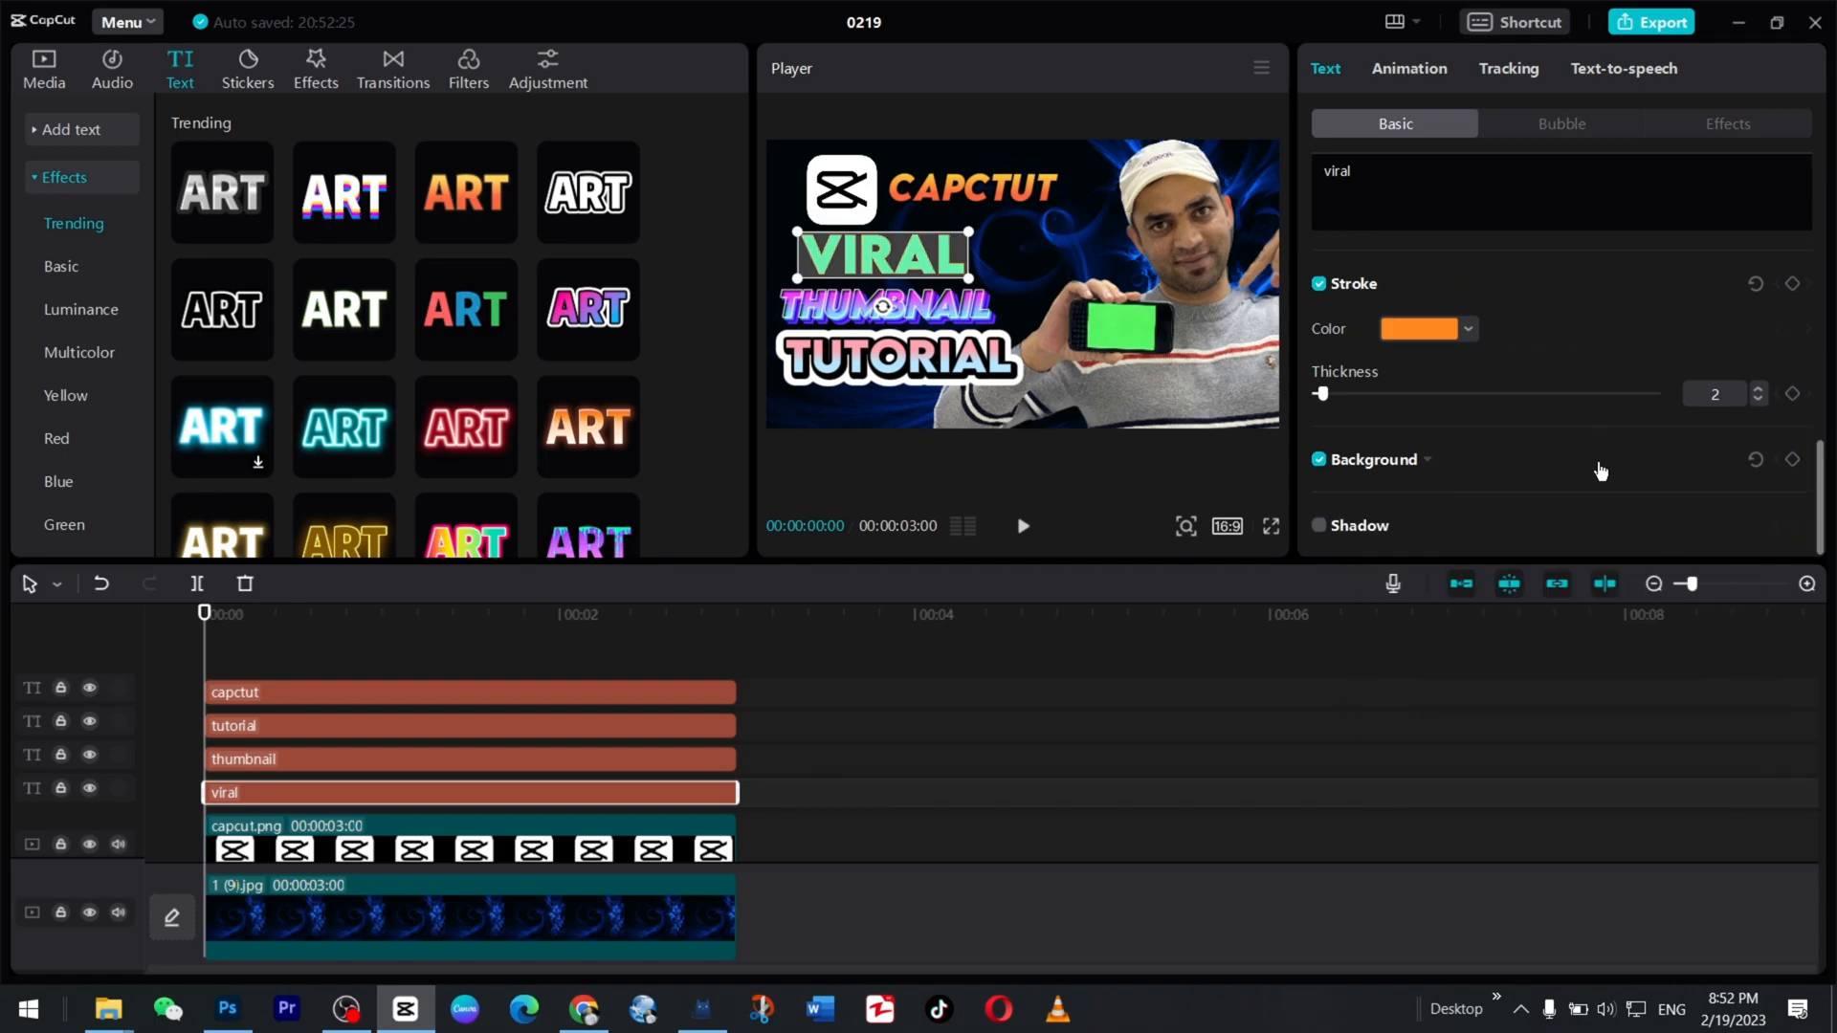
{"action": "left_click", "coordinate": [1318, 459]}
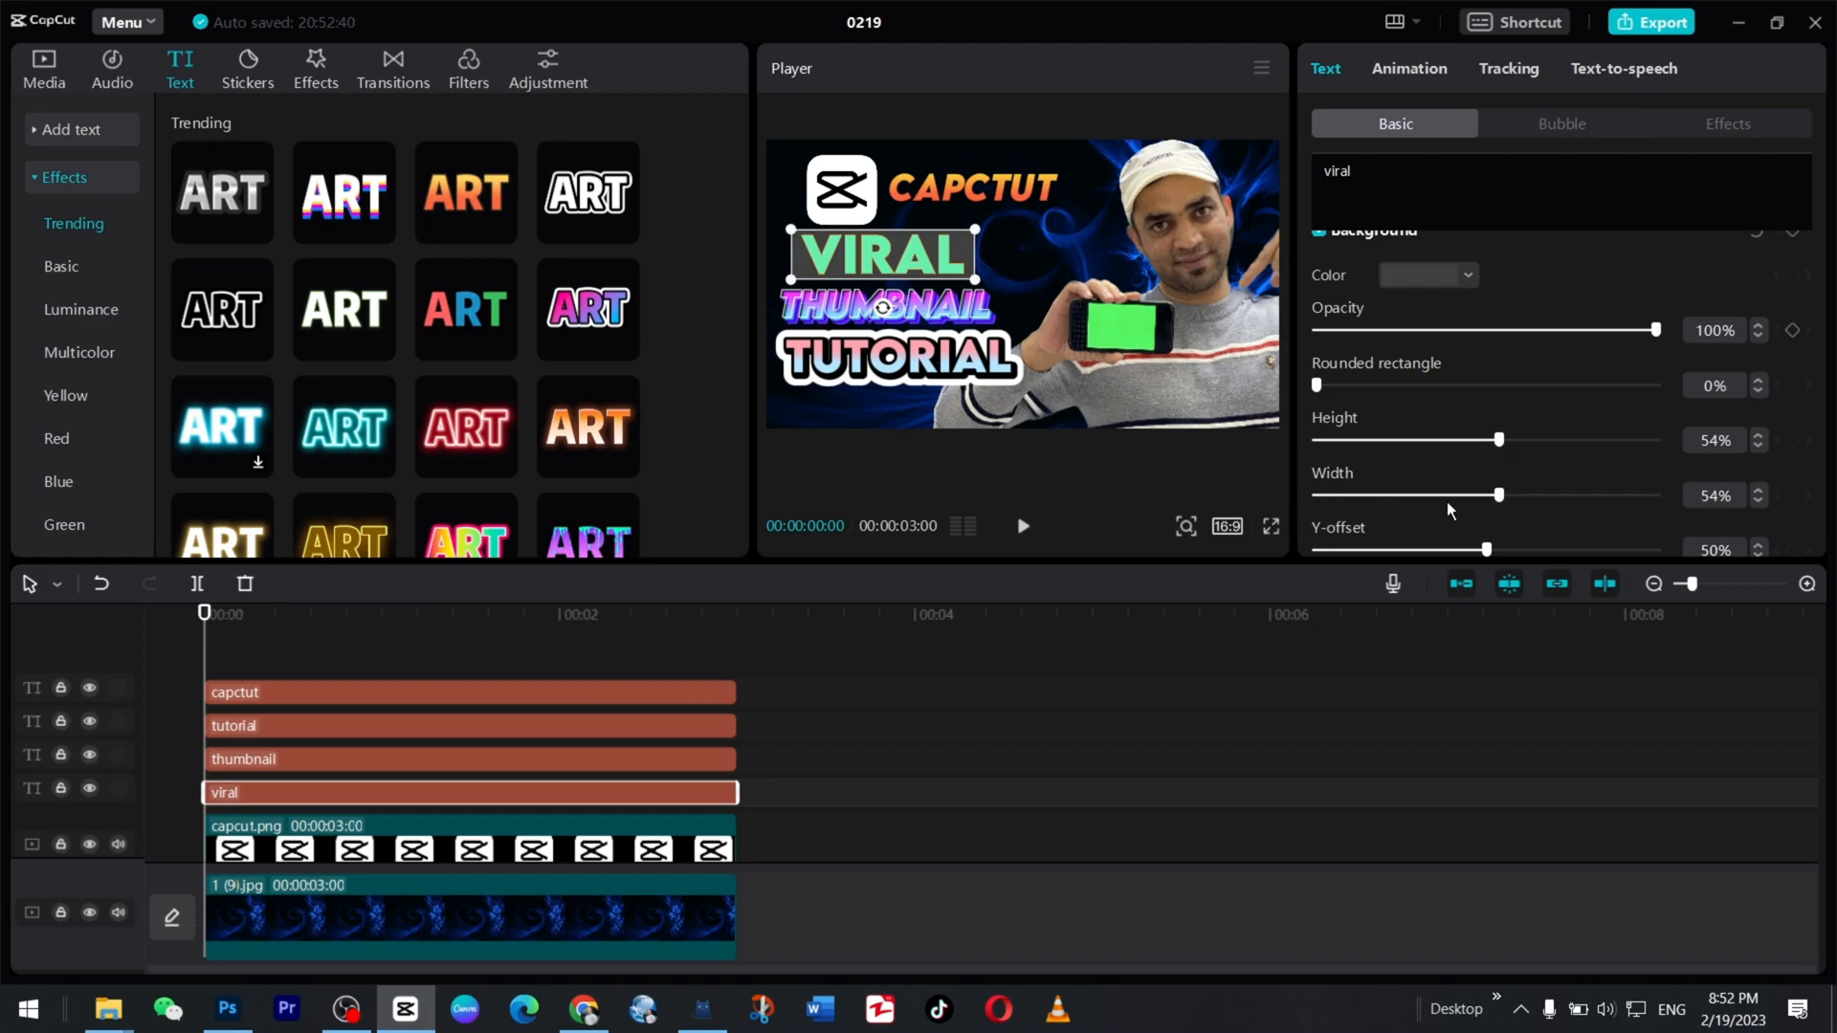
Adjust the background box settings, including TUTORIAL's background box height.
{"action": "scroll", "scroll_direction": "down", "scroll_amount": 3}
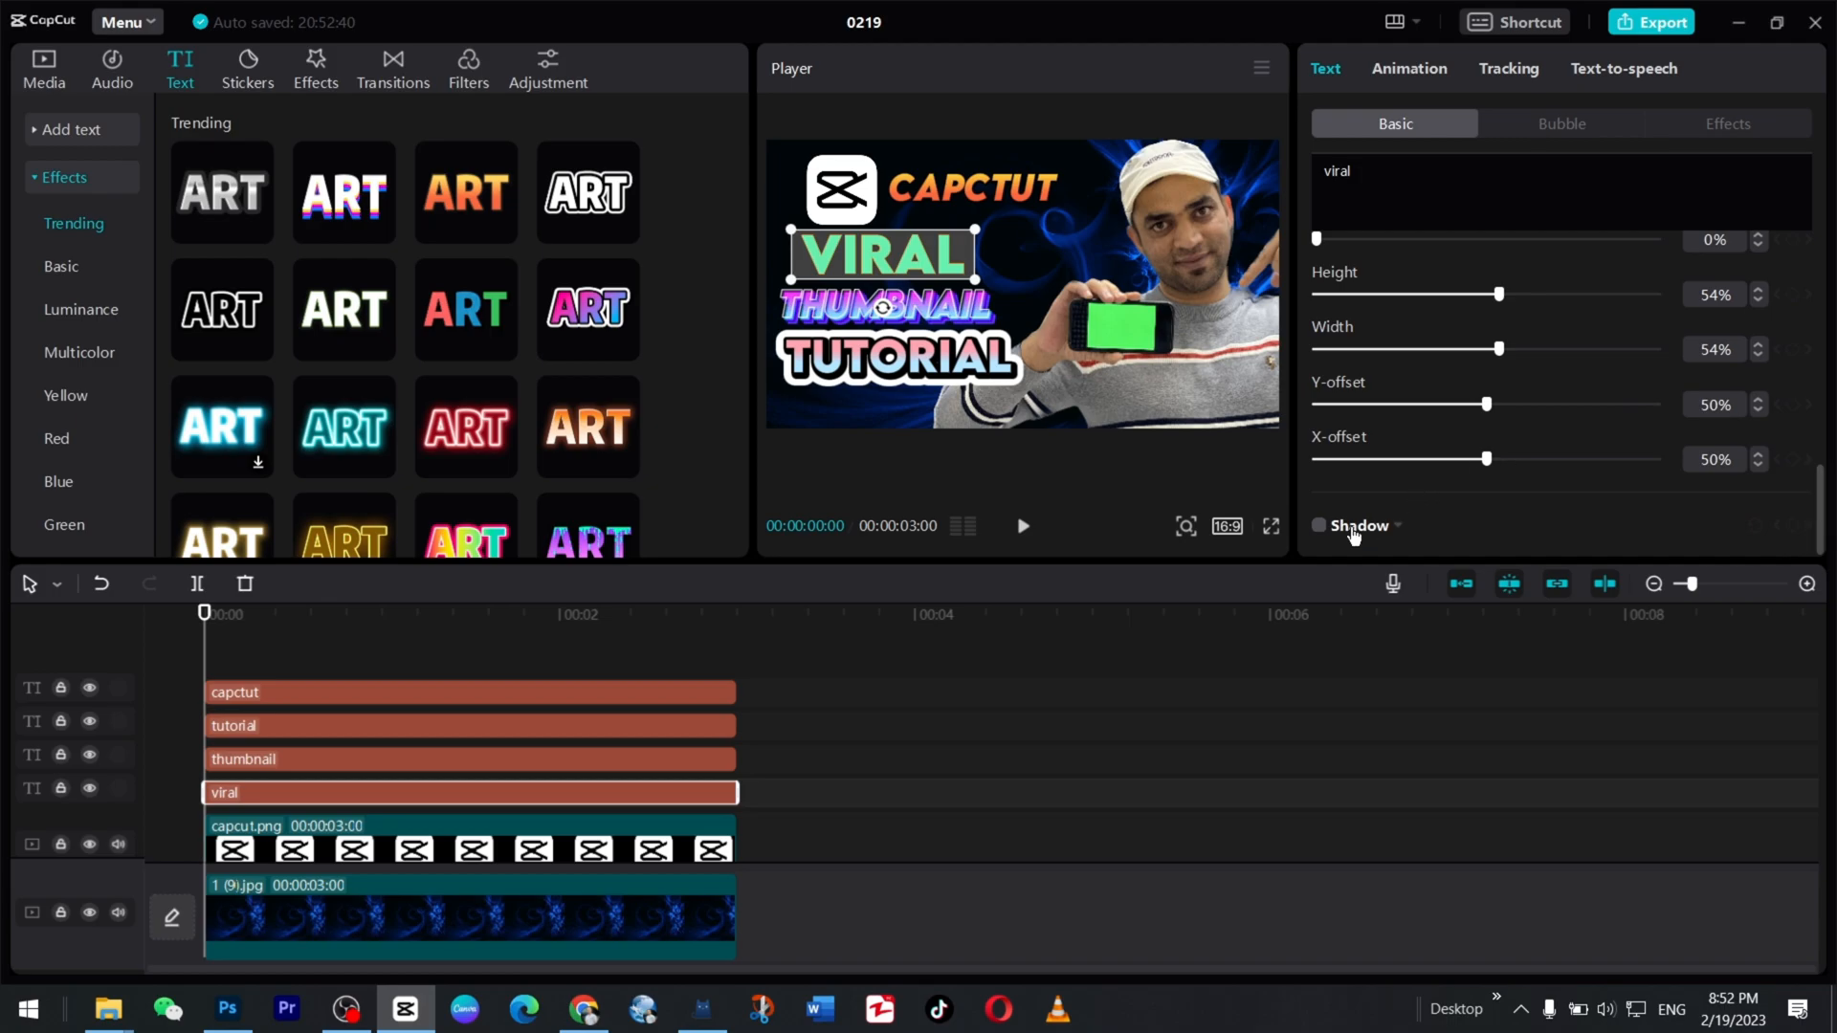
{"action": "scroll", "scroll_direction": "down", "scroll_amount": 3}
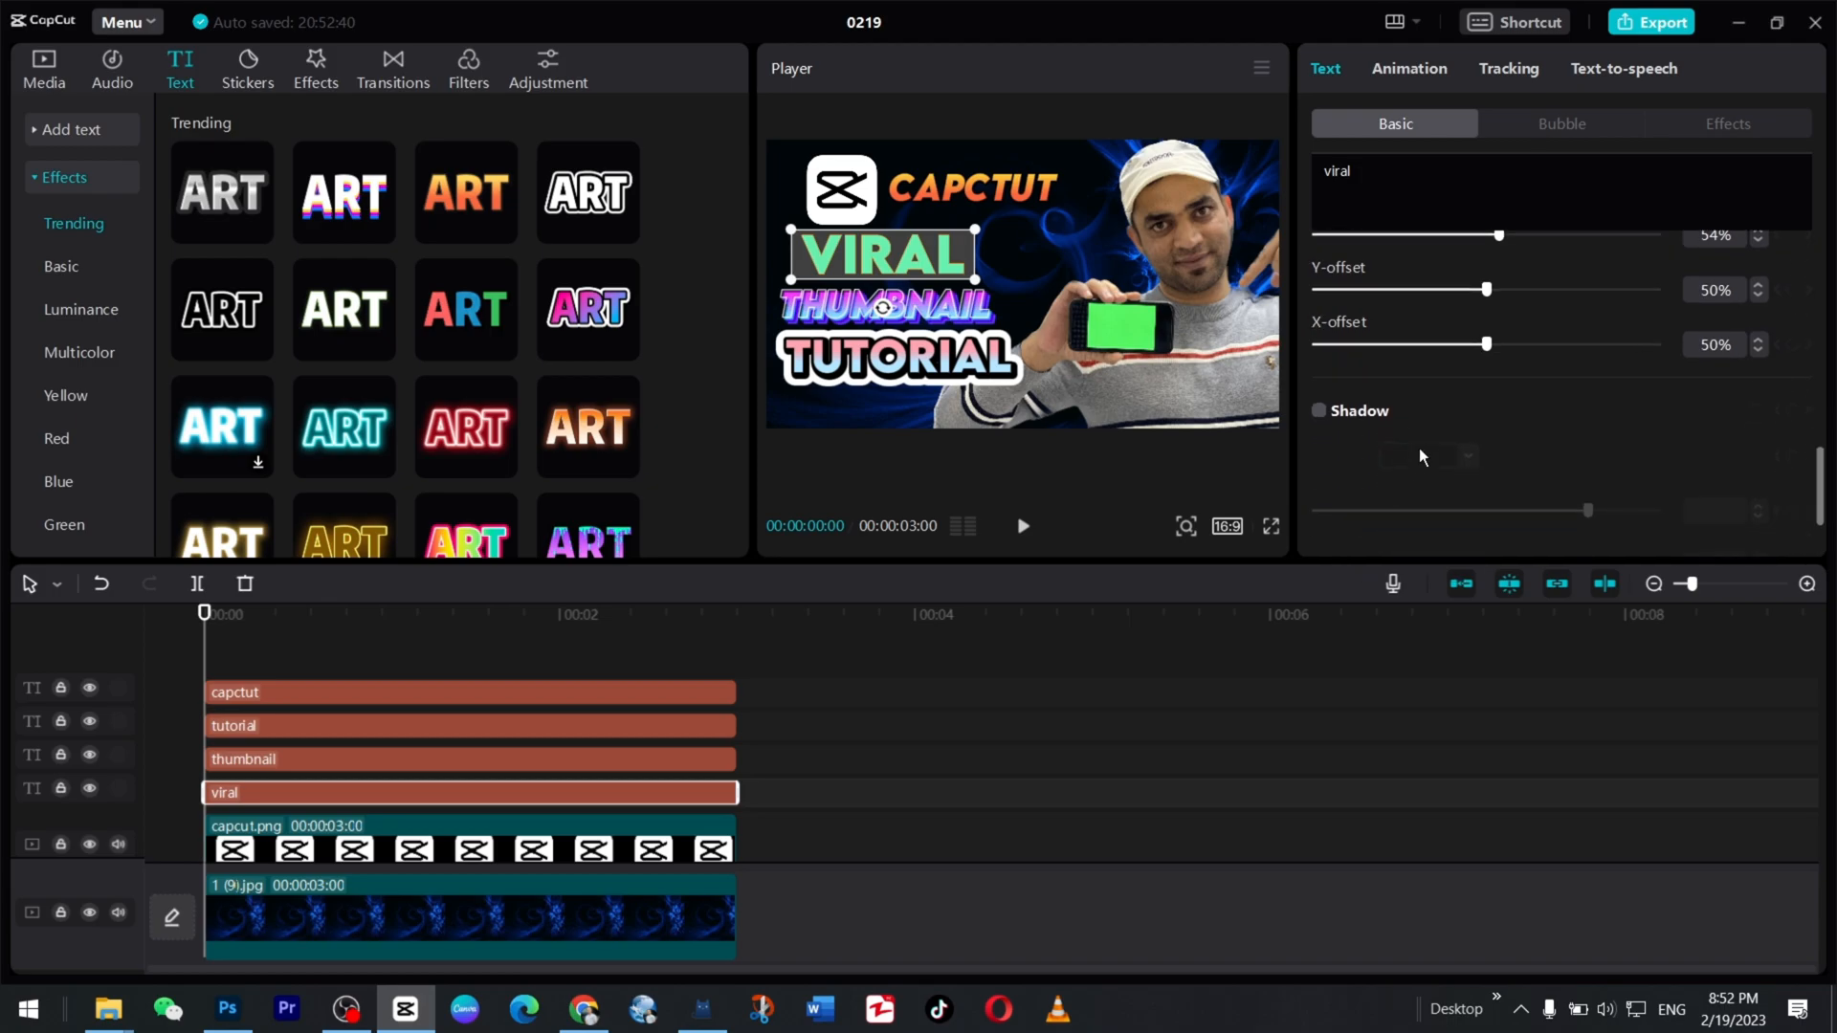
{"action": "scroll", "scroll_direction": "up", "scroll_amount": 3}
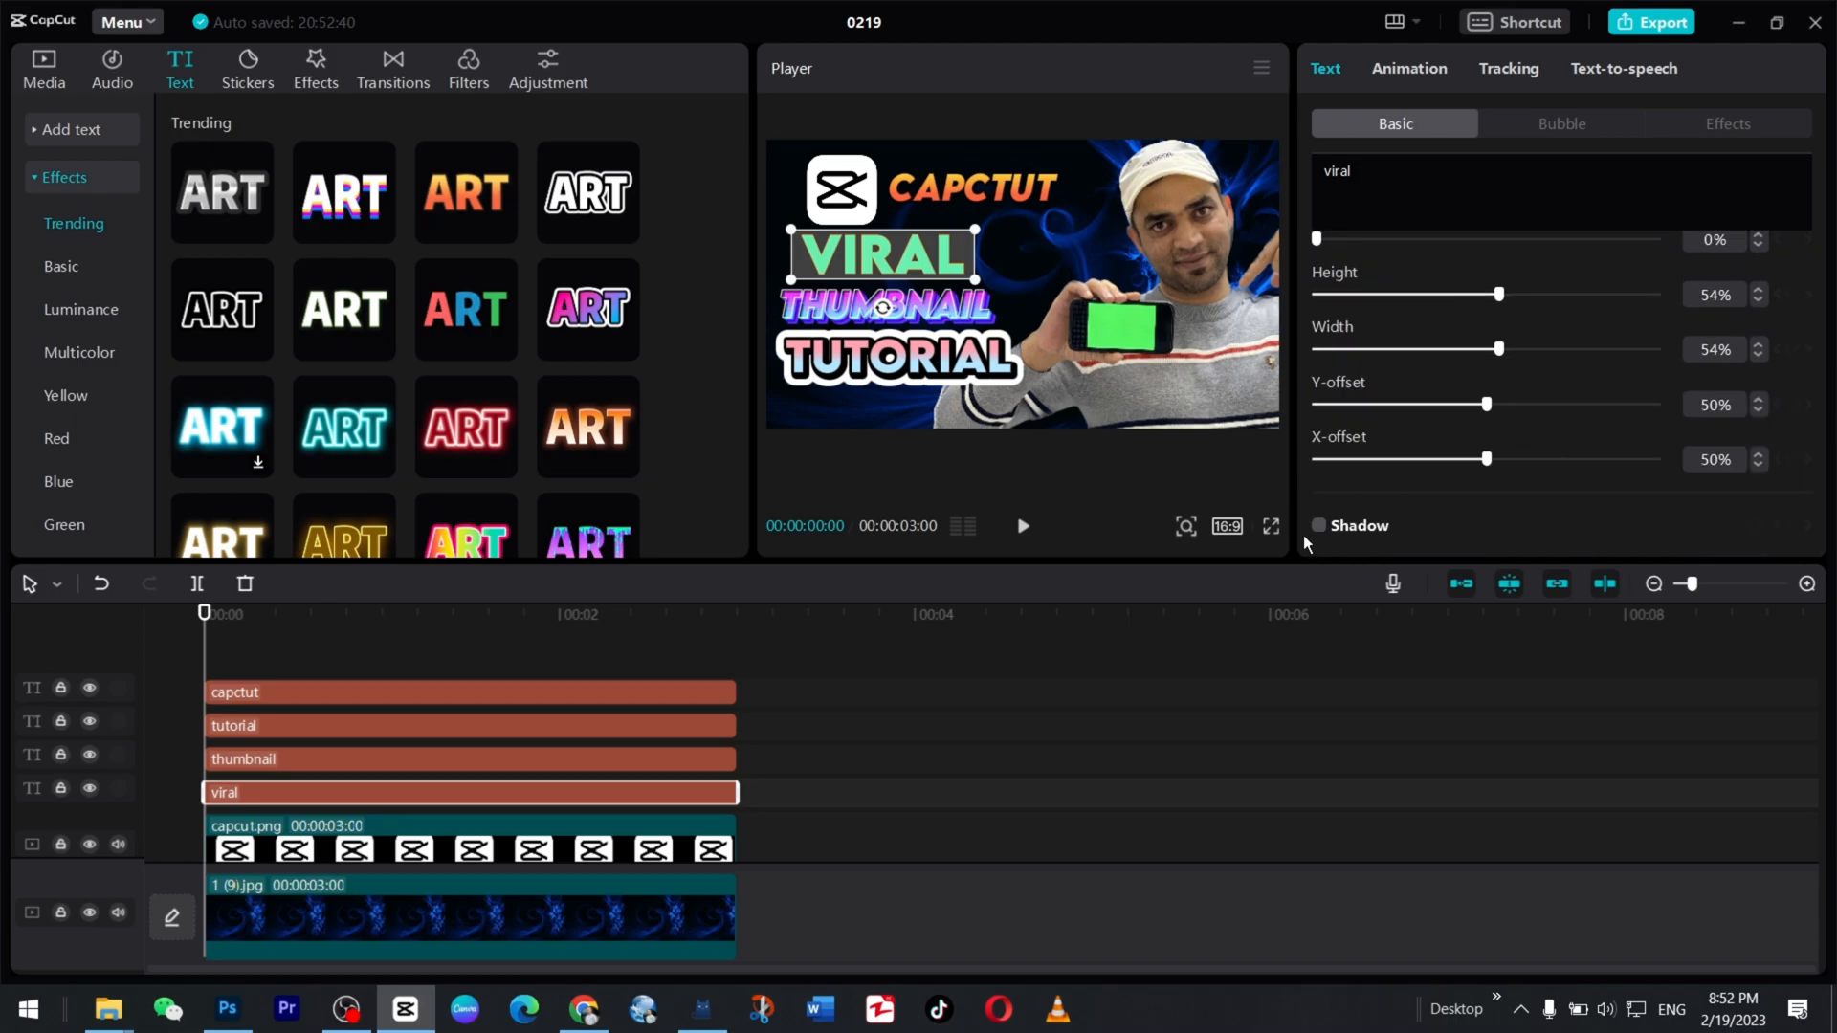
{"action": "left_click", "coordinate": [1317, 525]}
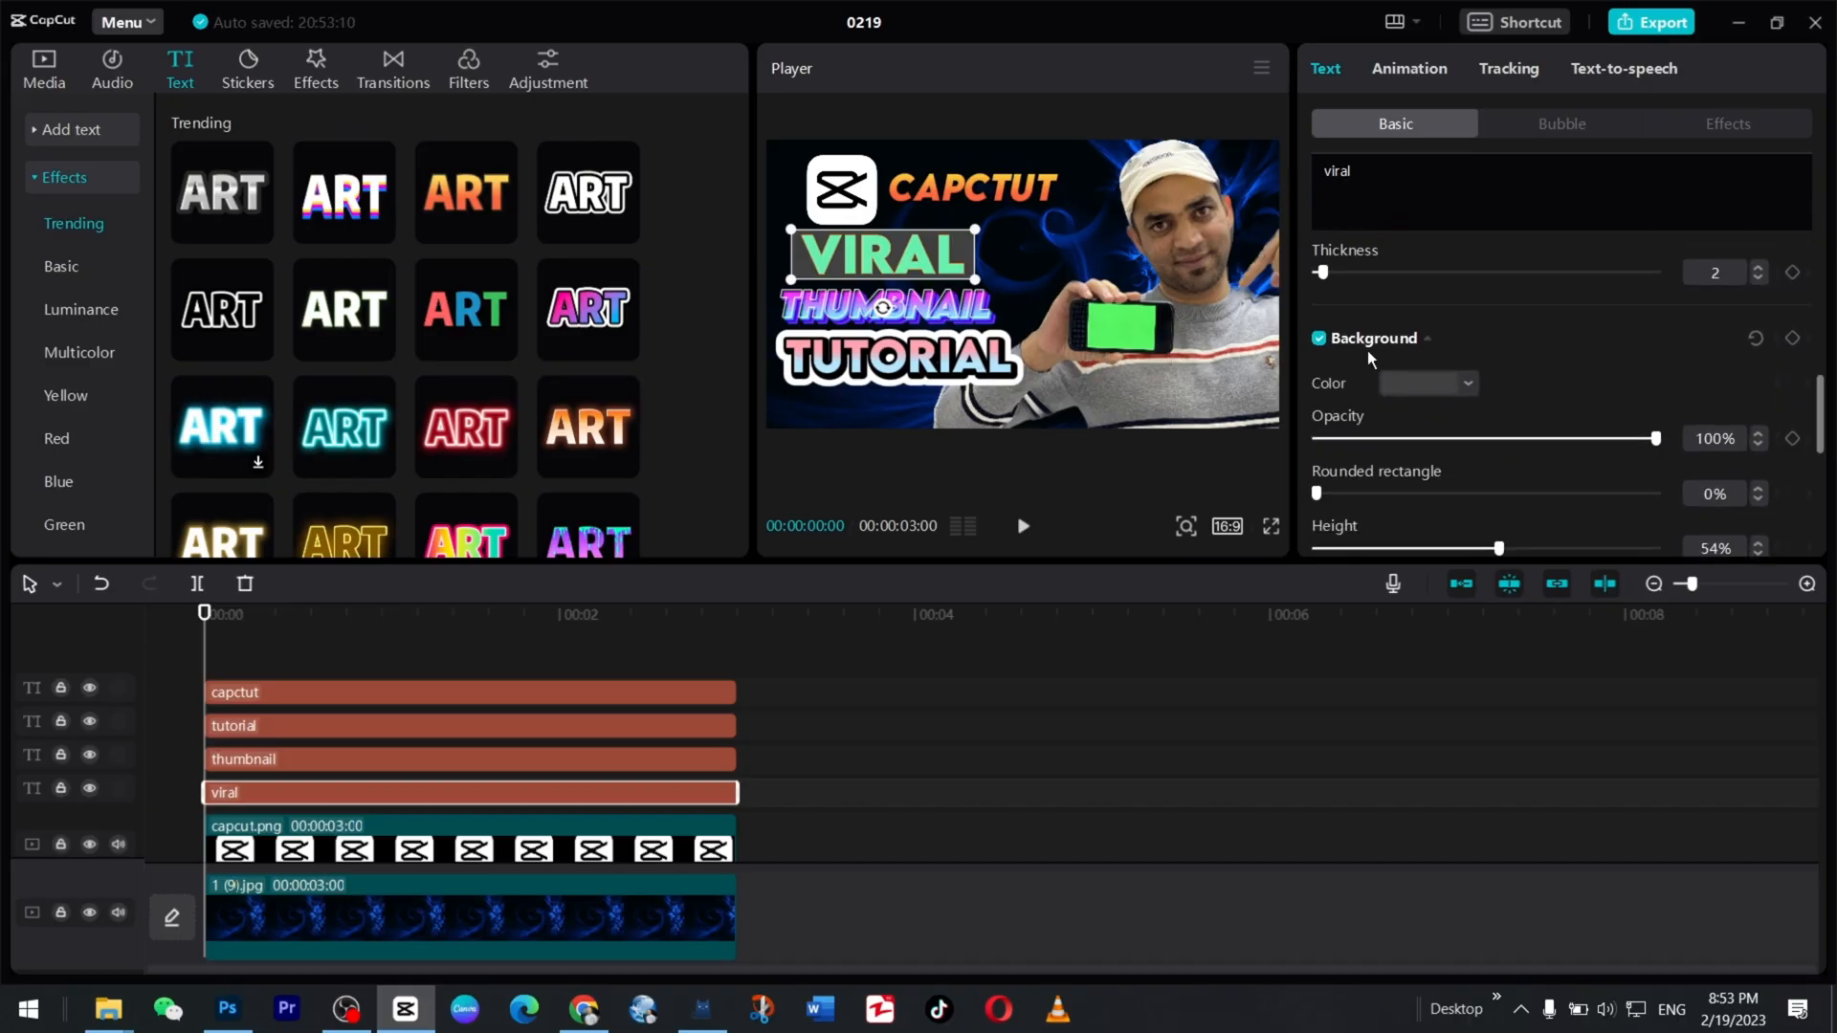
{"action": "scroll", "scroll_direction": "down", "scroll_amount": 3}
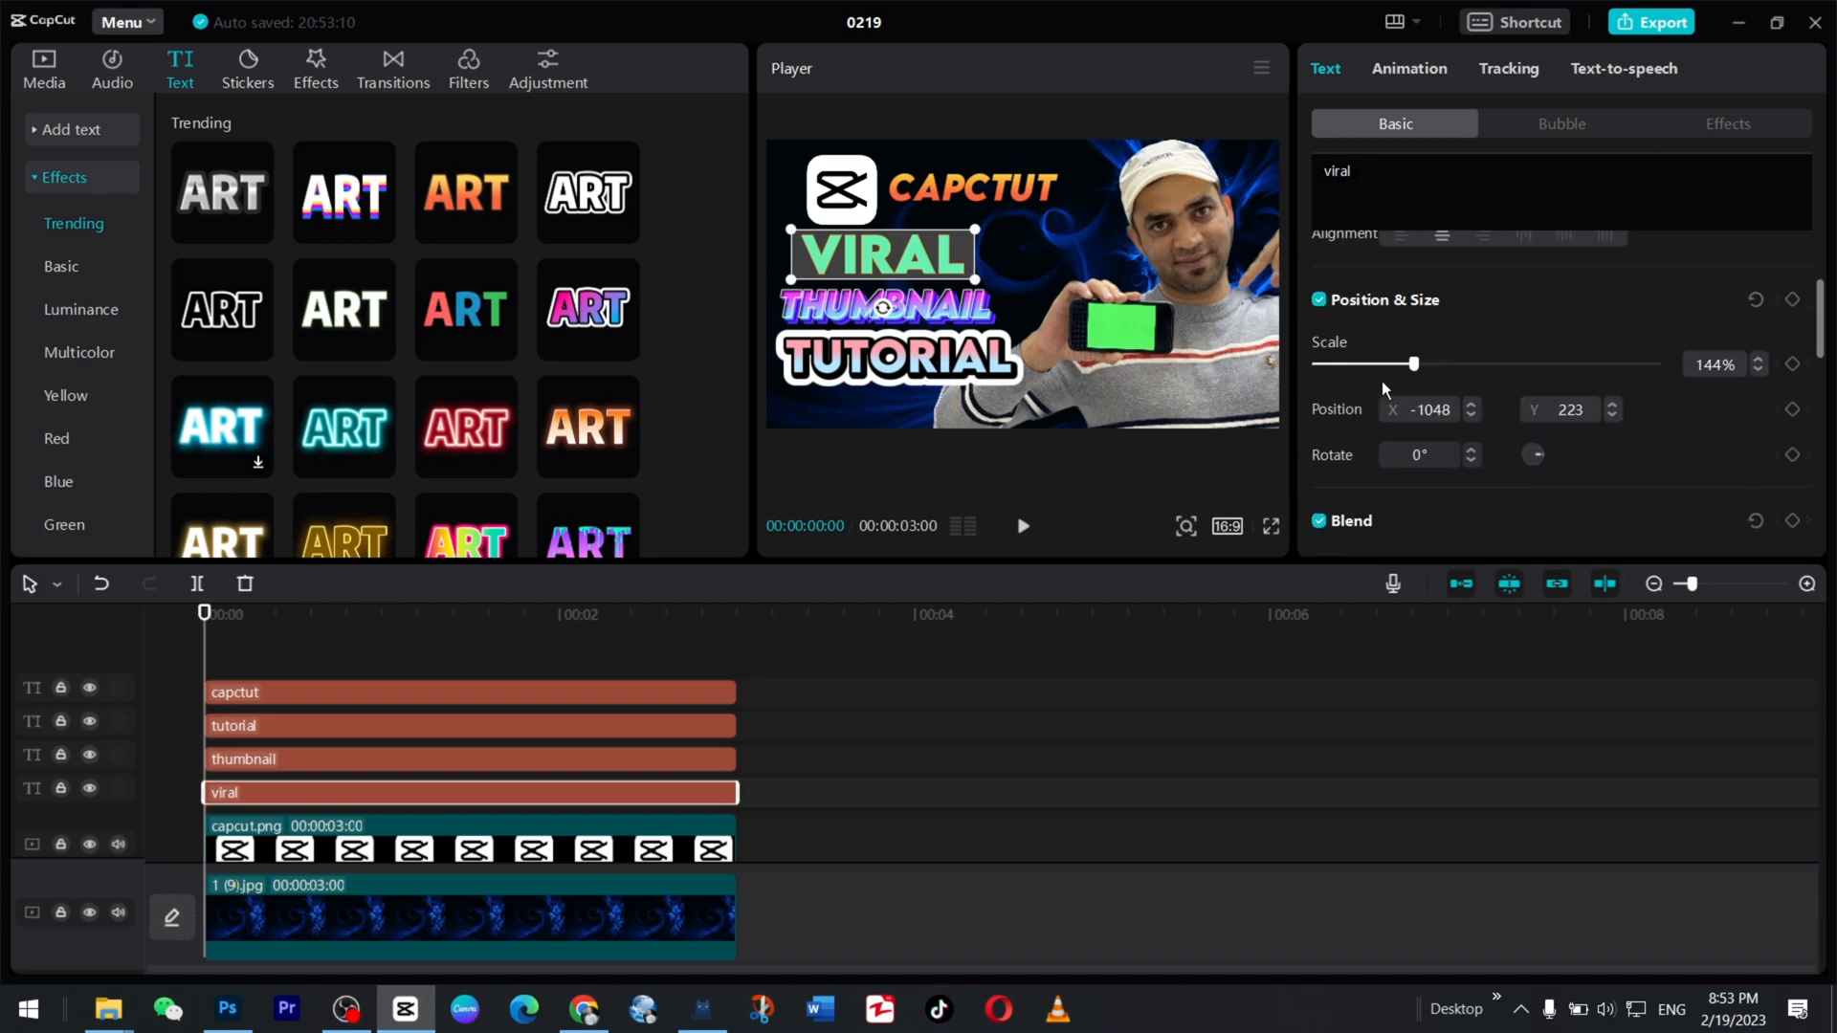
{"action": "scroll", "scroll_direction": "up", "scroll_amount": 3}
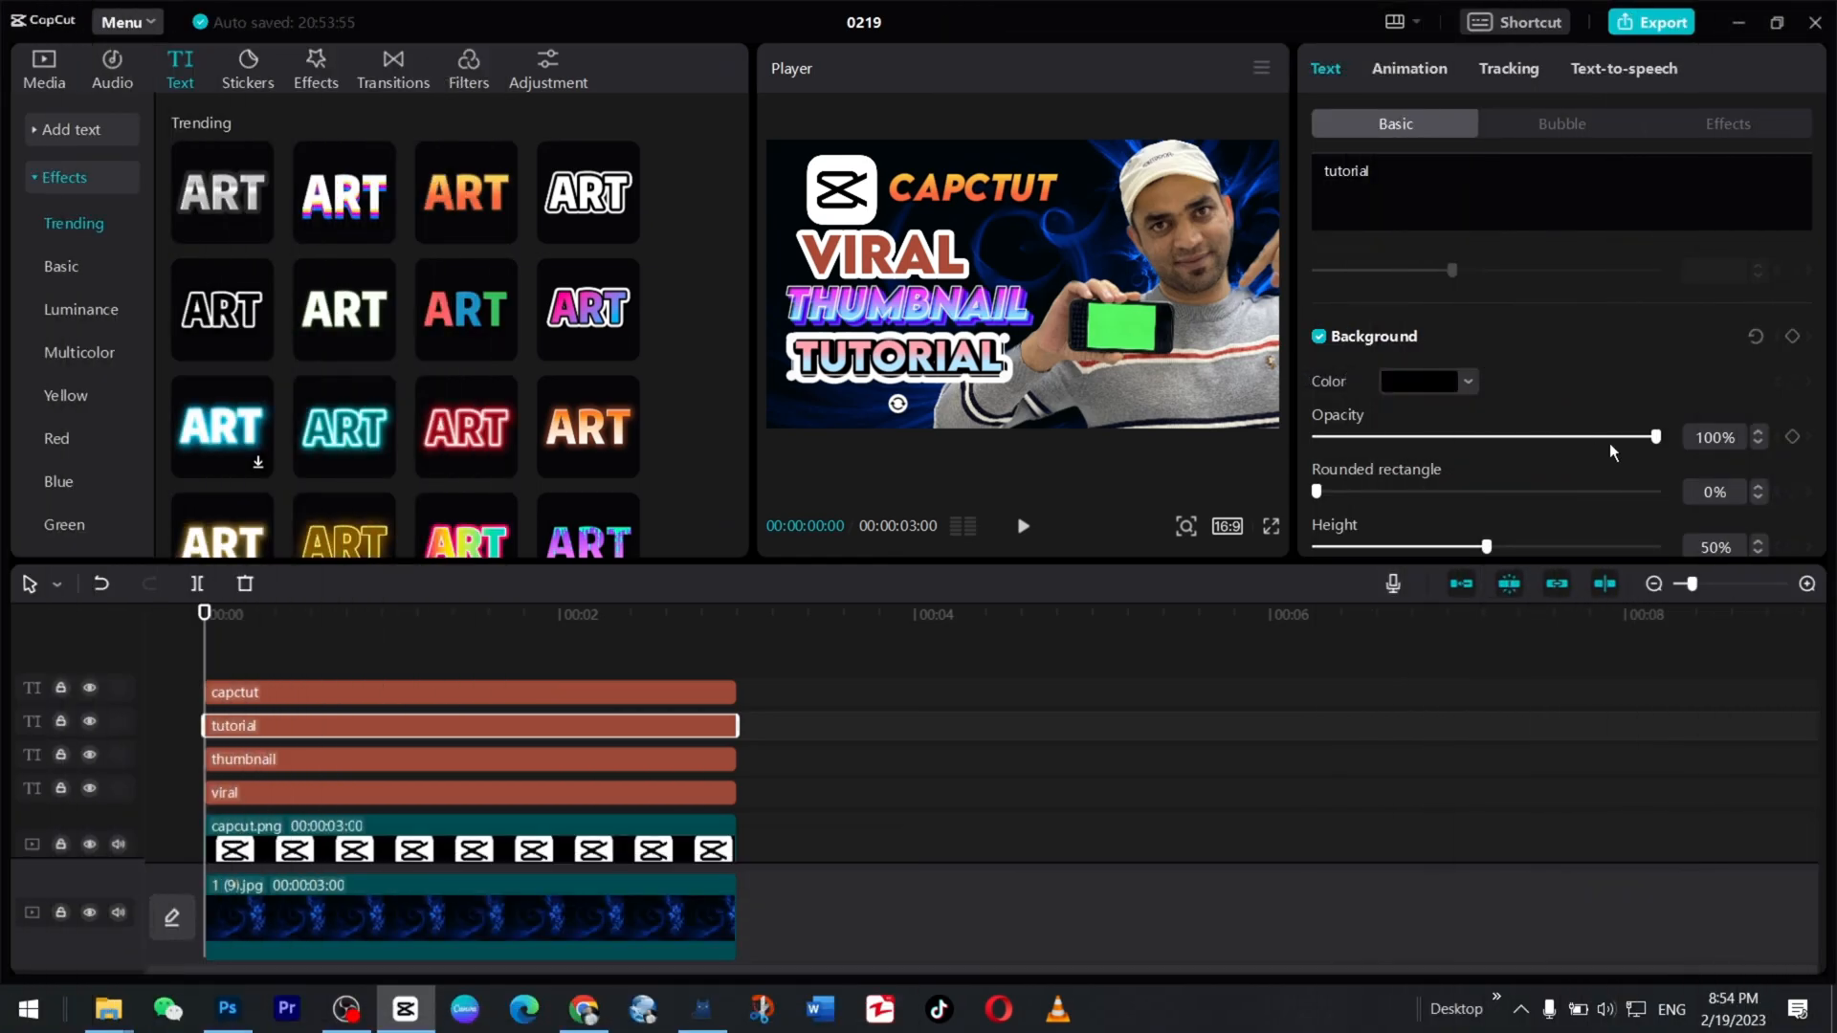
{"action": "scroll", "scroll_direction": "down", "scroll_amount": 3}
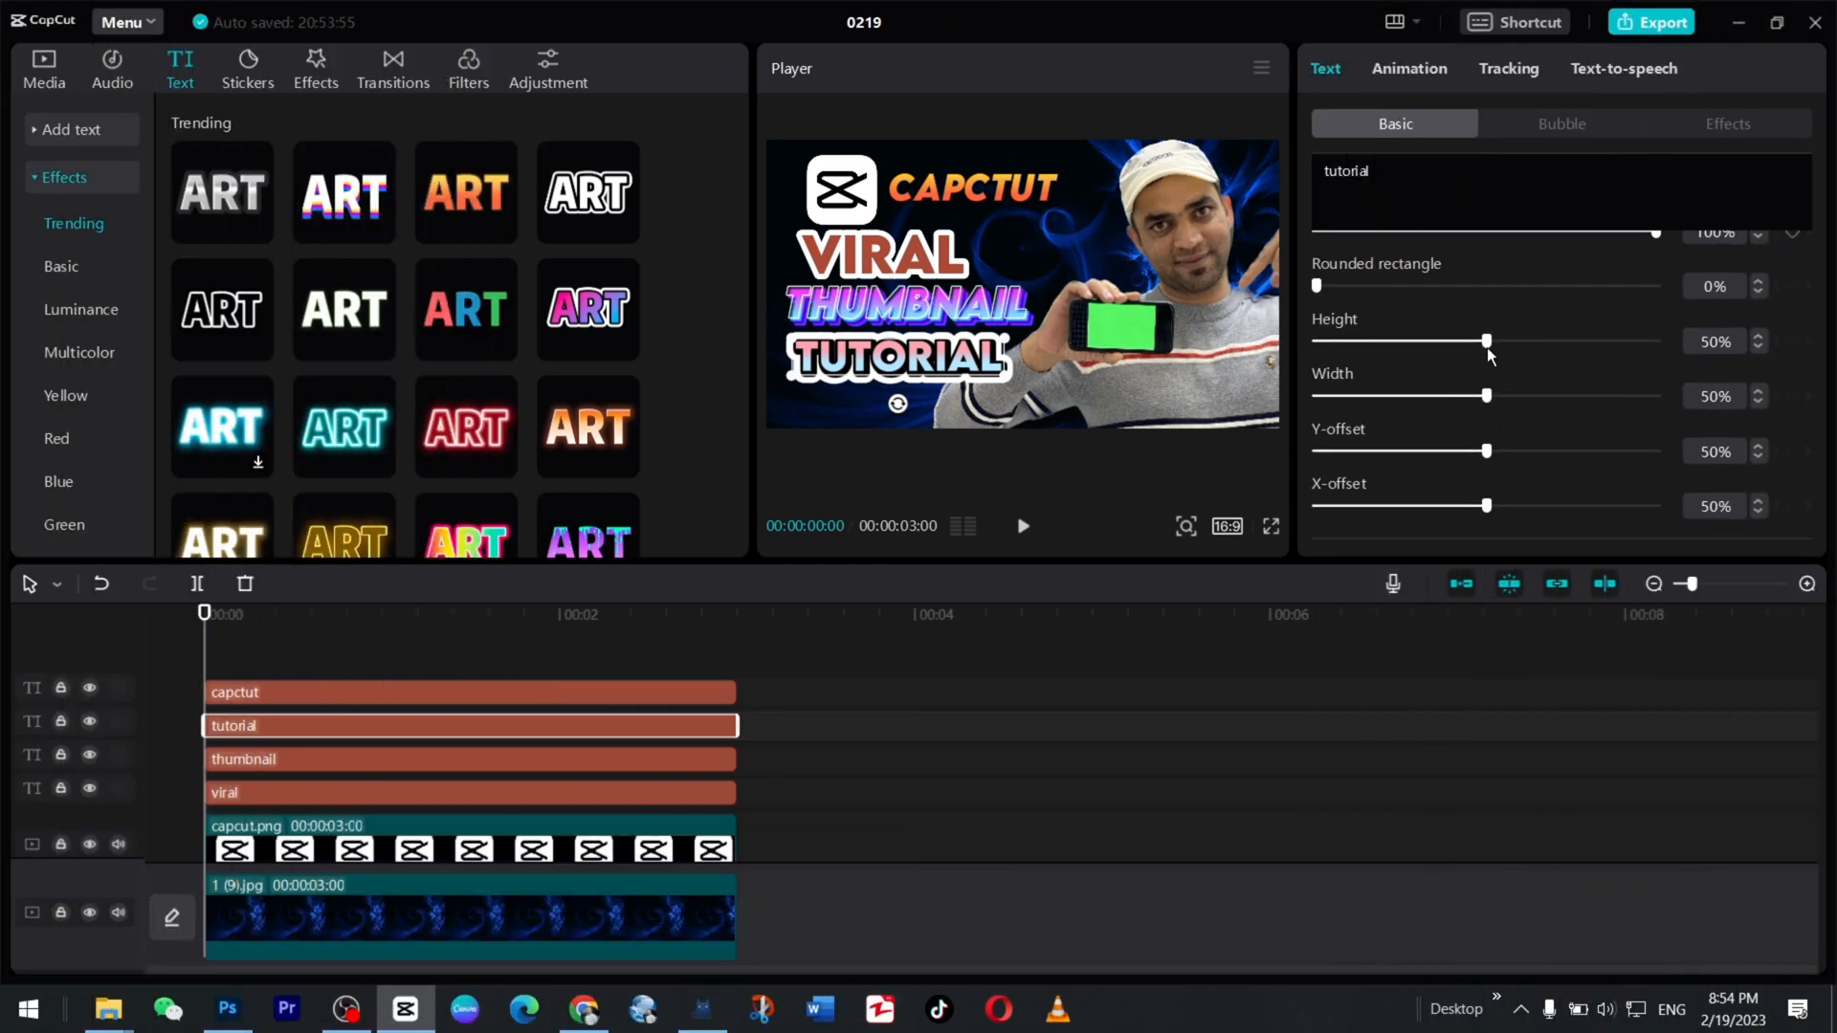
{"action": "left_click", "coordinate": [43, 68]}
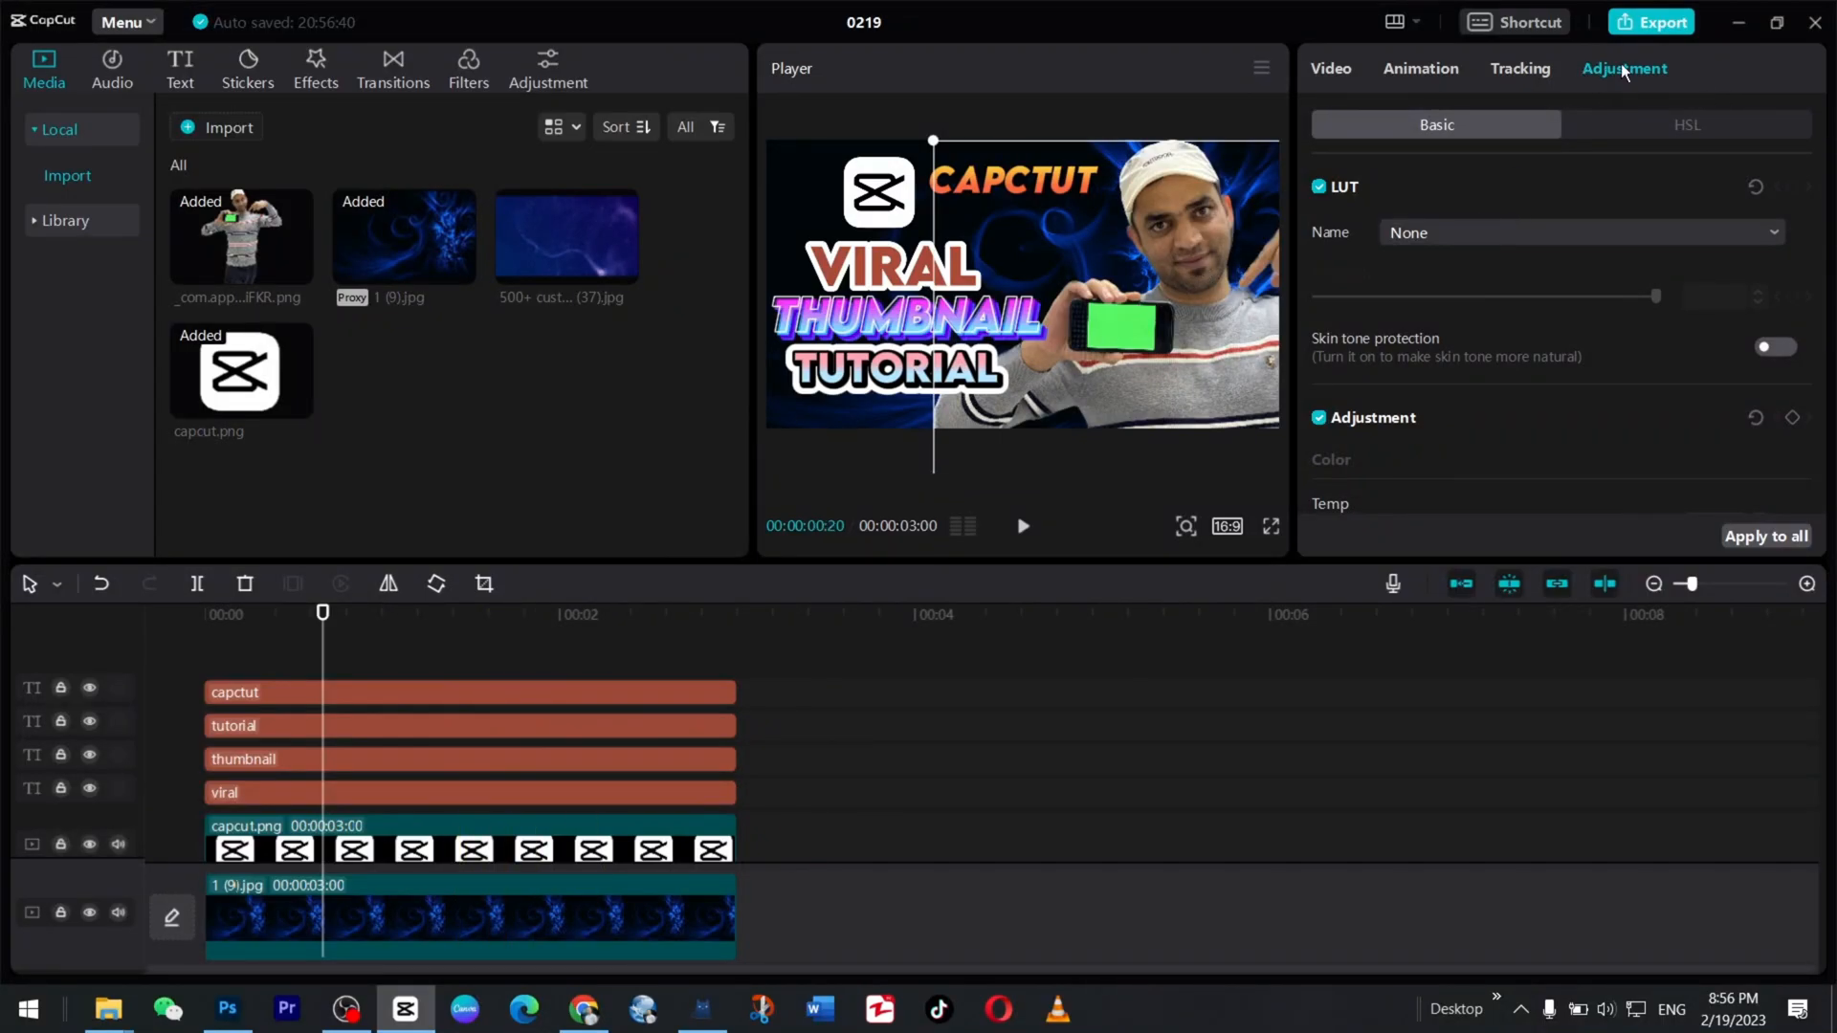
{"action": "mouse_move", "coordinate": [1471, 238]}
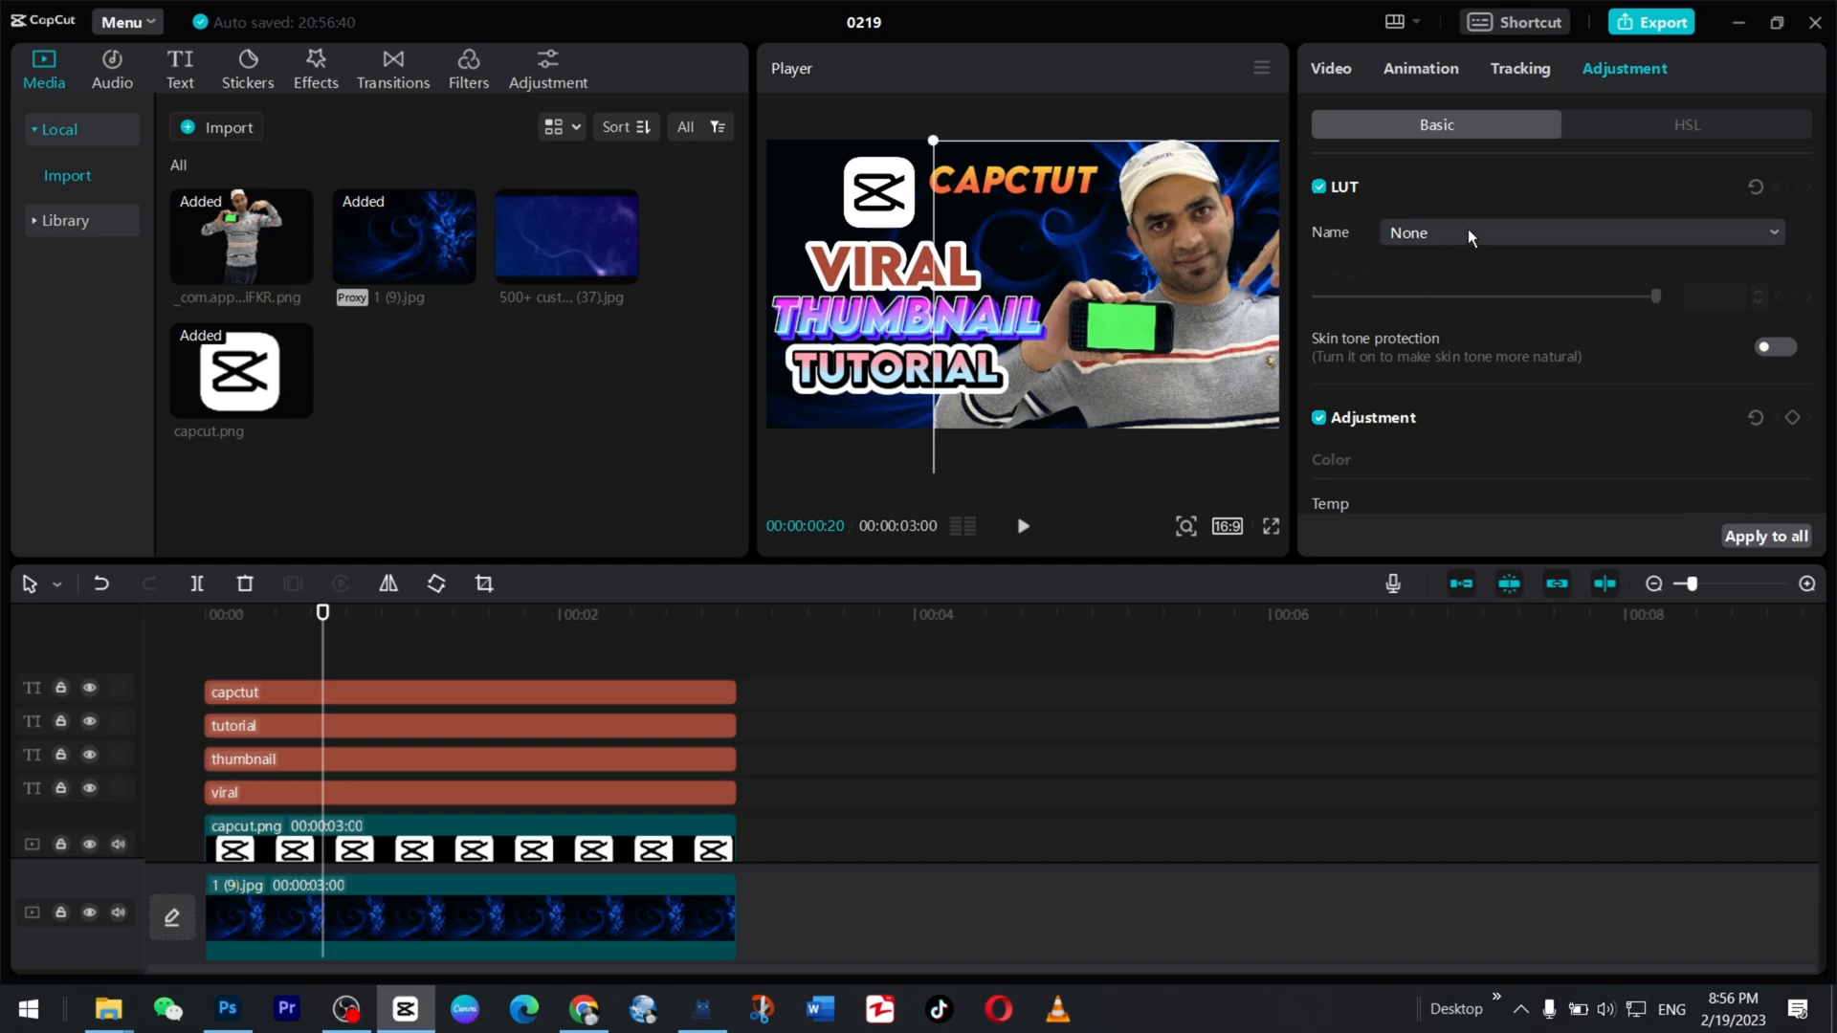
Set the picture's orange tones to hue 10 and saturation 16.
{"action": "left_click", "coordinate": [1686, 126]}
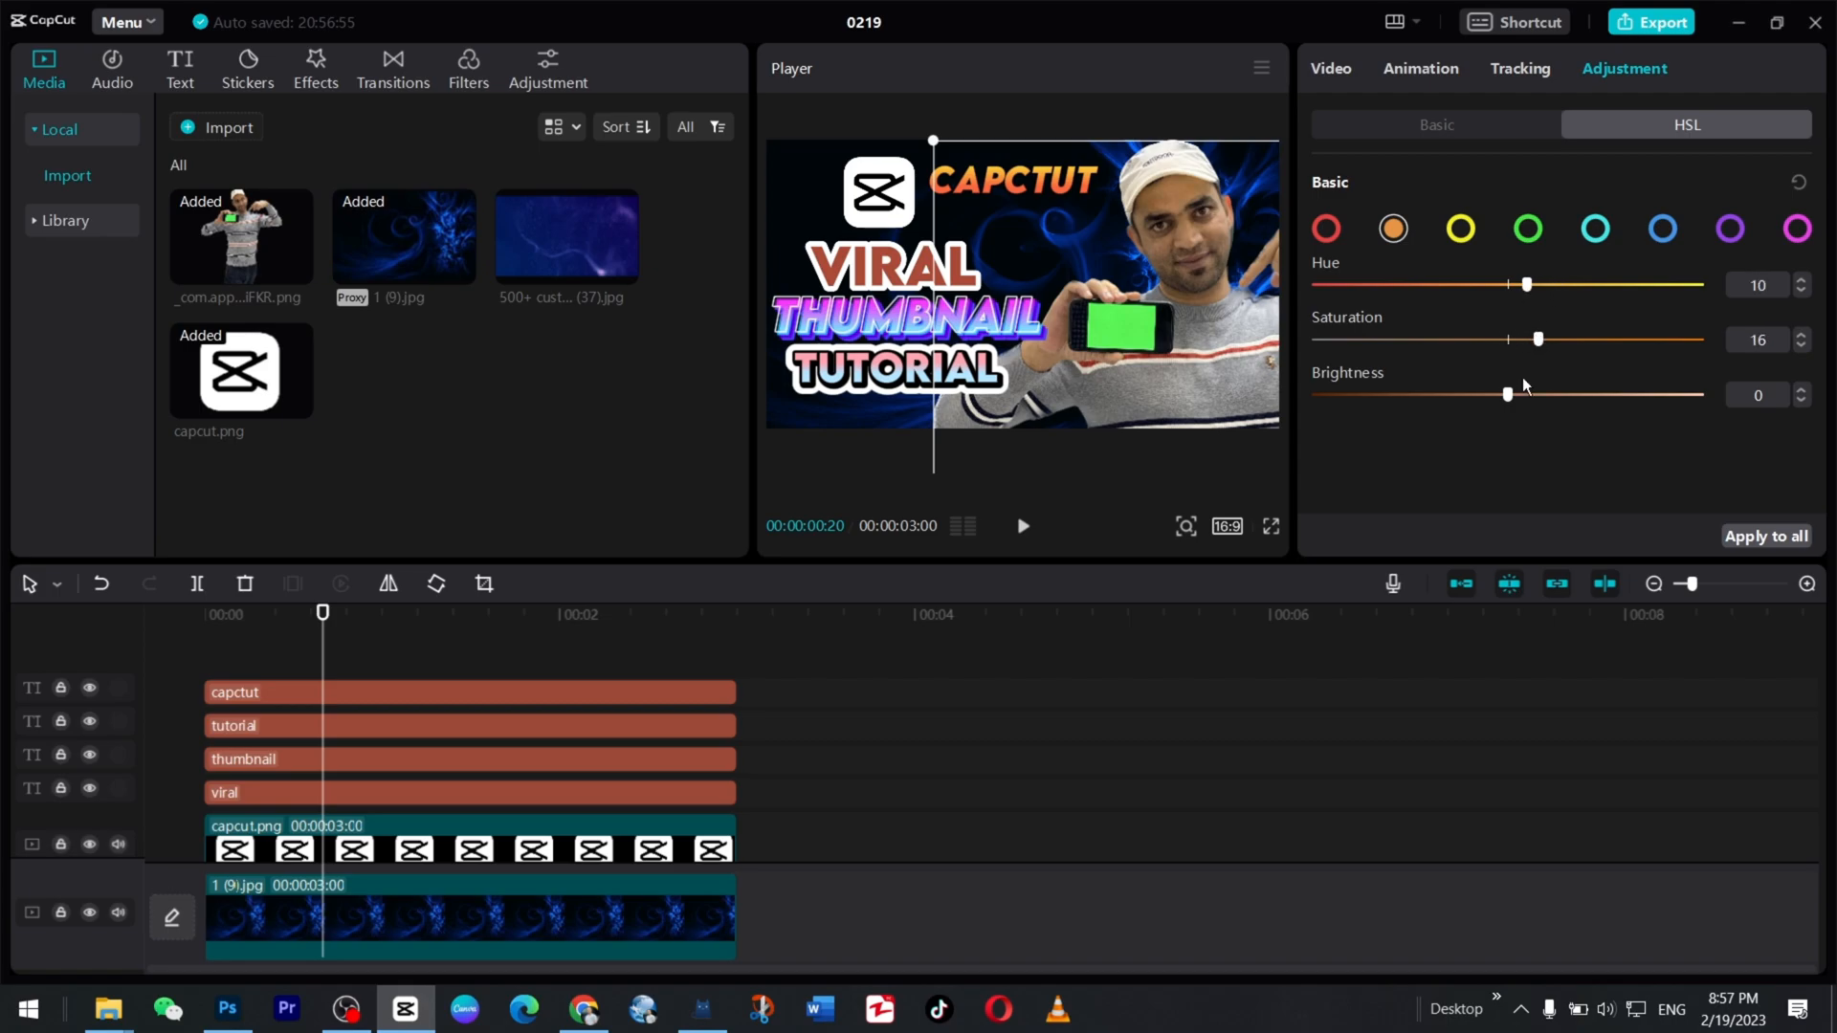
{"action": "left_click", "coordinate": [1435, 125]}
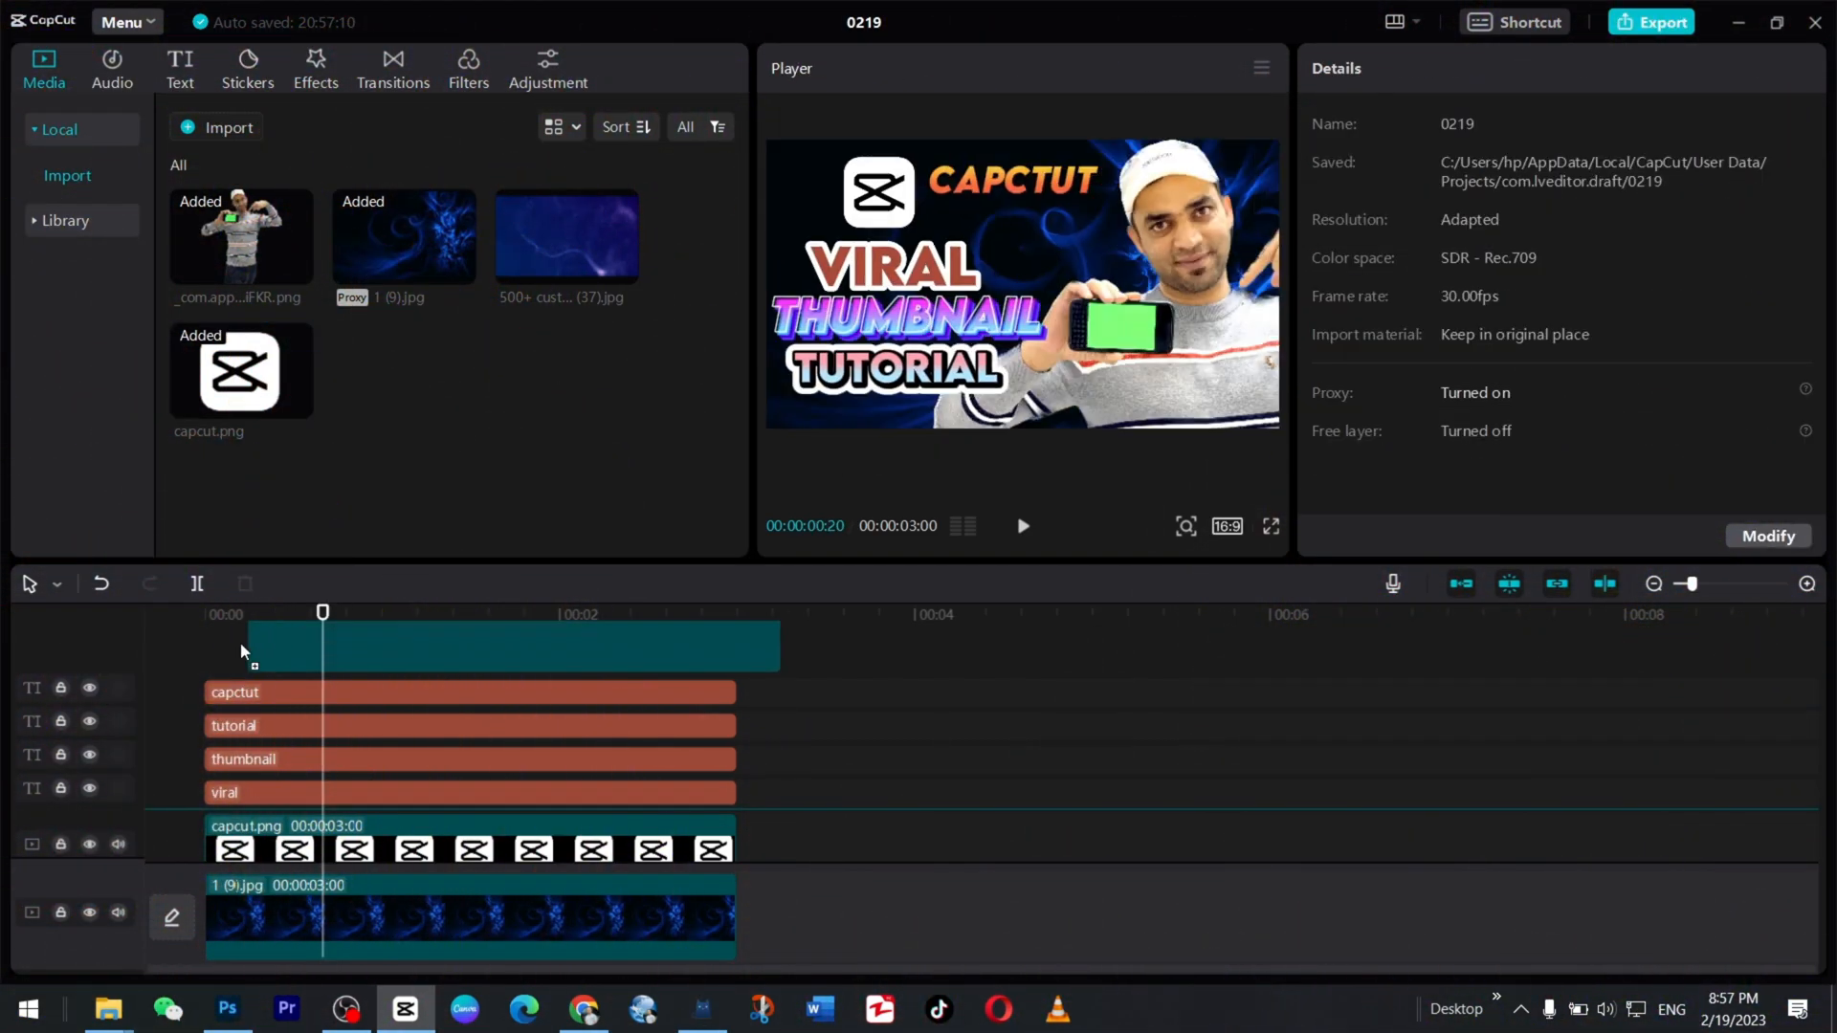
Add the new image clip to the timeline for chroma keying.
{"action": "left_click", "coordinate": [469, 812]}
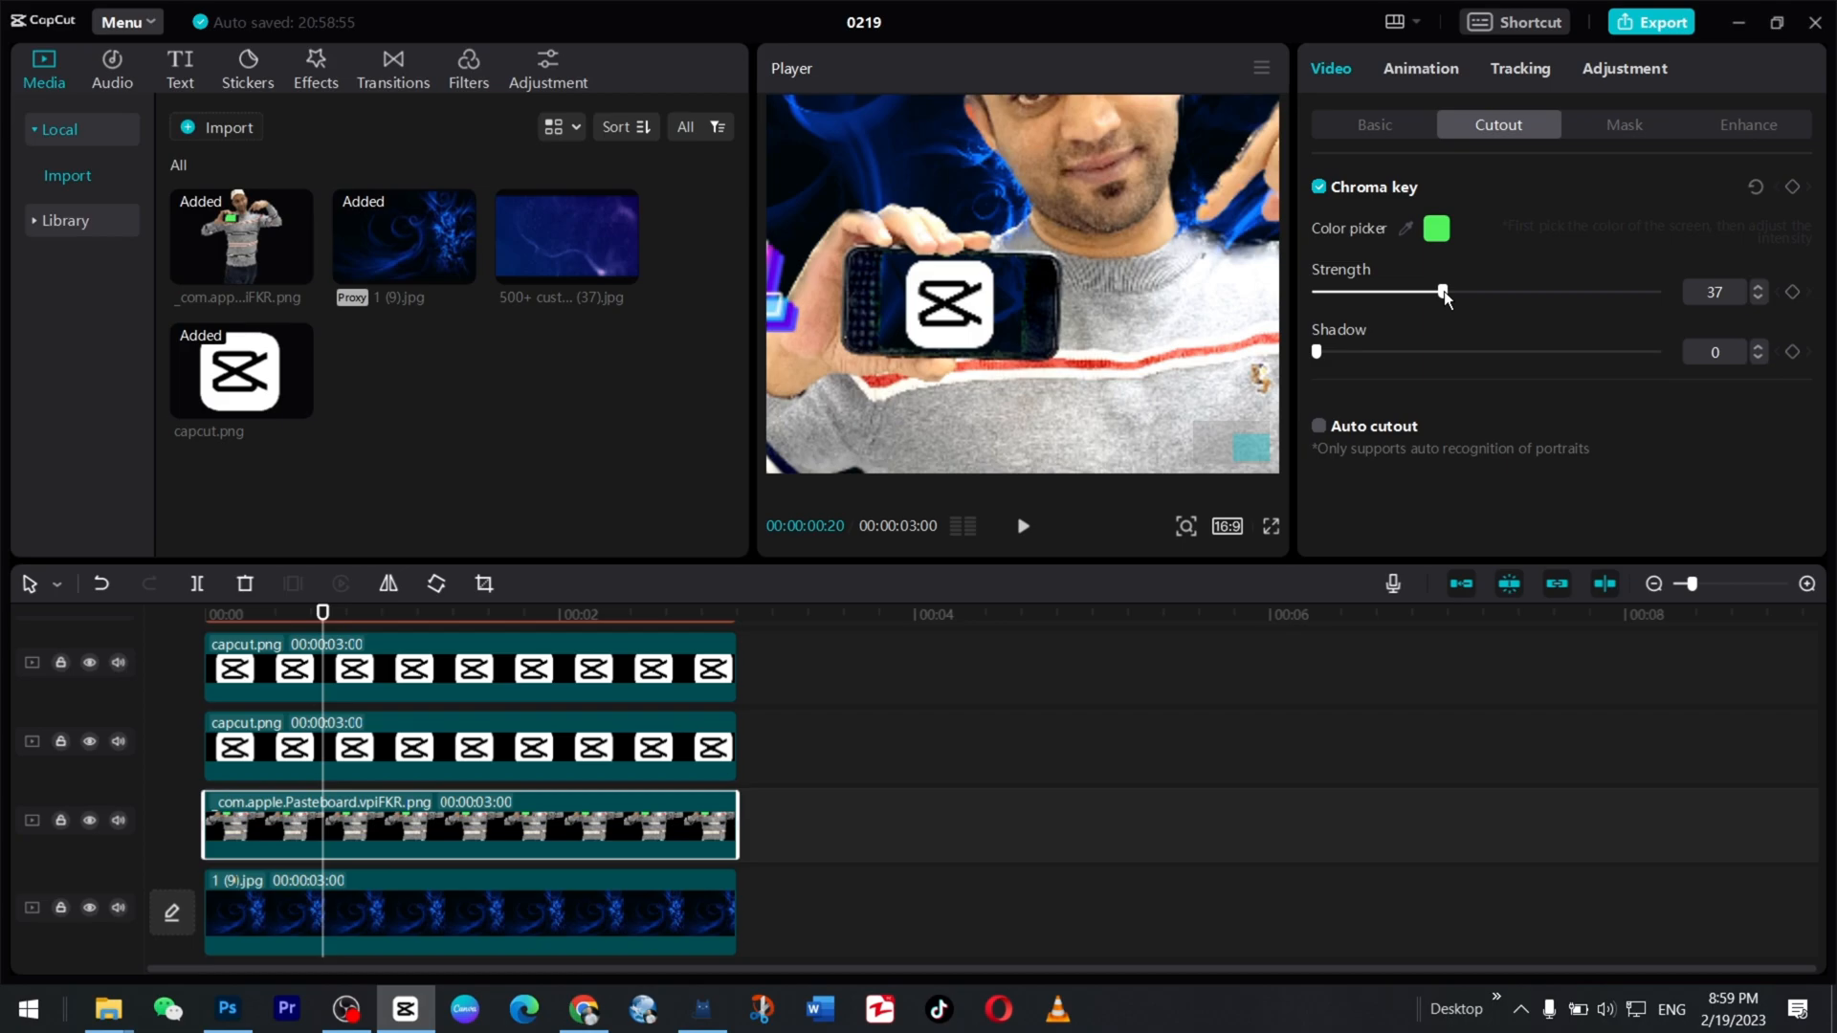
{"action": "mouse_move", "coordinate": [949, 559]}
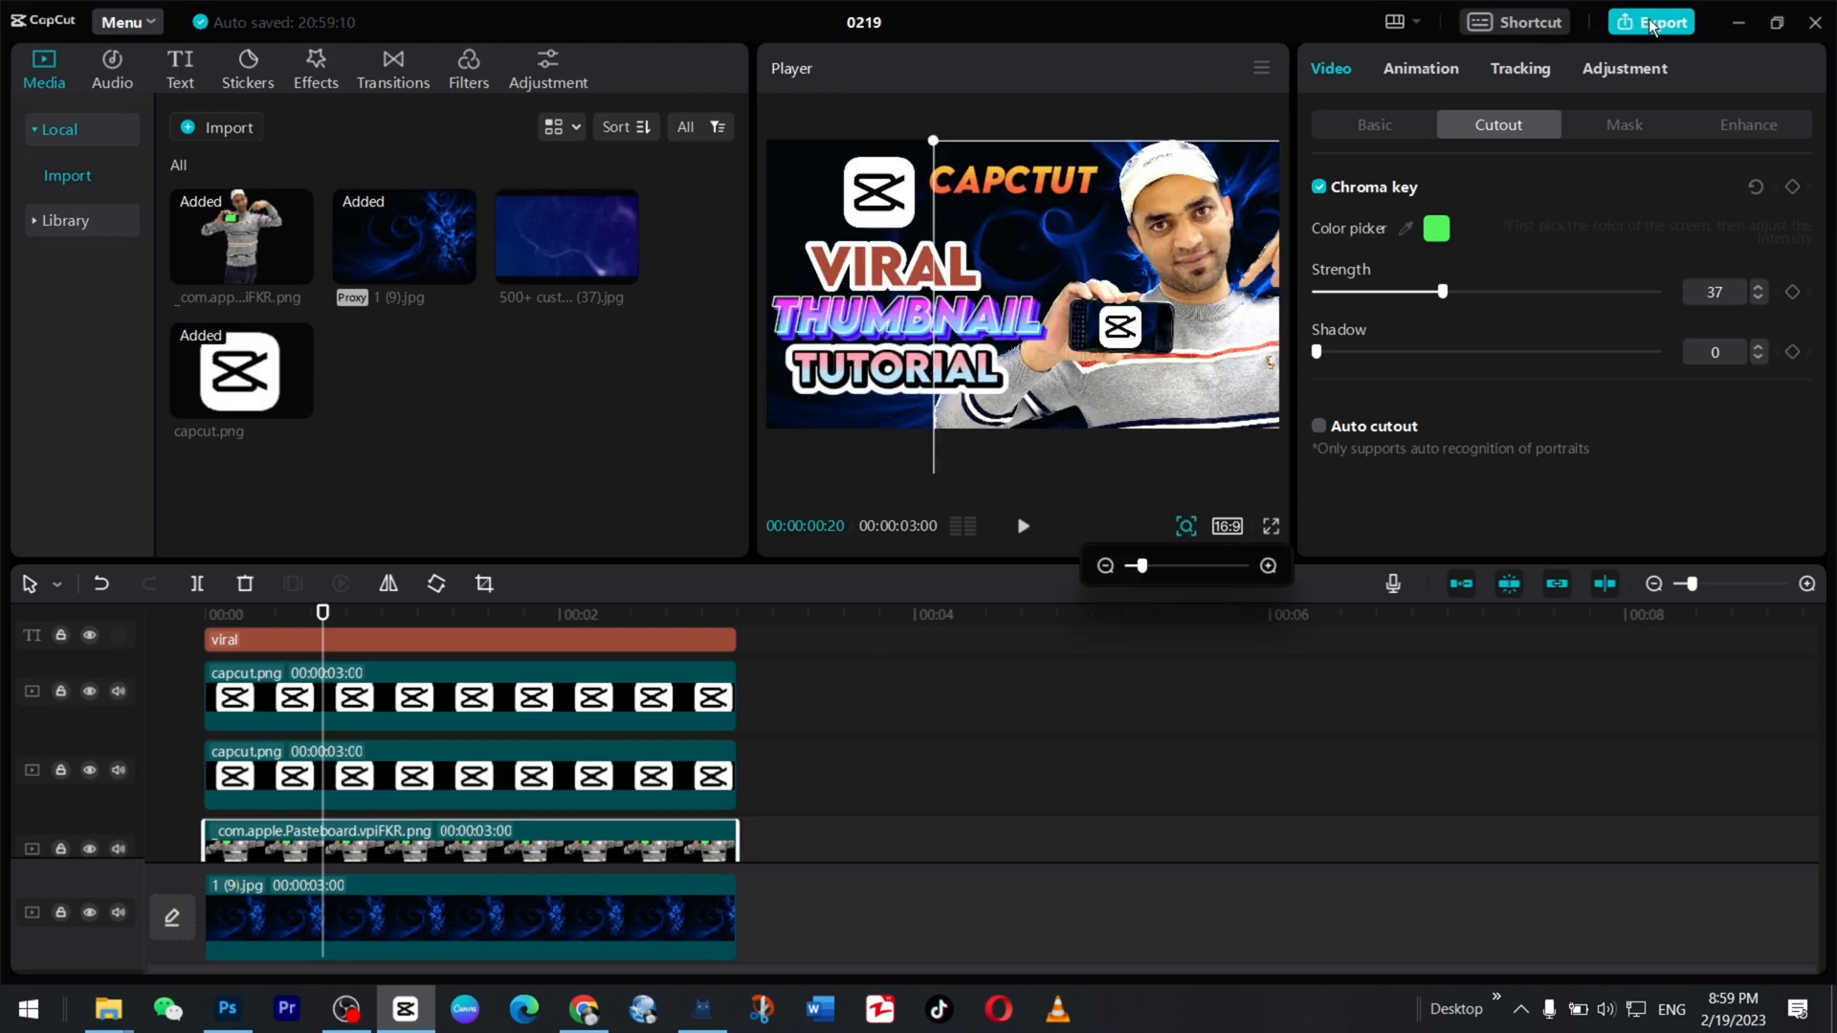
Export the composition as 'thumbnail' in 4K mp4 and open its folder.
{"action": "left_click", "coordinate": [1650, 21]}
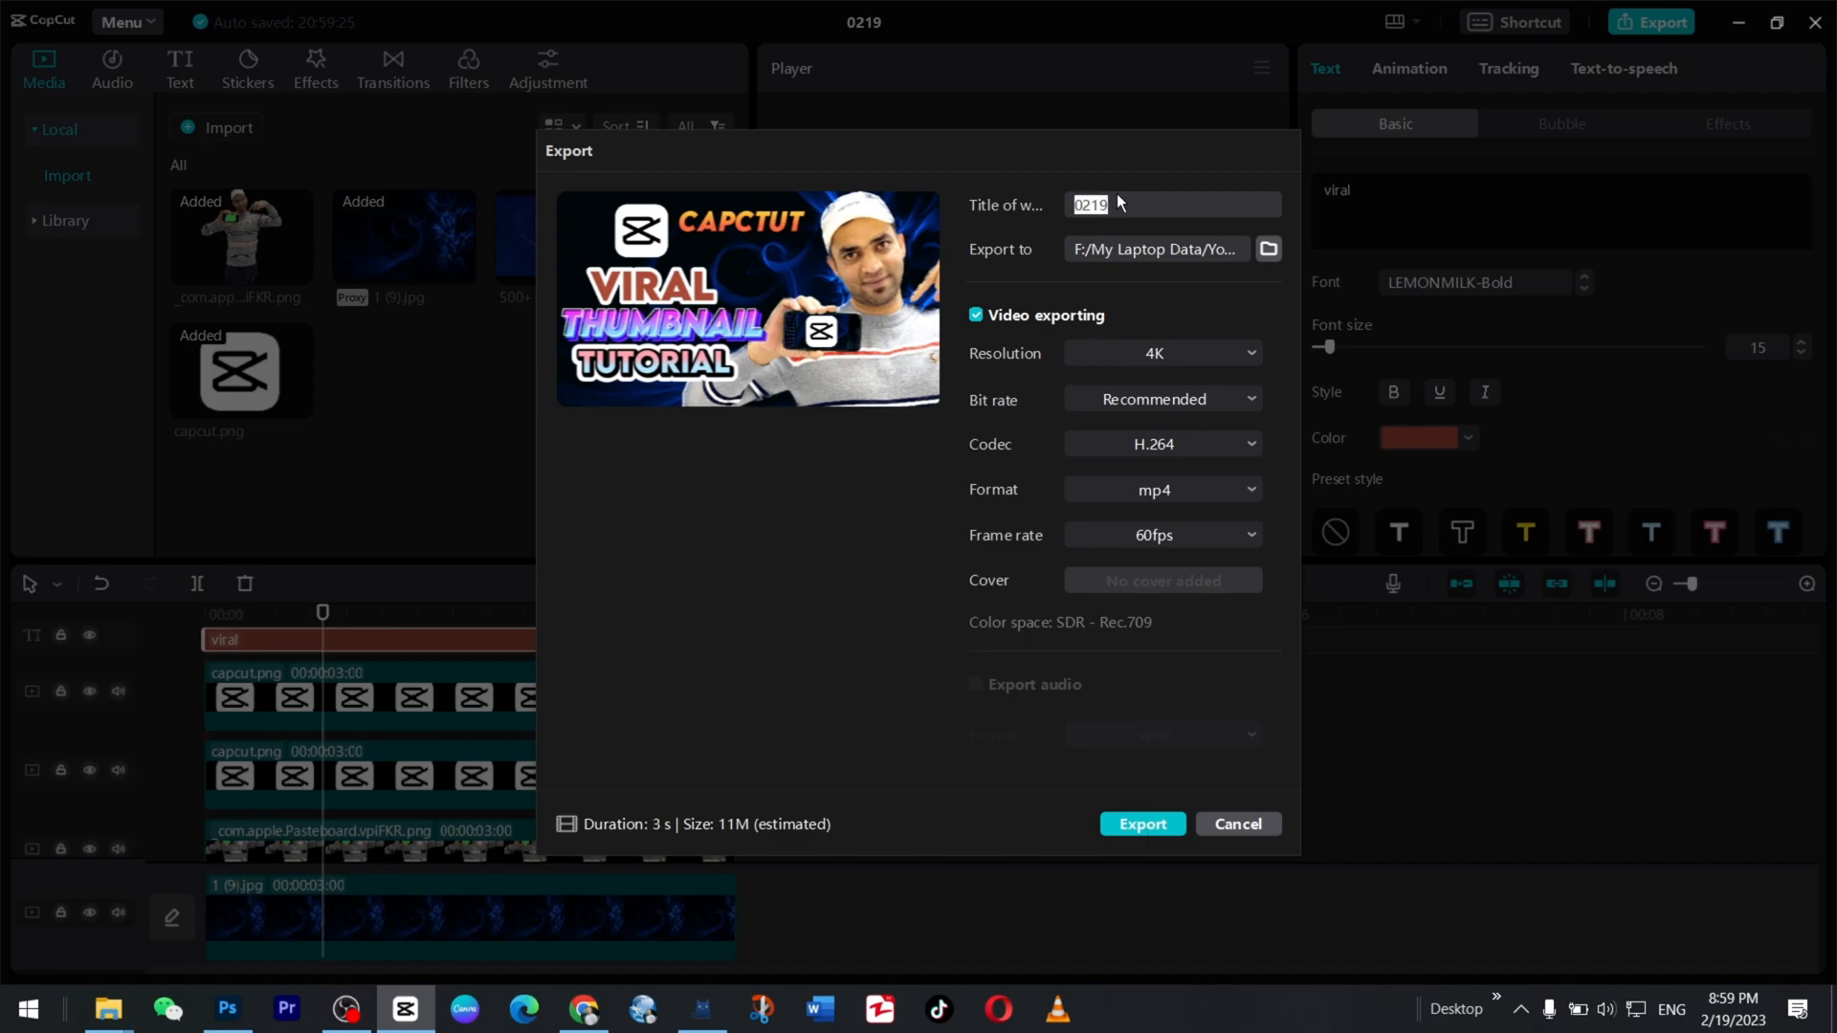
{"action": "type", "text": "thumbnail"}
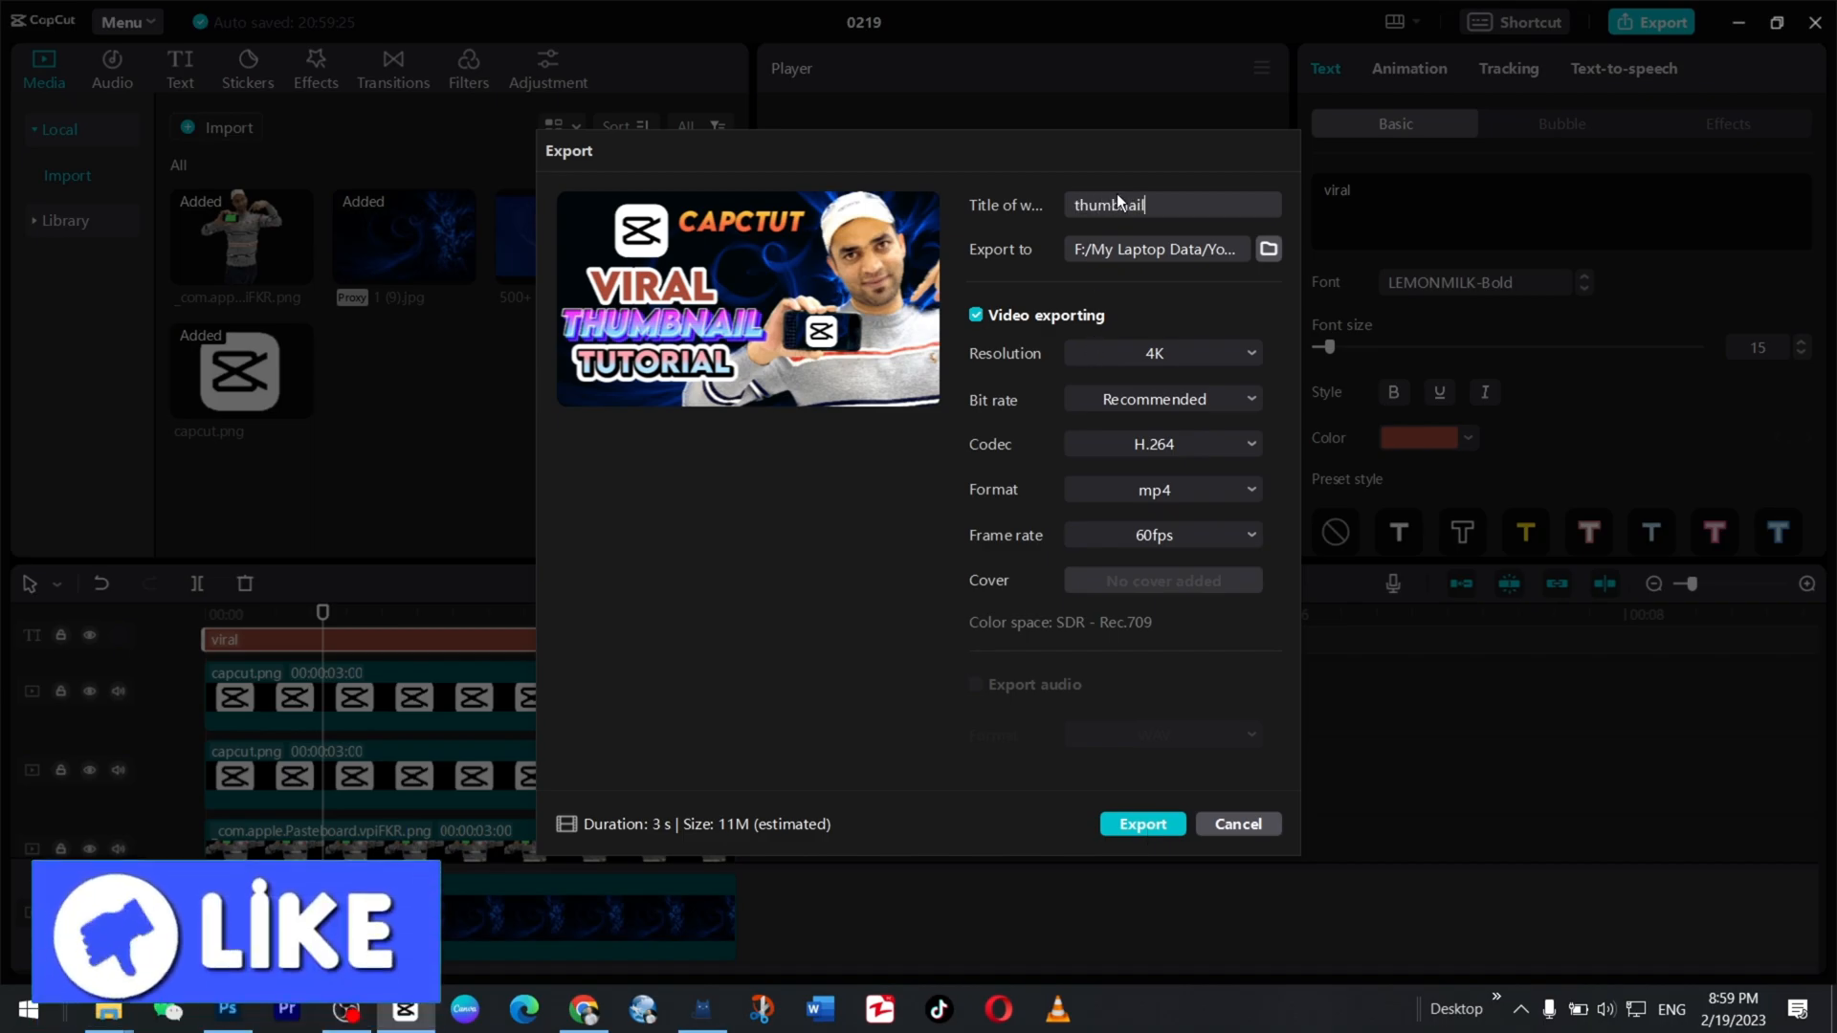
{"action": "left_click", "coordinate": [1140, 824]}
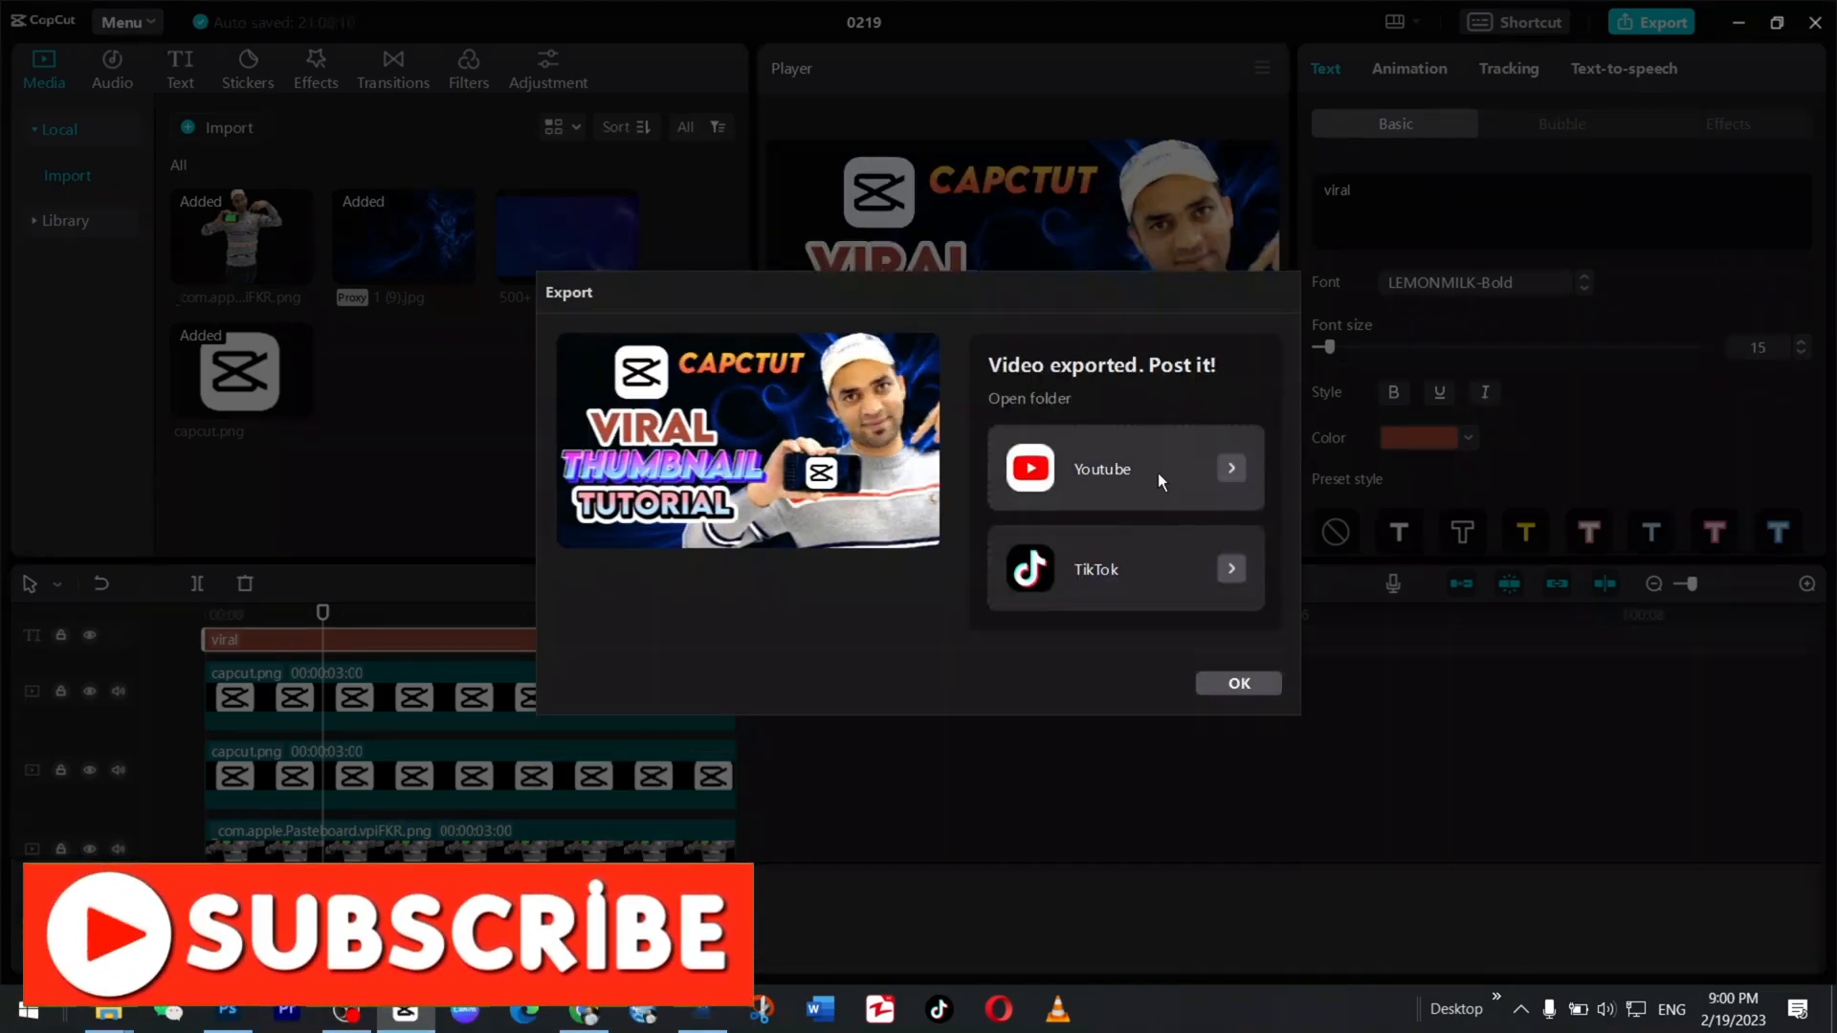
{"action": "left_click", "coordinate": [1237, 683]}
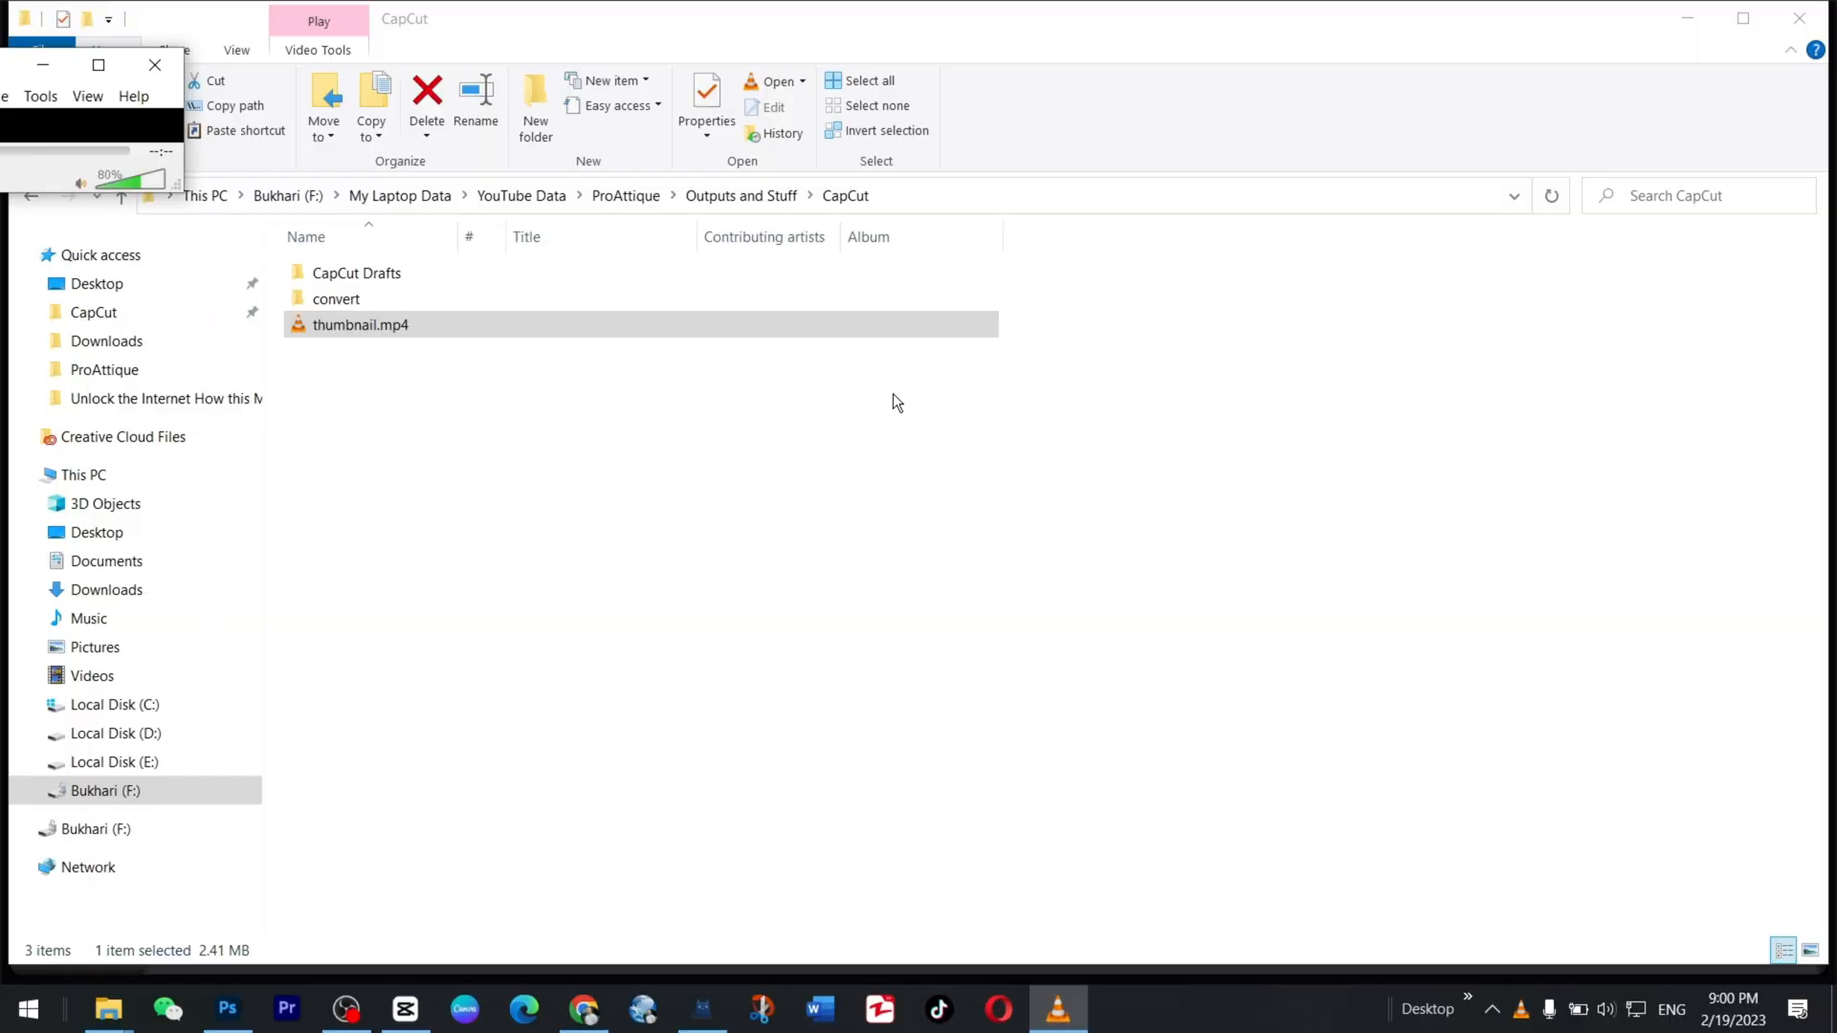
Open thumbnail.mp4 in VLC and take a snapshot of the frame.
{"action": "double_click", "coordinate": [359, 324]}
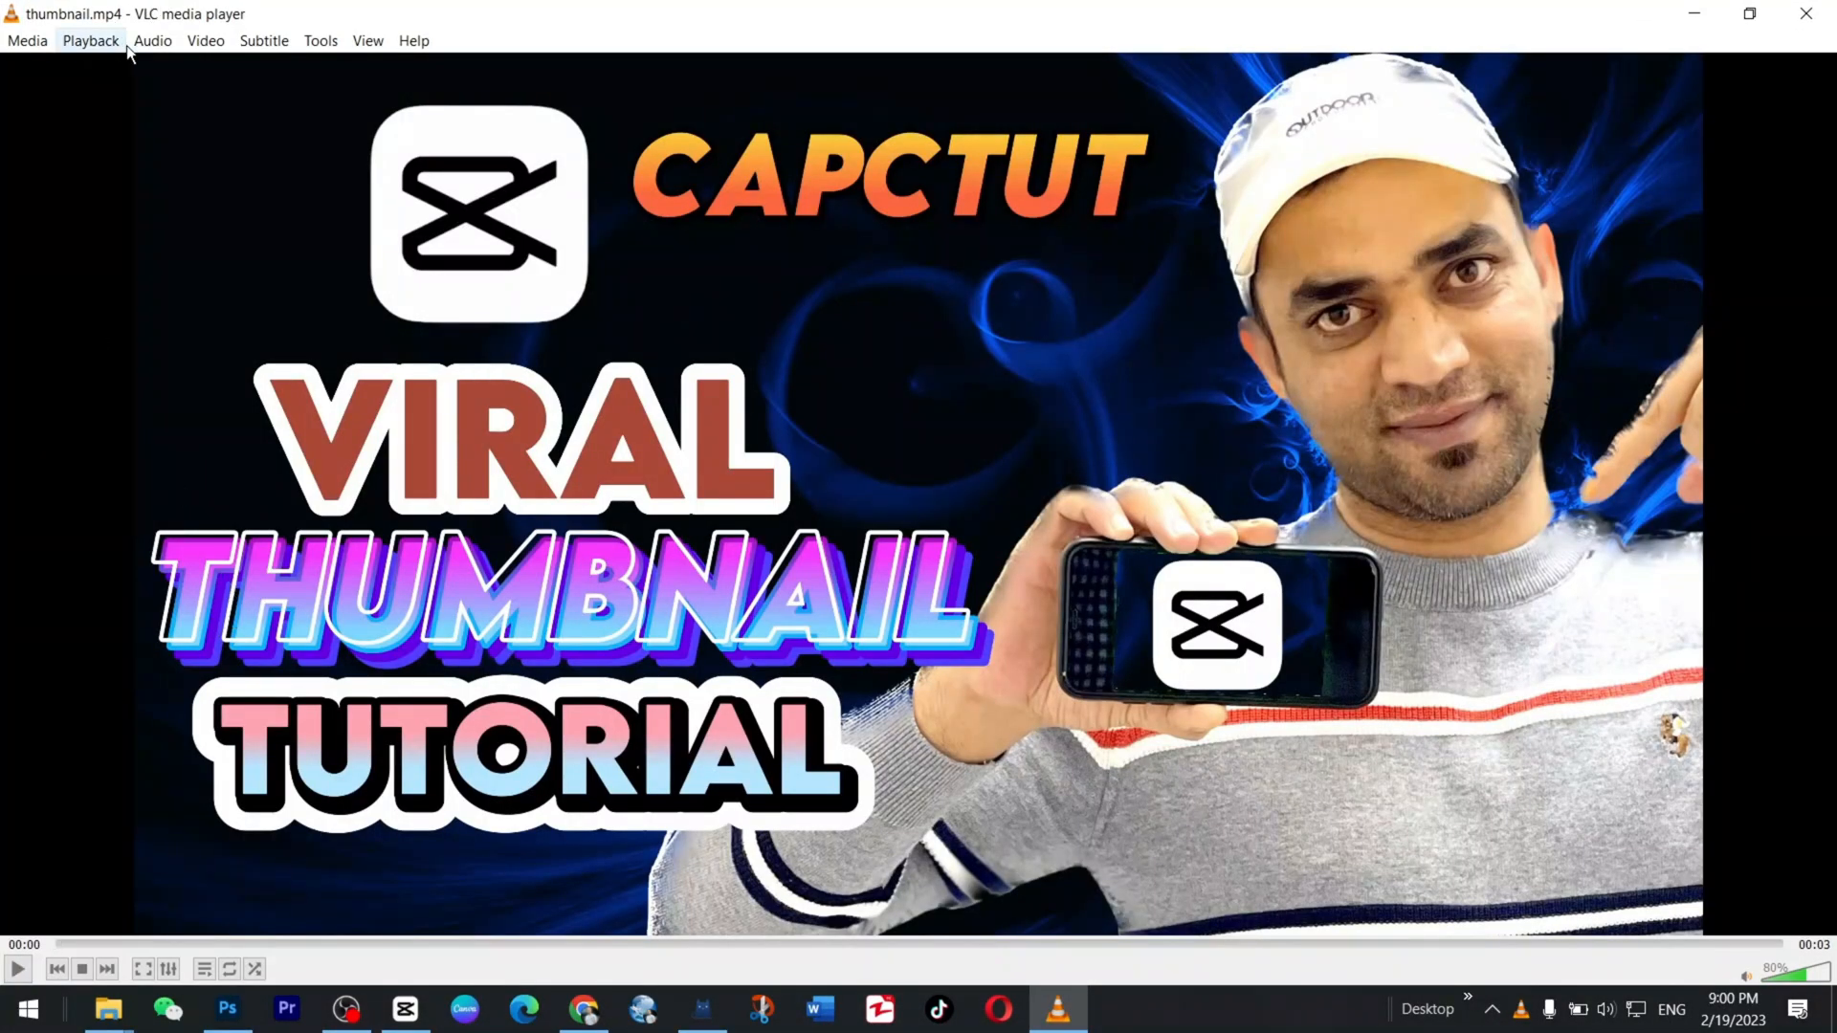
{"action": "left_click", "coordinate": [205, 40]}
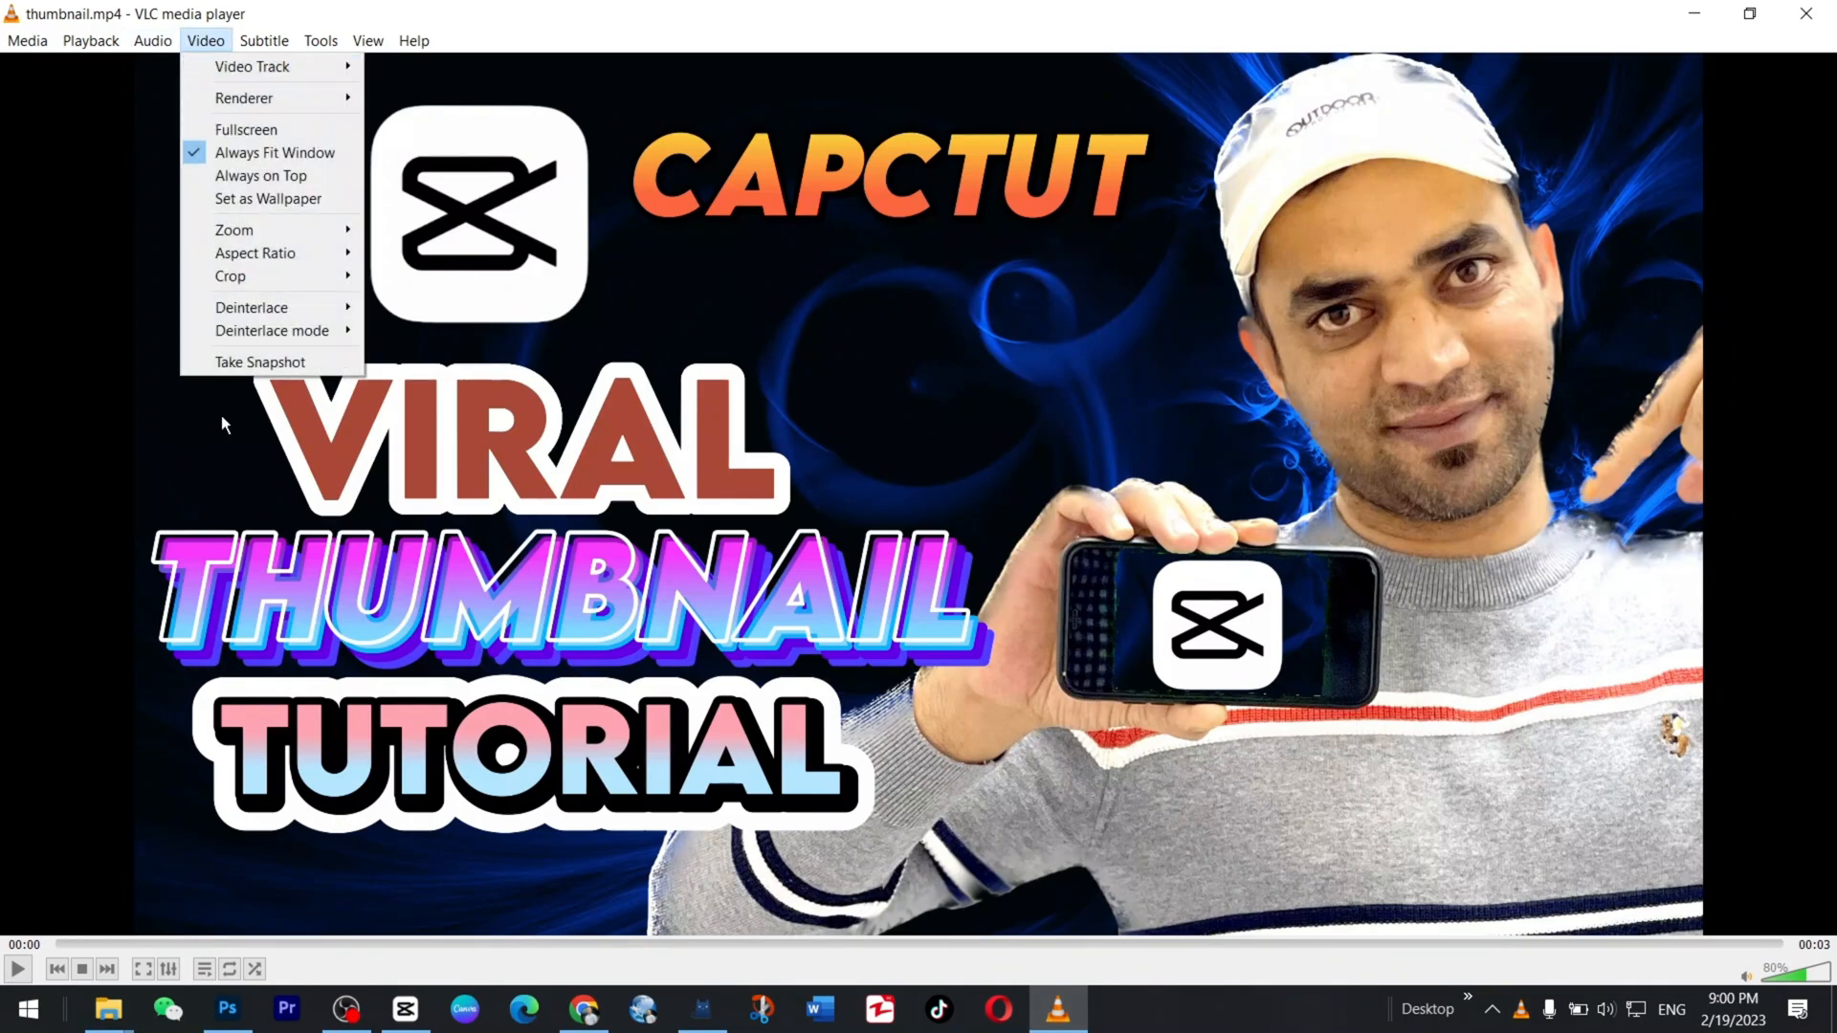
{"action": "left_click", "coordinate": [597, 466]}
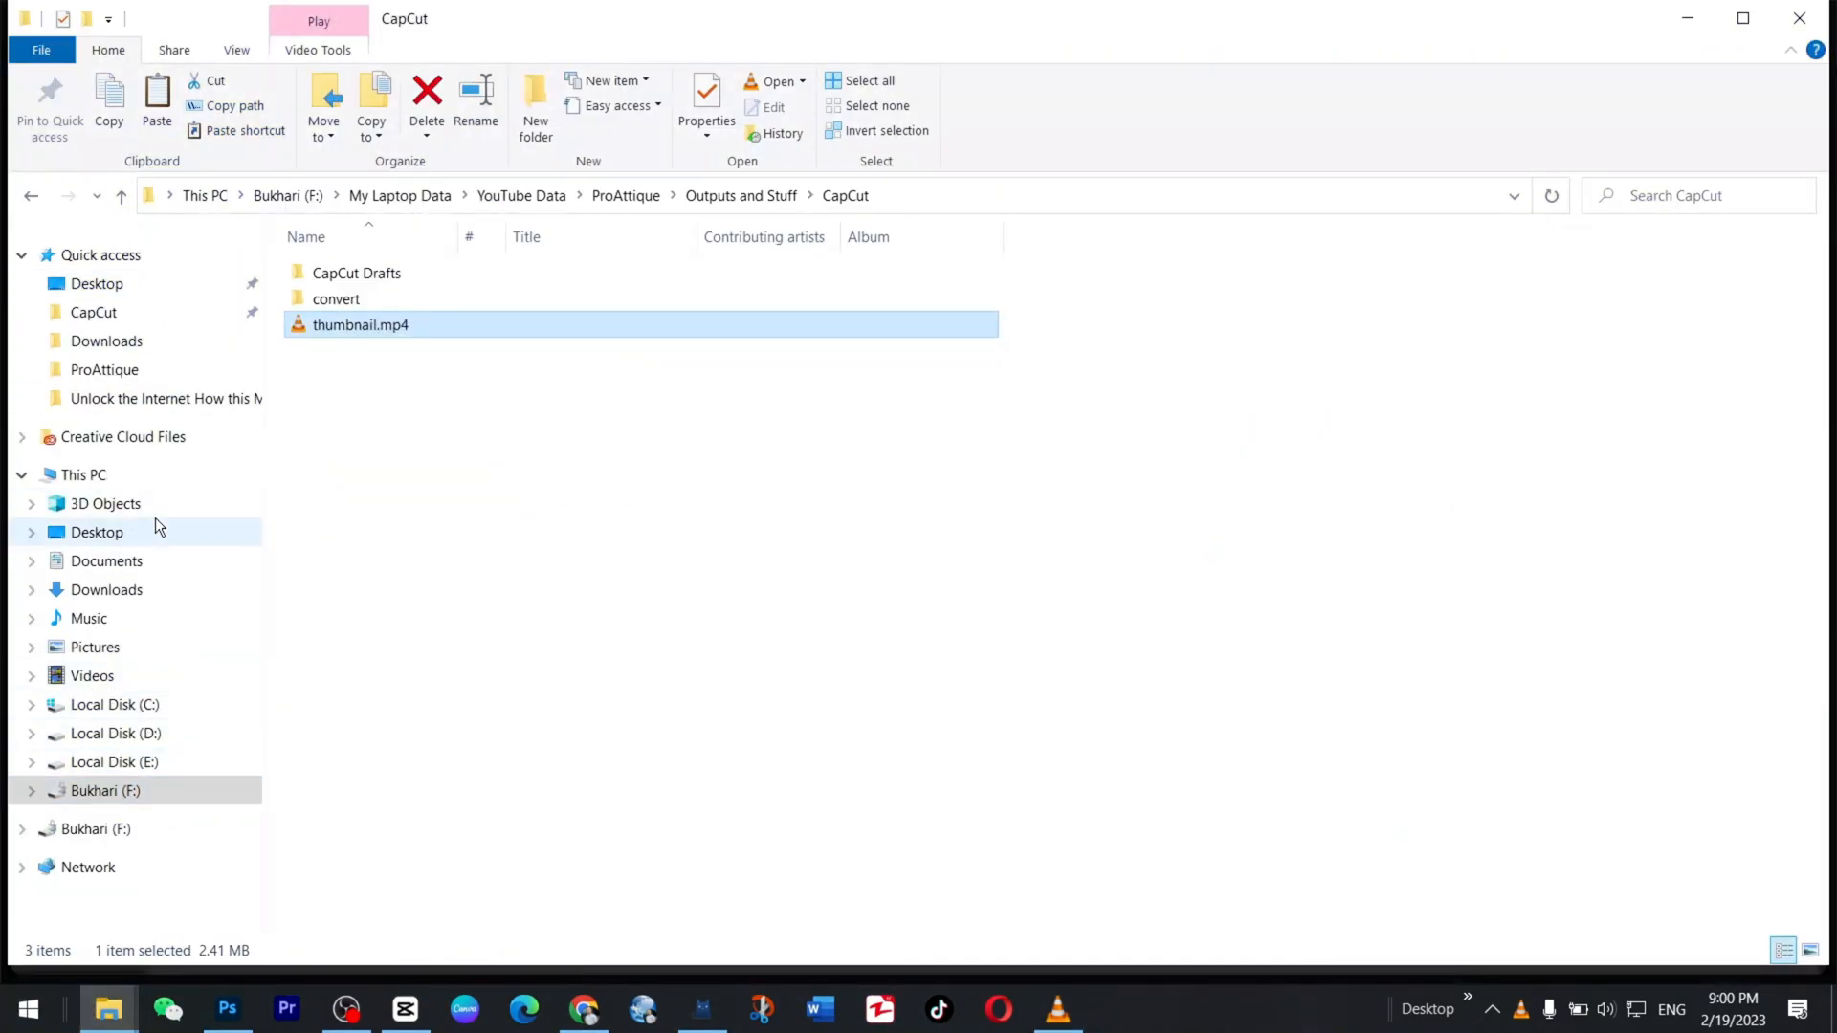
Preview the newest vlcsnap PNG in Pictures, then bring Photoshop forward.
{"action": "left_click", "coordinate": [93, 647]}
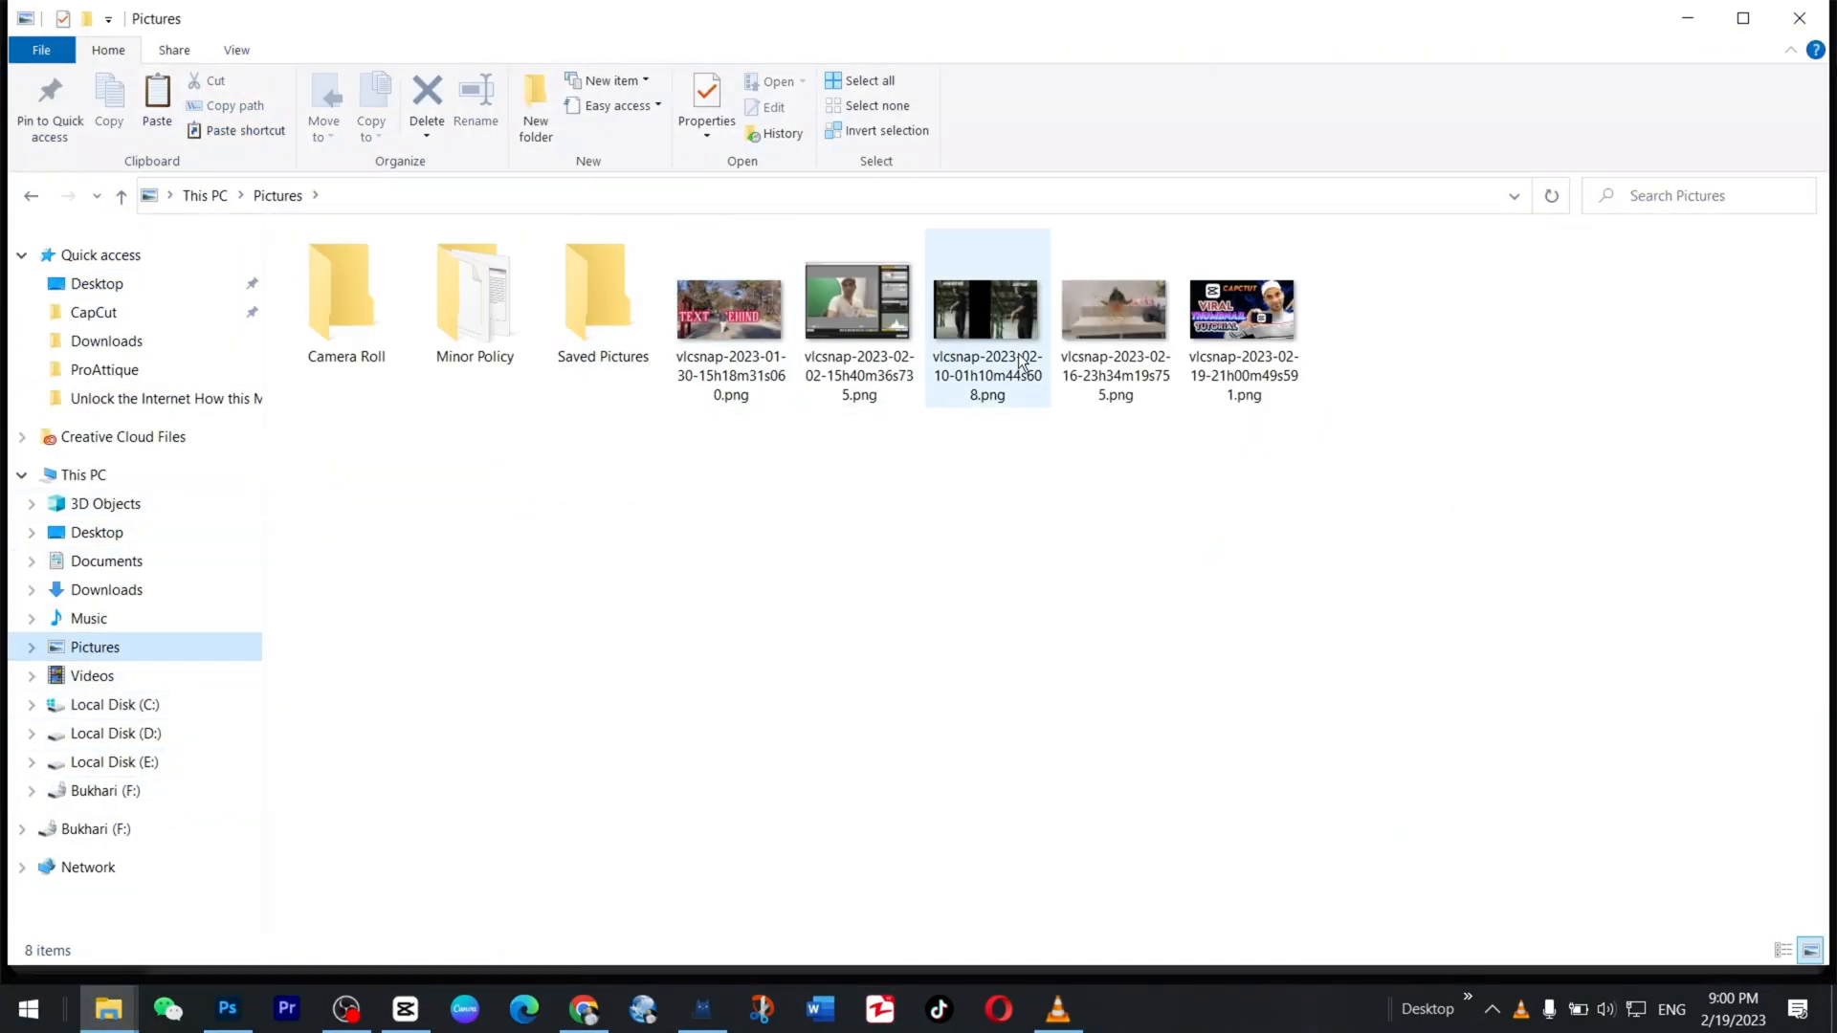
{"action": "left_click", "coordinate": [1243, 307]}
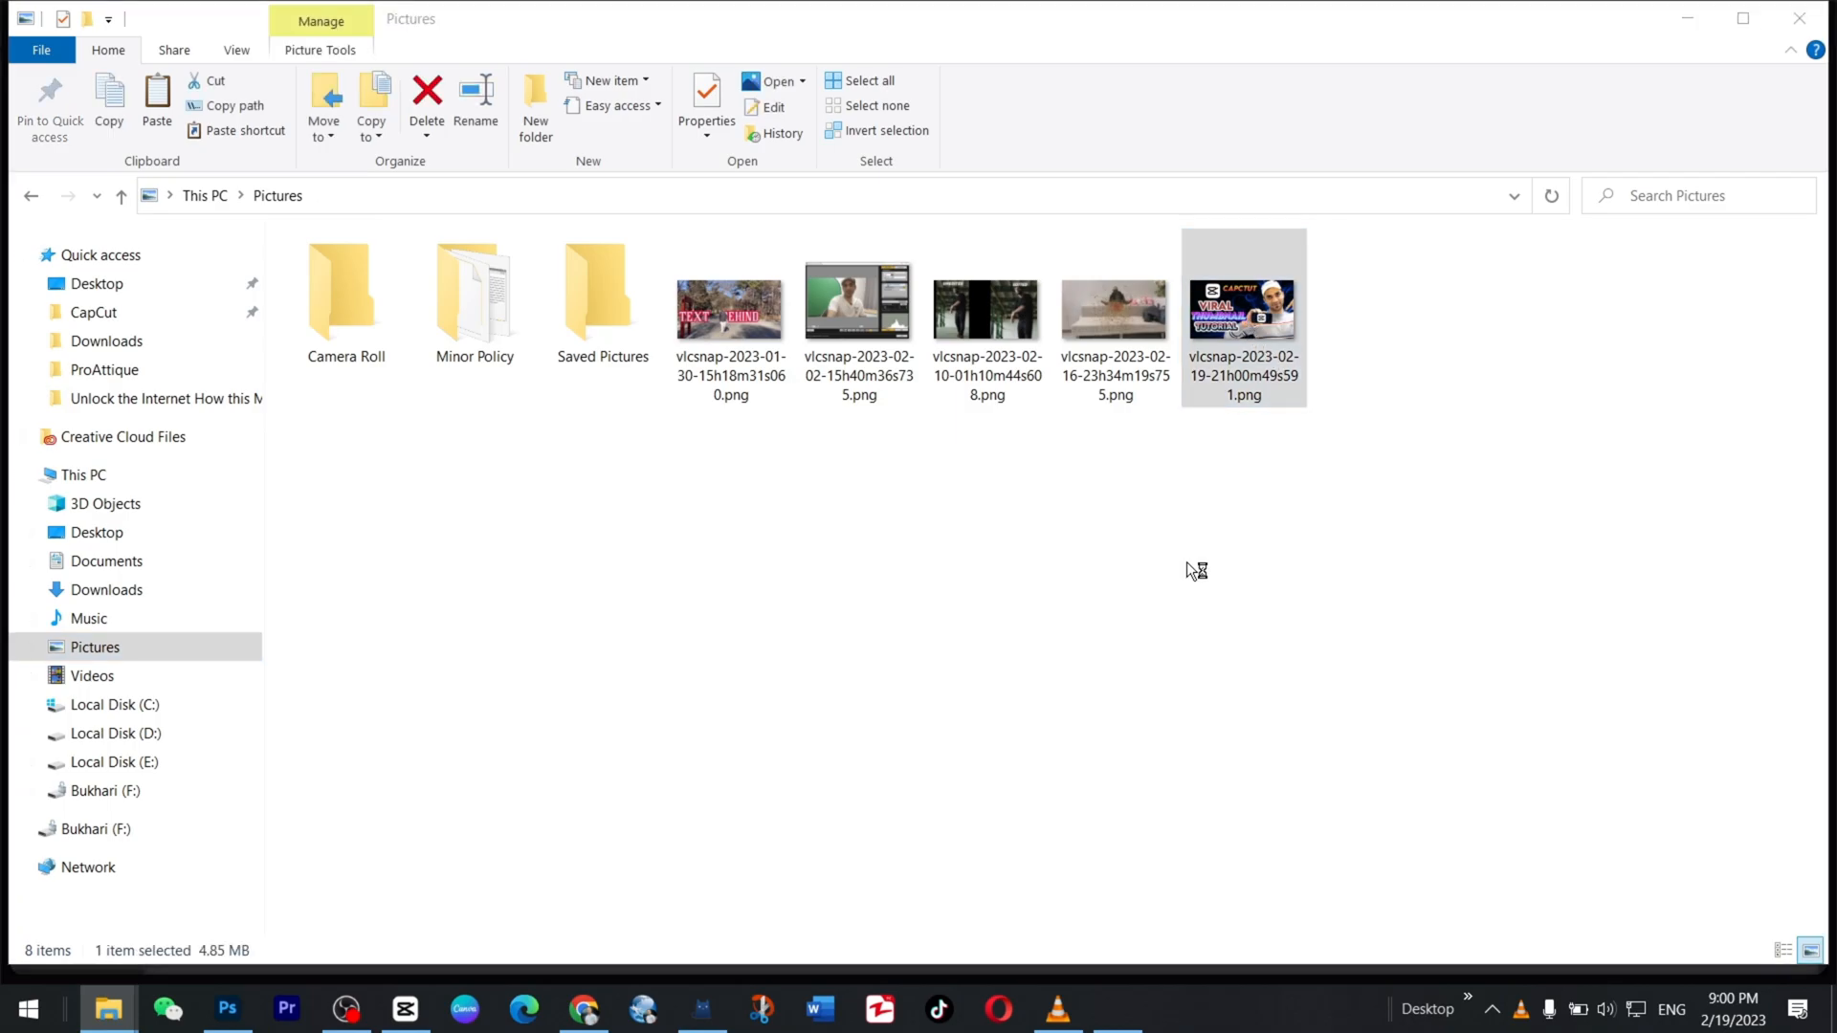
{"action": "double_click", "coordinate": [1242, 307]}
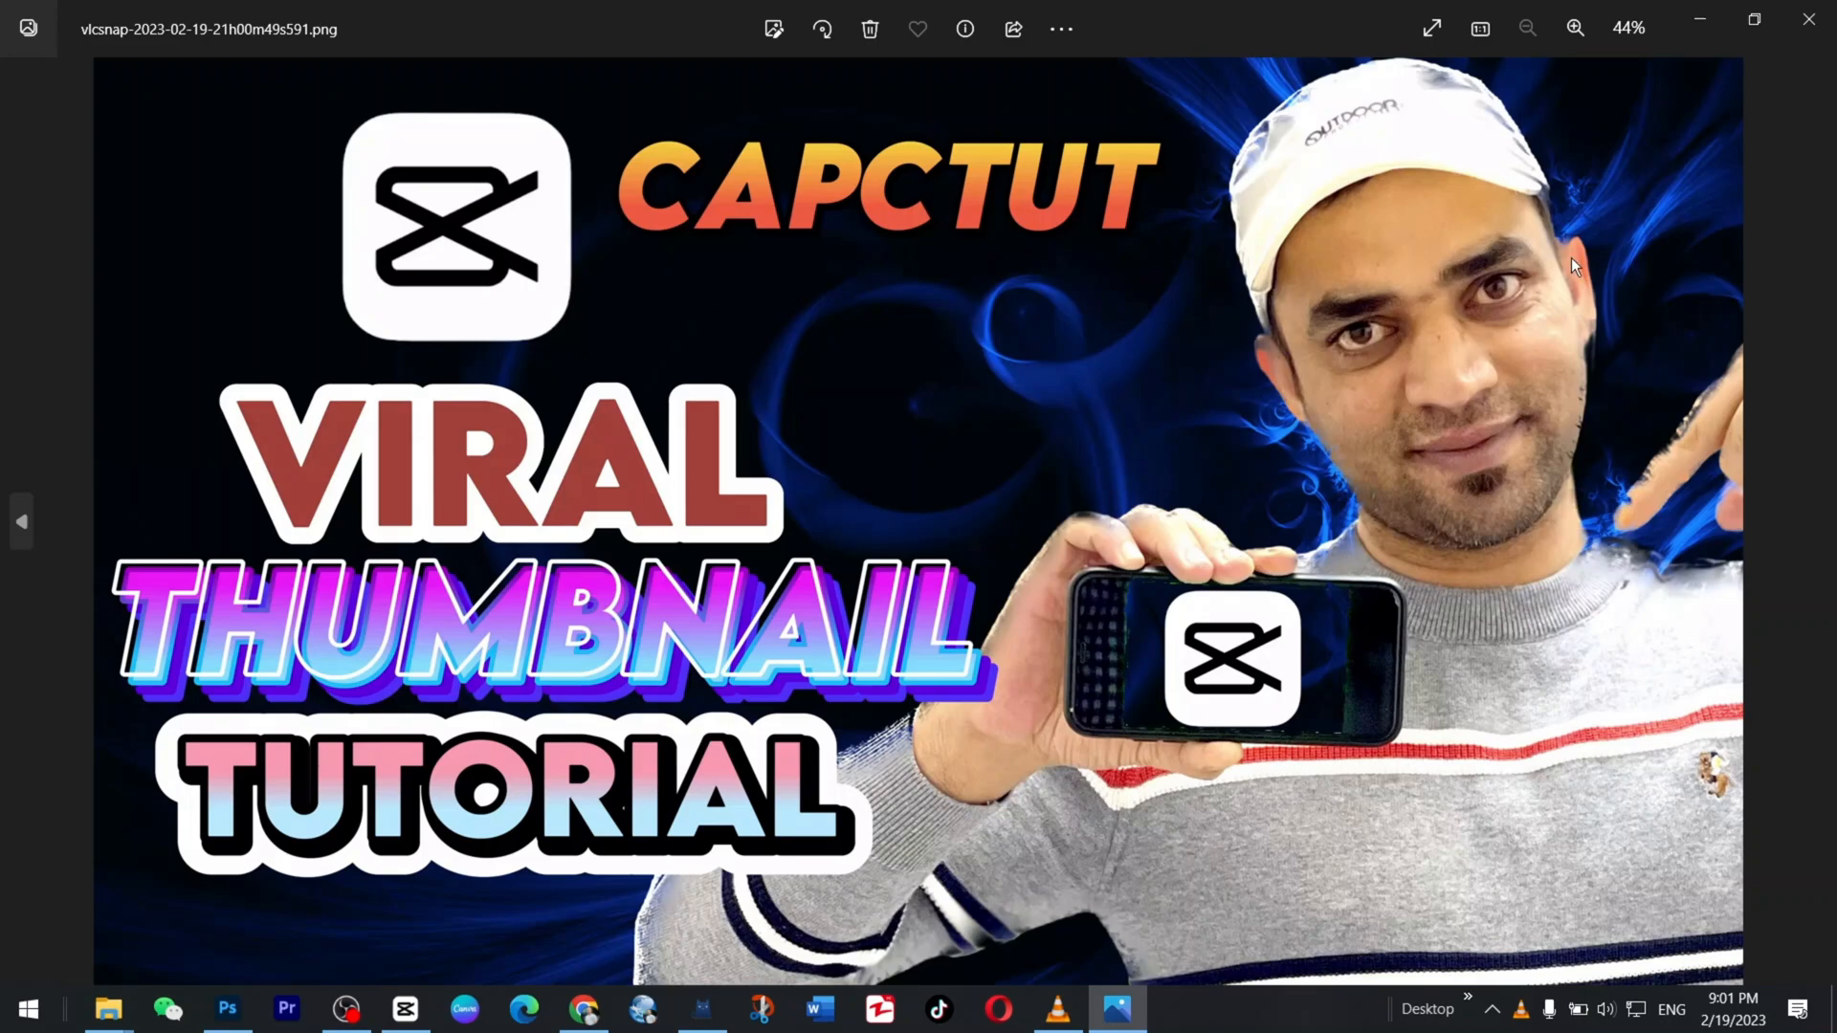
{"action": "left_click", "coordinate": [1807, 28]}
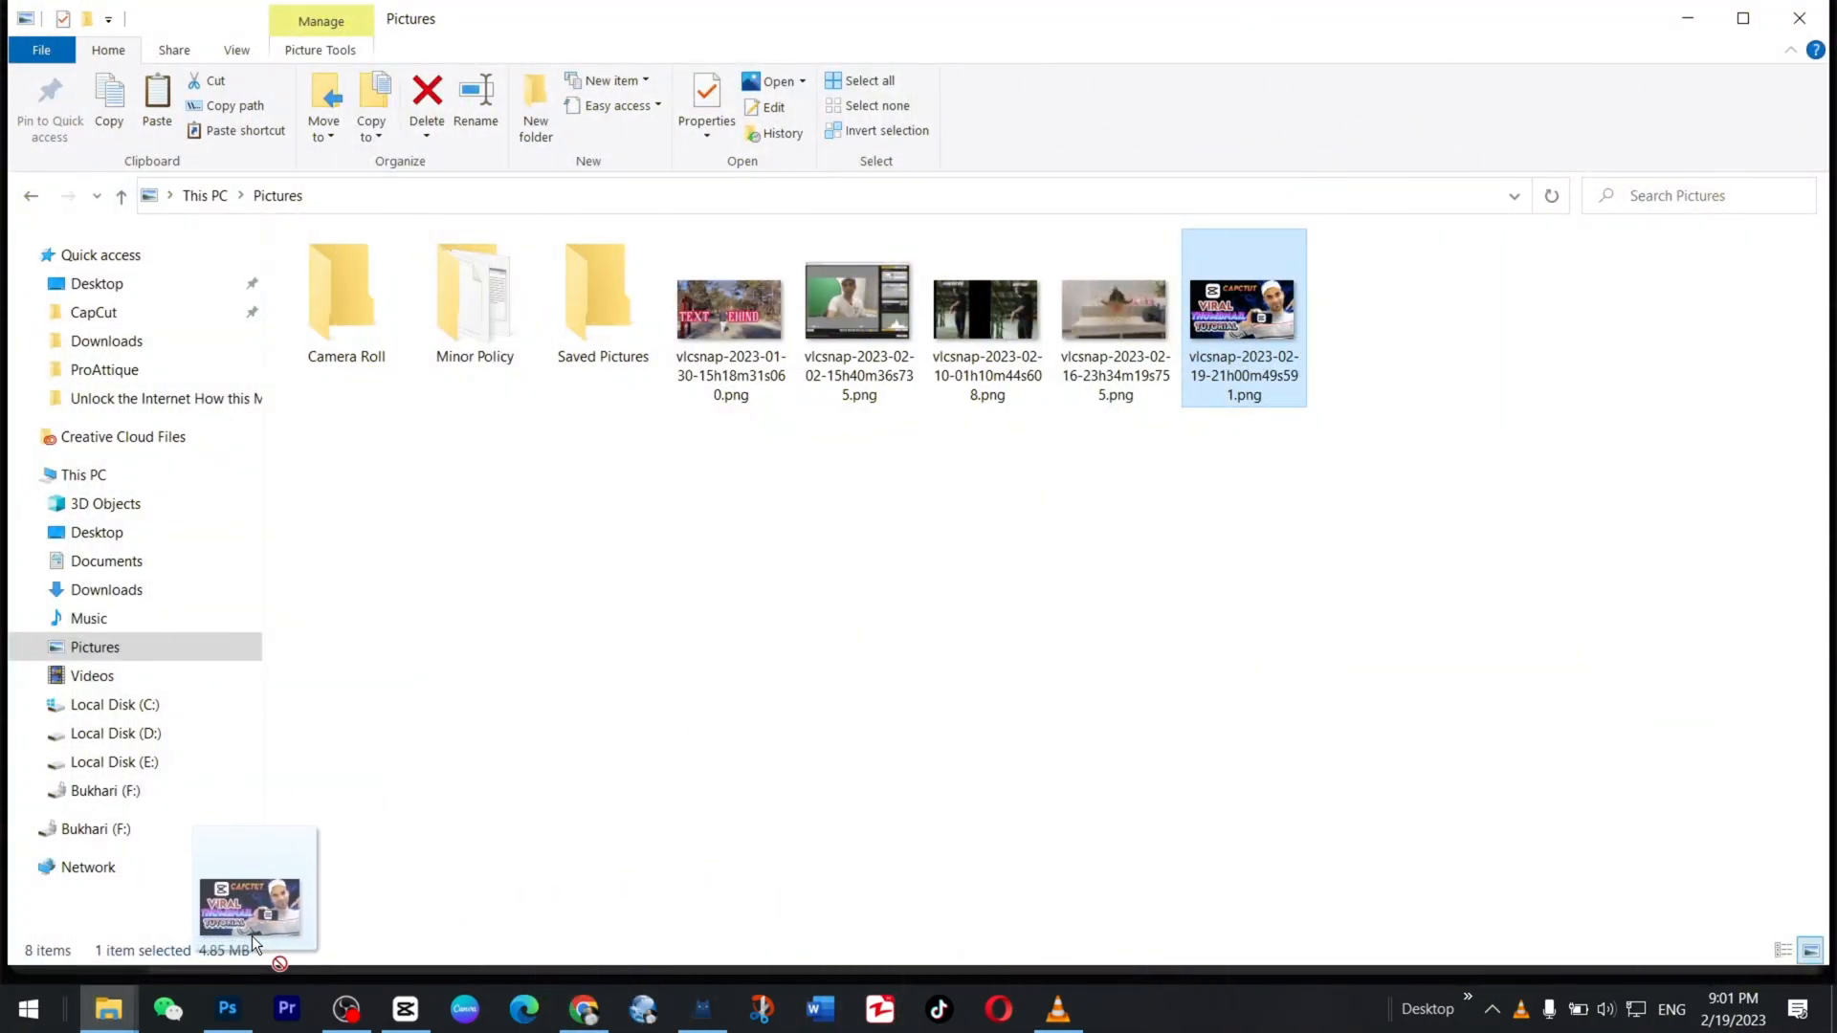
{"action": "left_click", "coordinate": [228, 1009]}
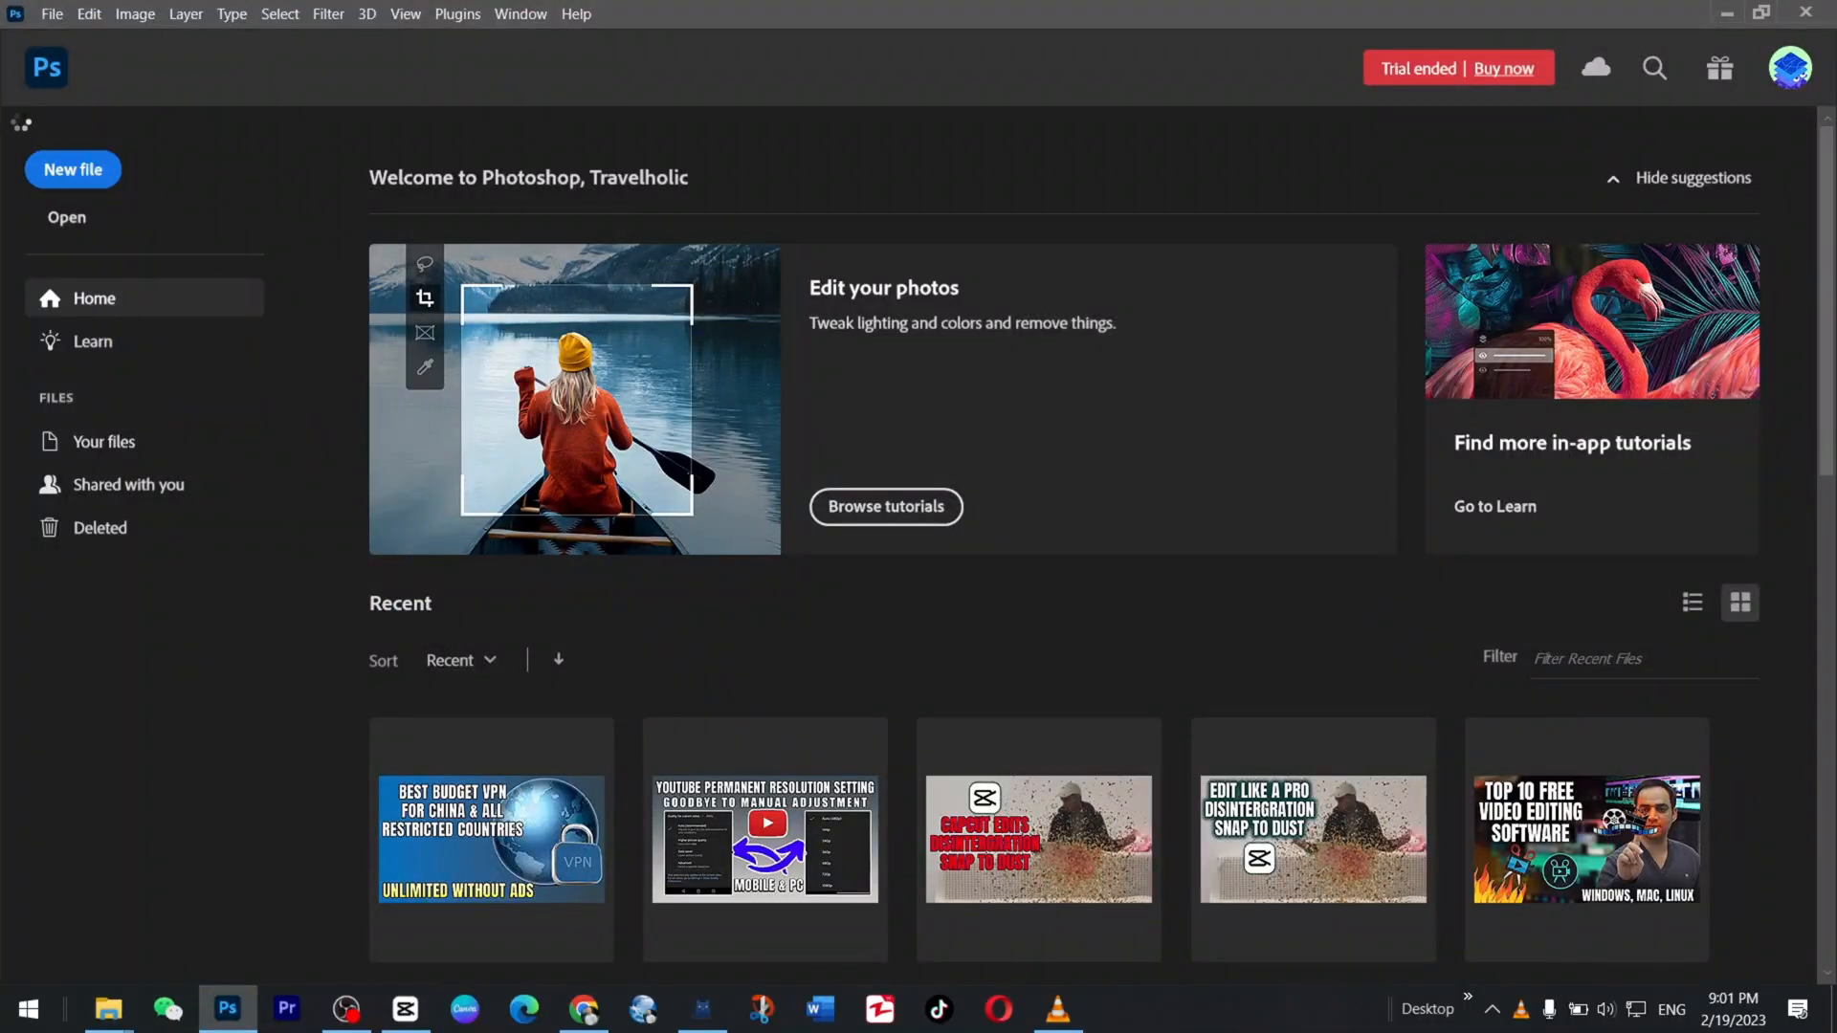
Create a blank 1920×1080 px Photoshop document and return to the snapshot's folder.
{"action": "left_click", "coordinate": [71, 170]}
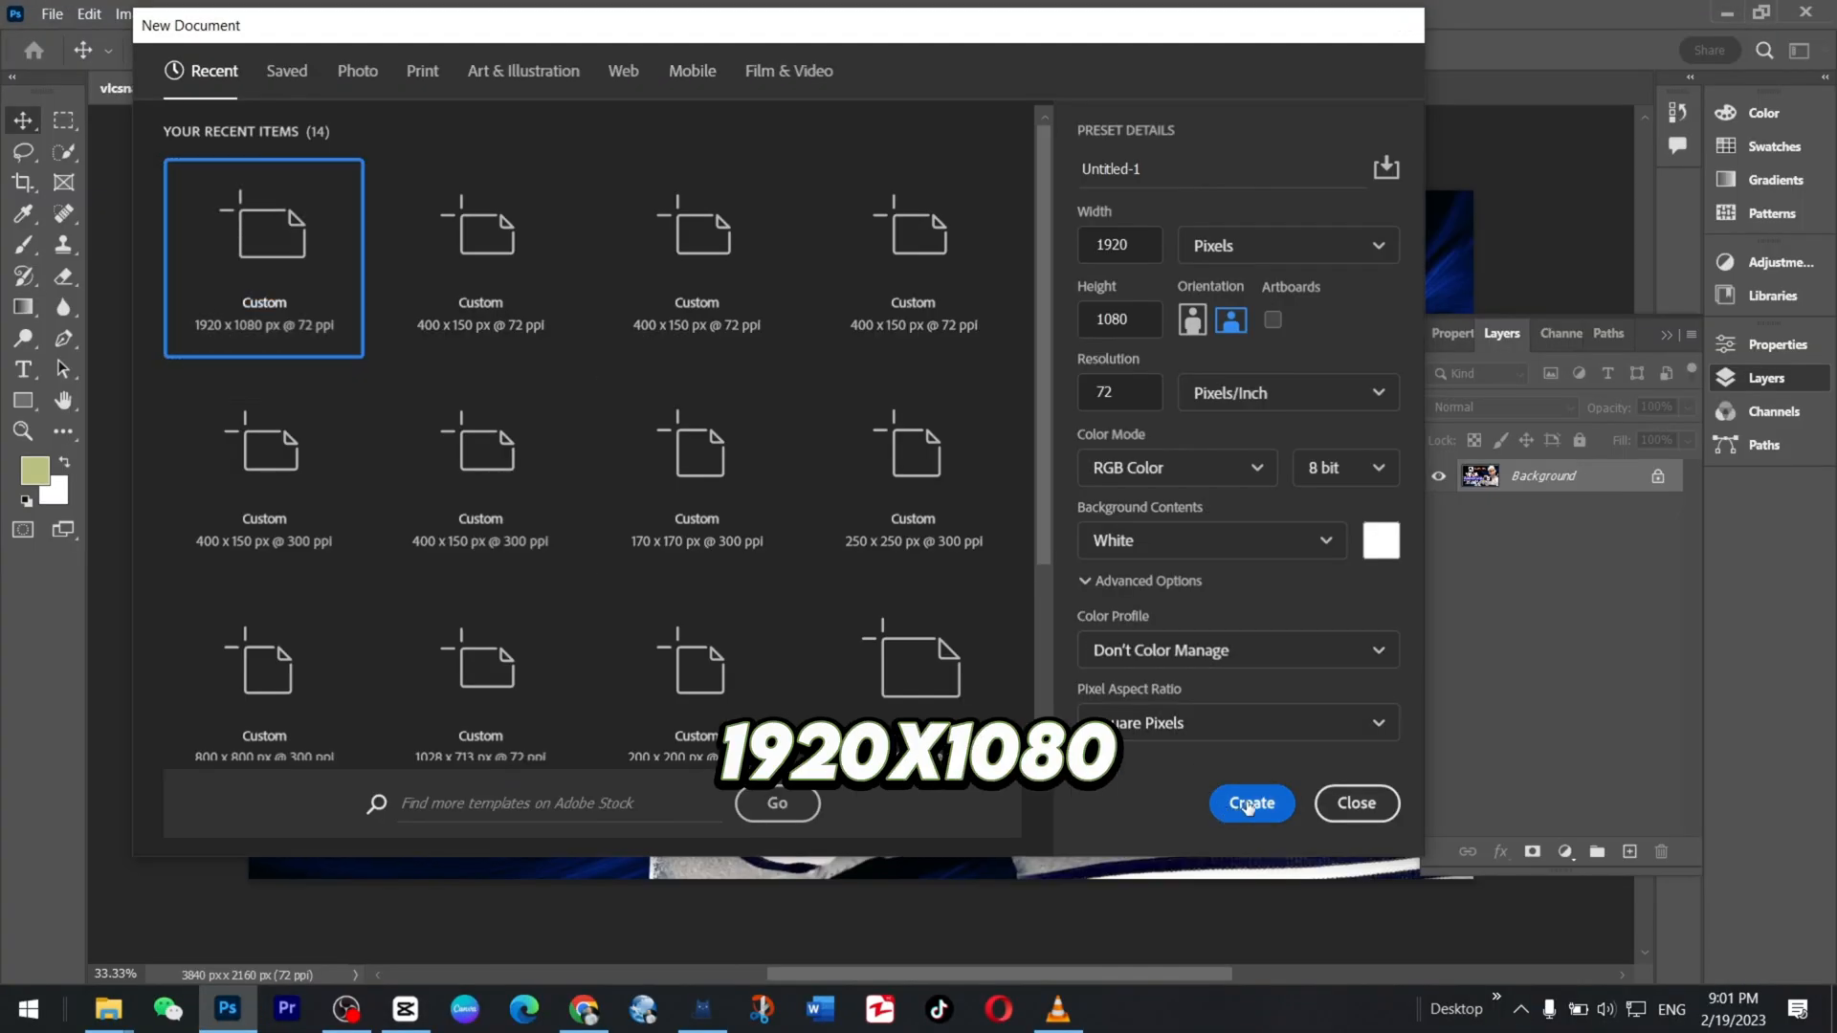
{"action": "left_click", "coordinate": [1248, 804]}
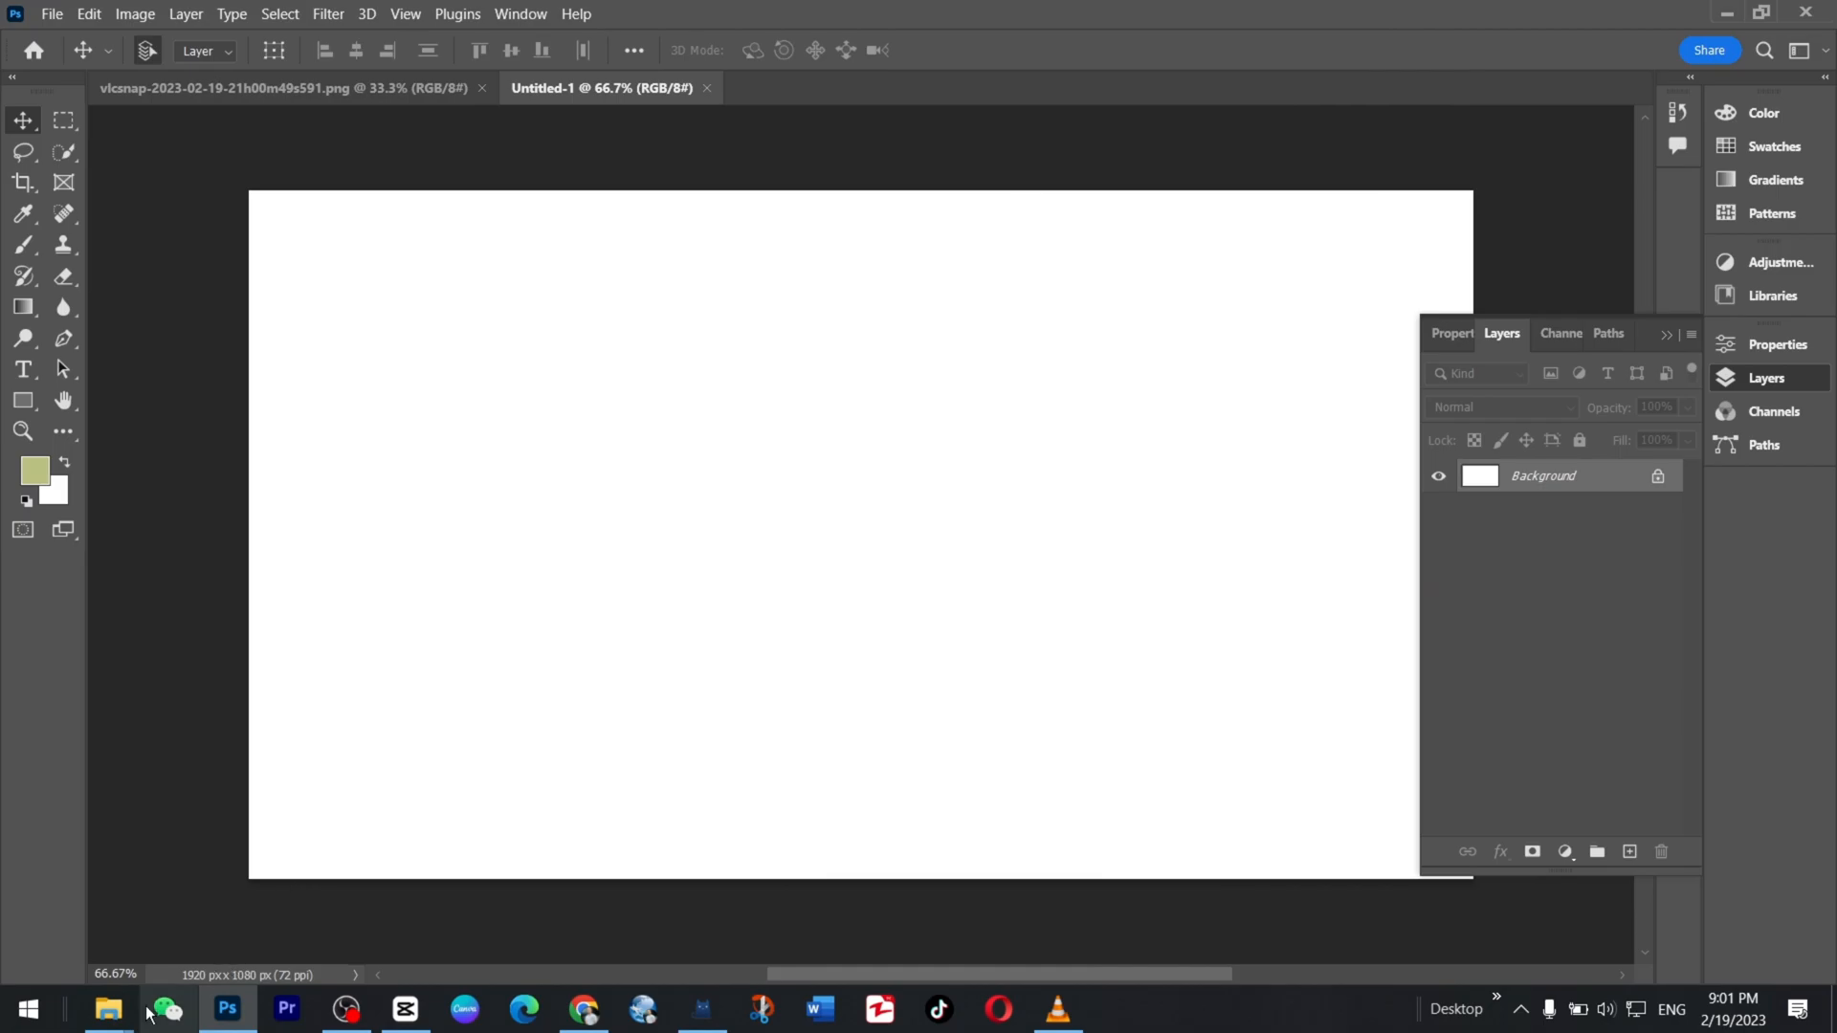
{"action": "left_click", "coordinate": [108, 1008]}
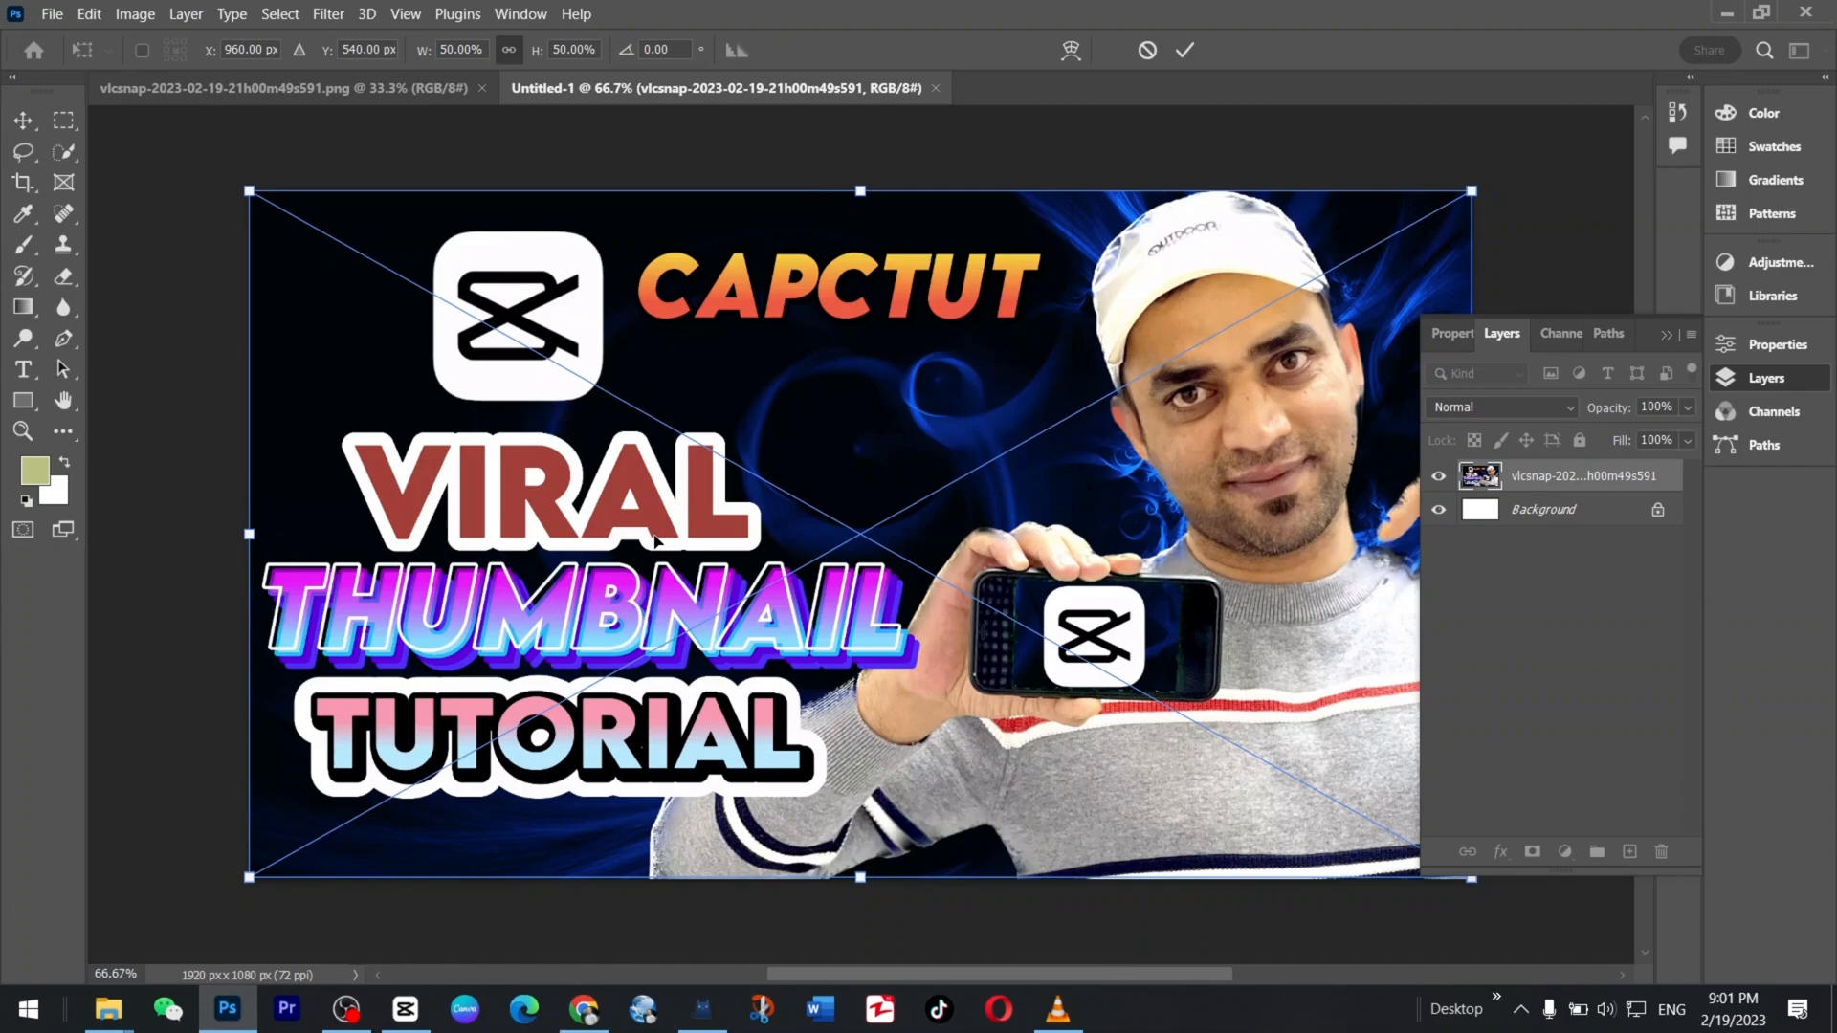
{"action": "mouse_move", "coordinate": [787, 229]}
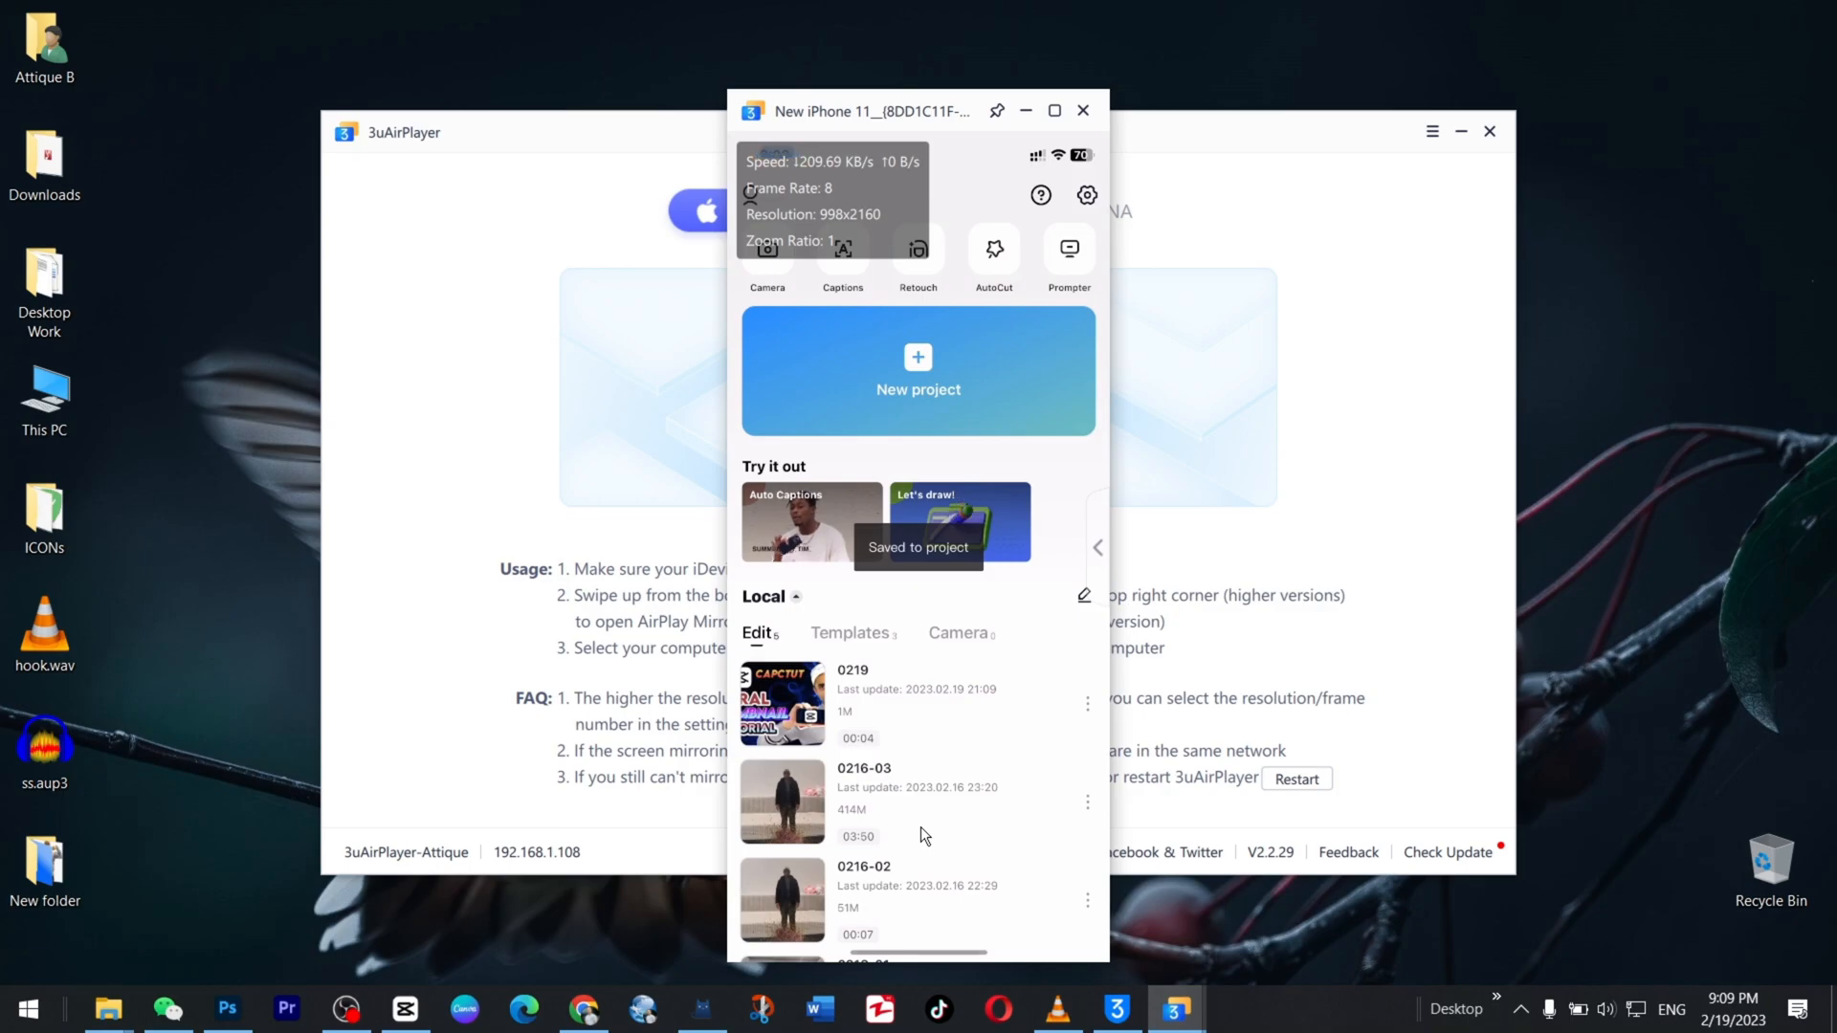
Open the 'Unlock the Internet' VPN video's details in YouTube Studio on the mirrored iPhone.
{"action": "left_click", "coordinate": [782, 703]}
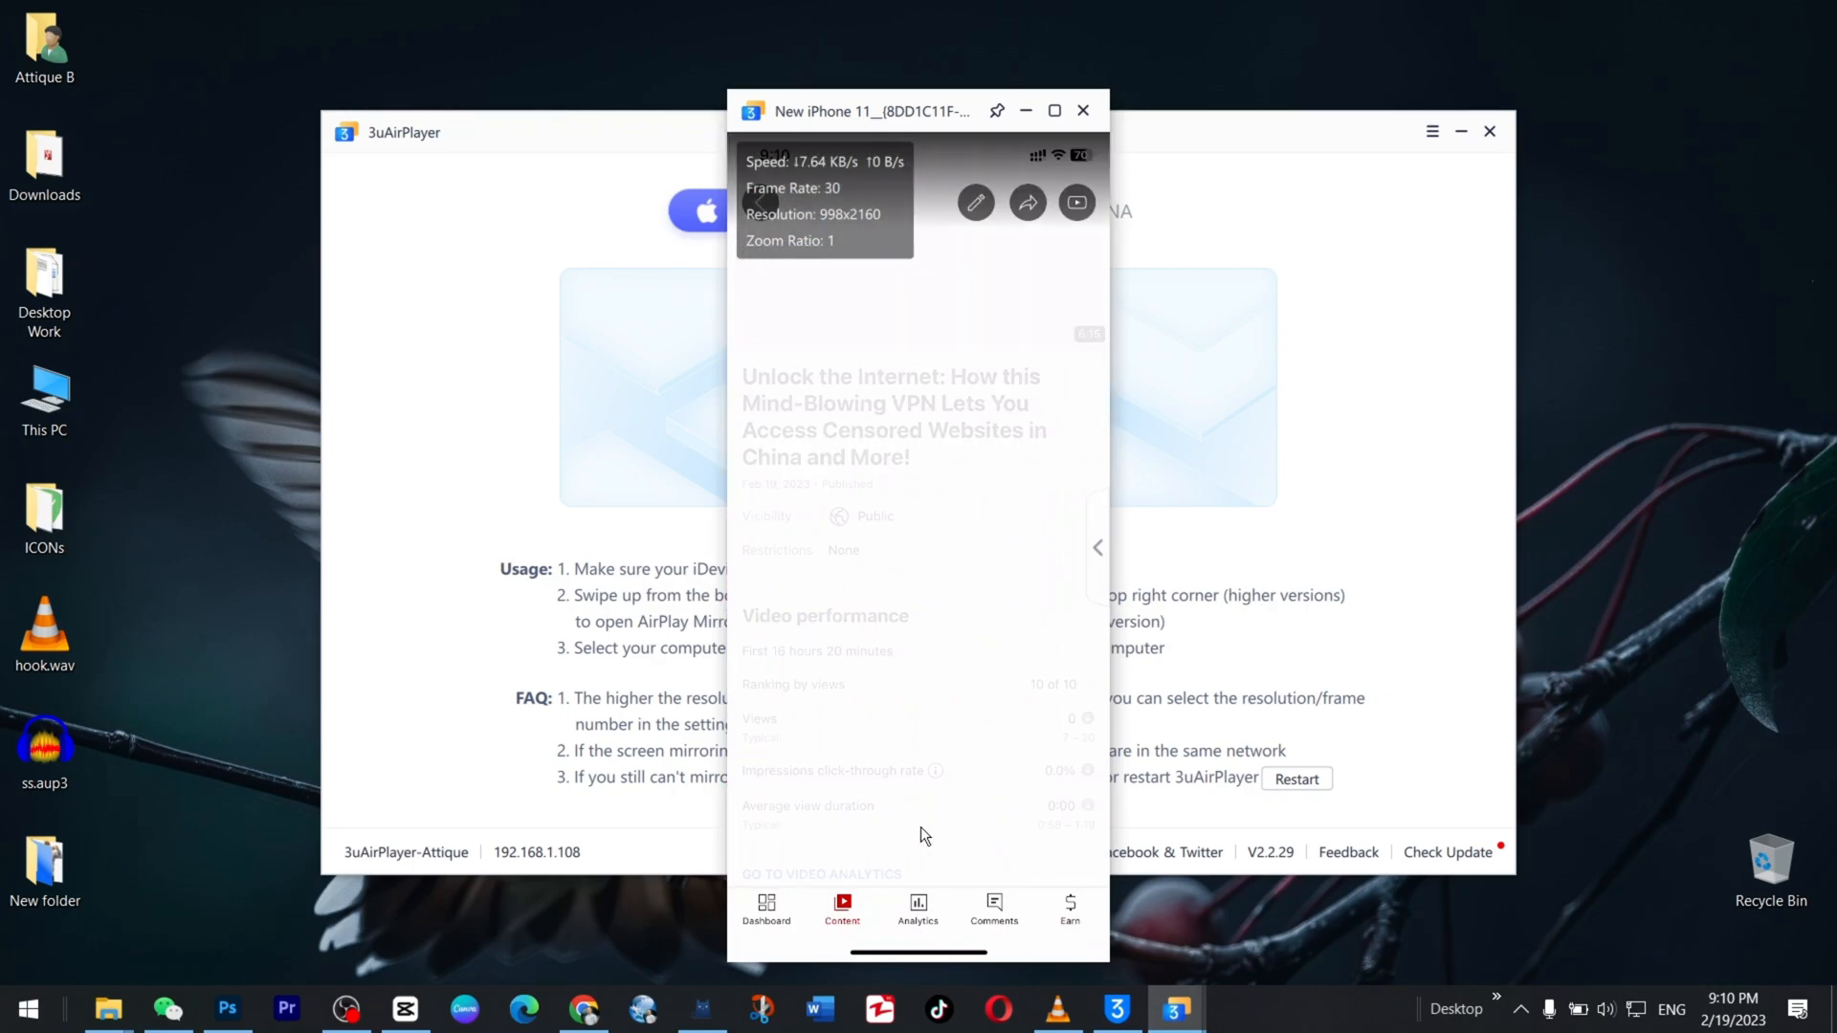
Swap the VPN video's thumbnail for the CapCut viral image from Photos and confirm.
{"action": "left_click", "coordinate": [975, 203]}
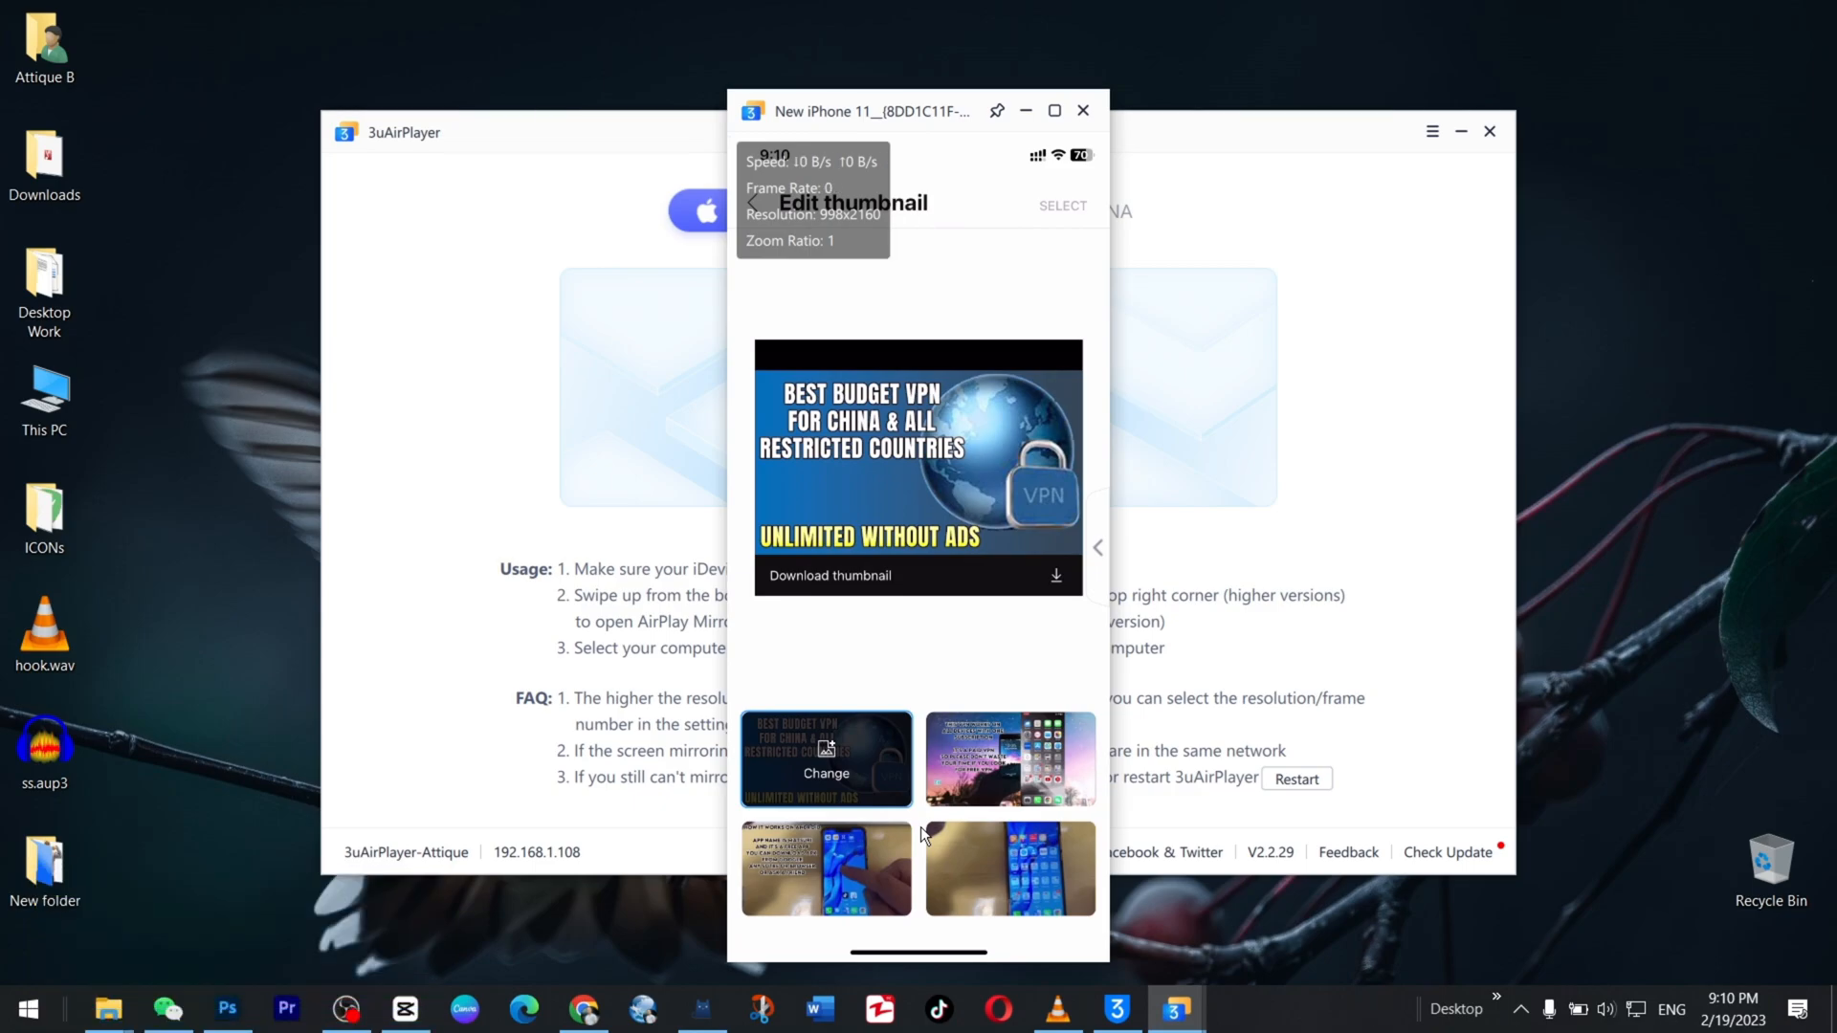
{"action": "left_click", "coordinate": [826, 773]}
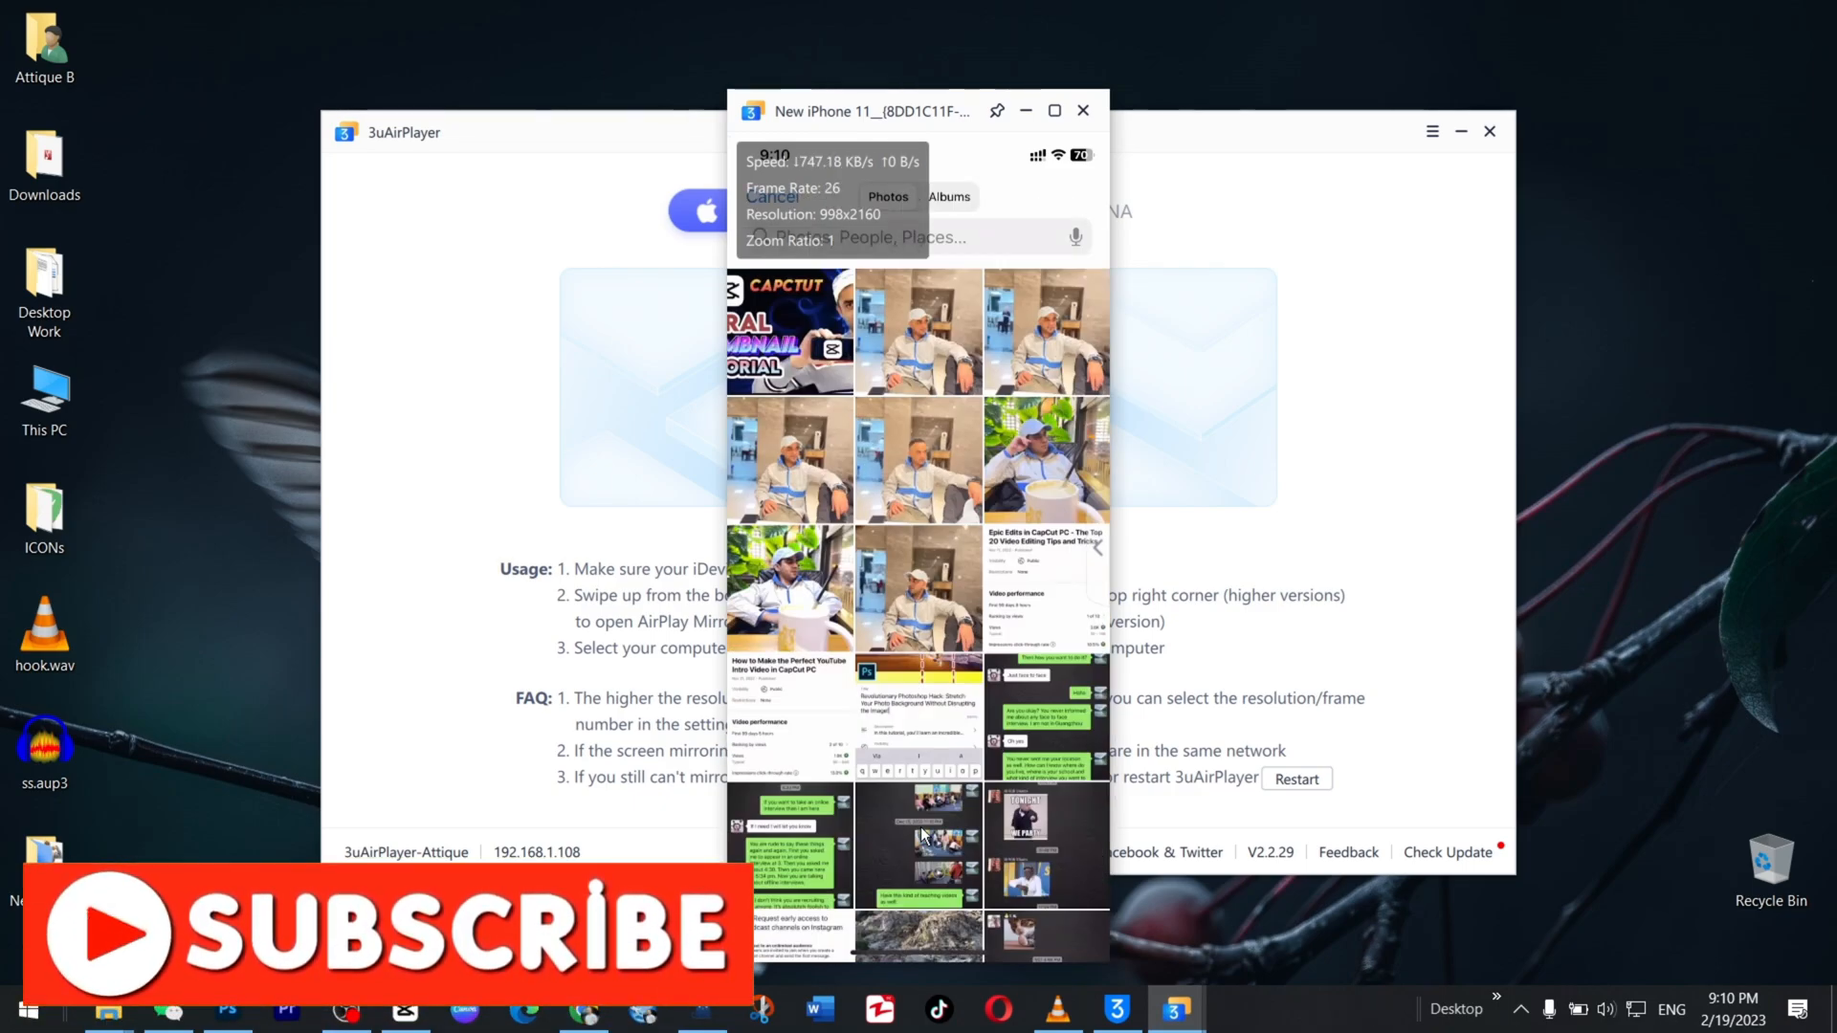
{"action": "left_click", "coordinate": [791, 332]}
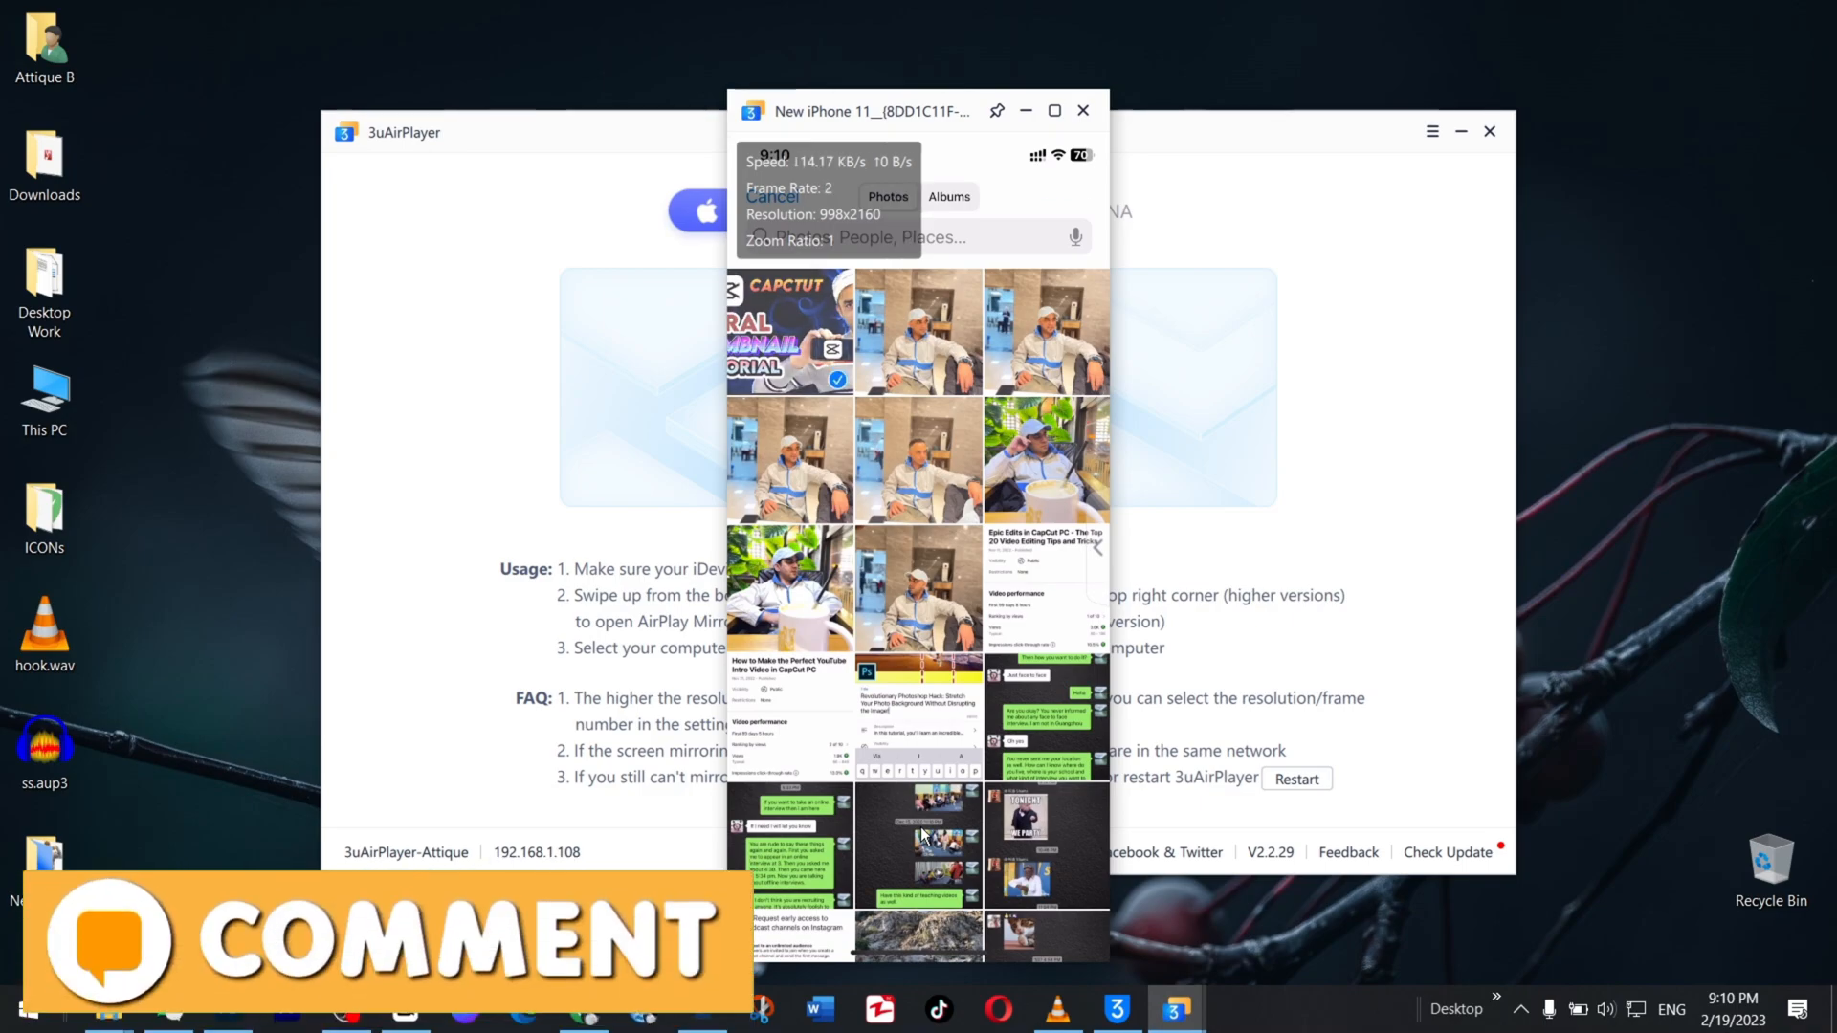
{"action": "left_click", "coordinate": [789, 330]}
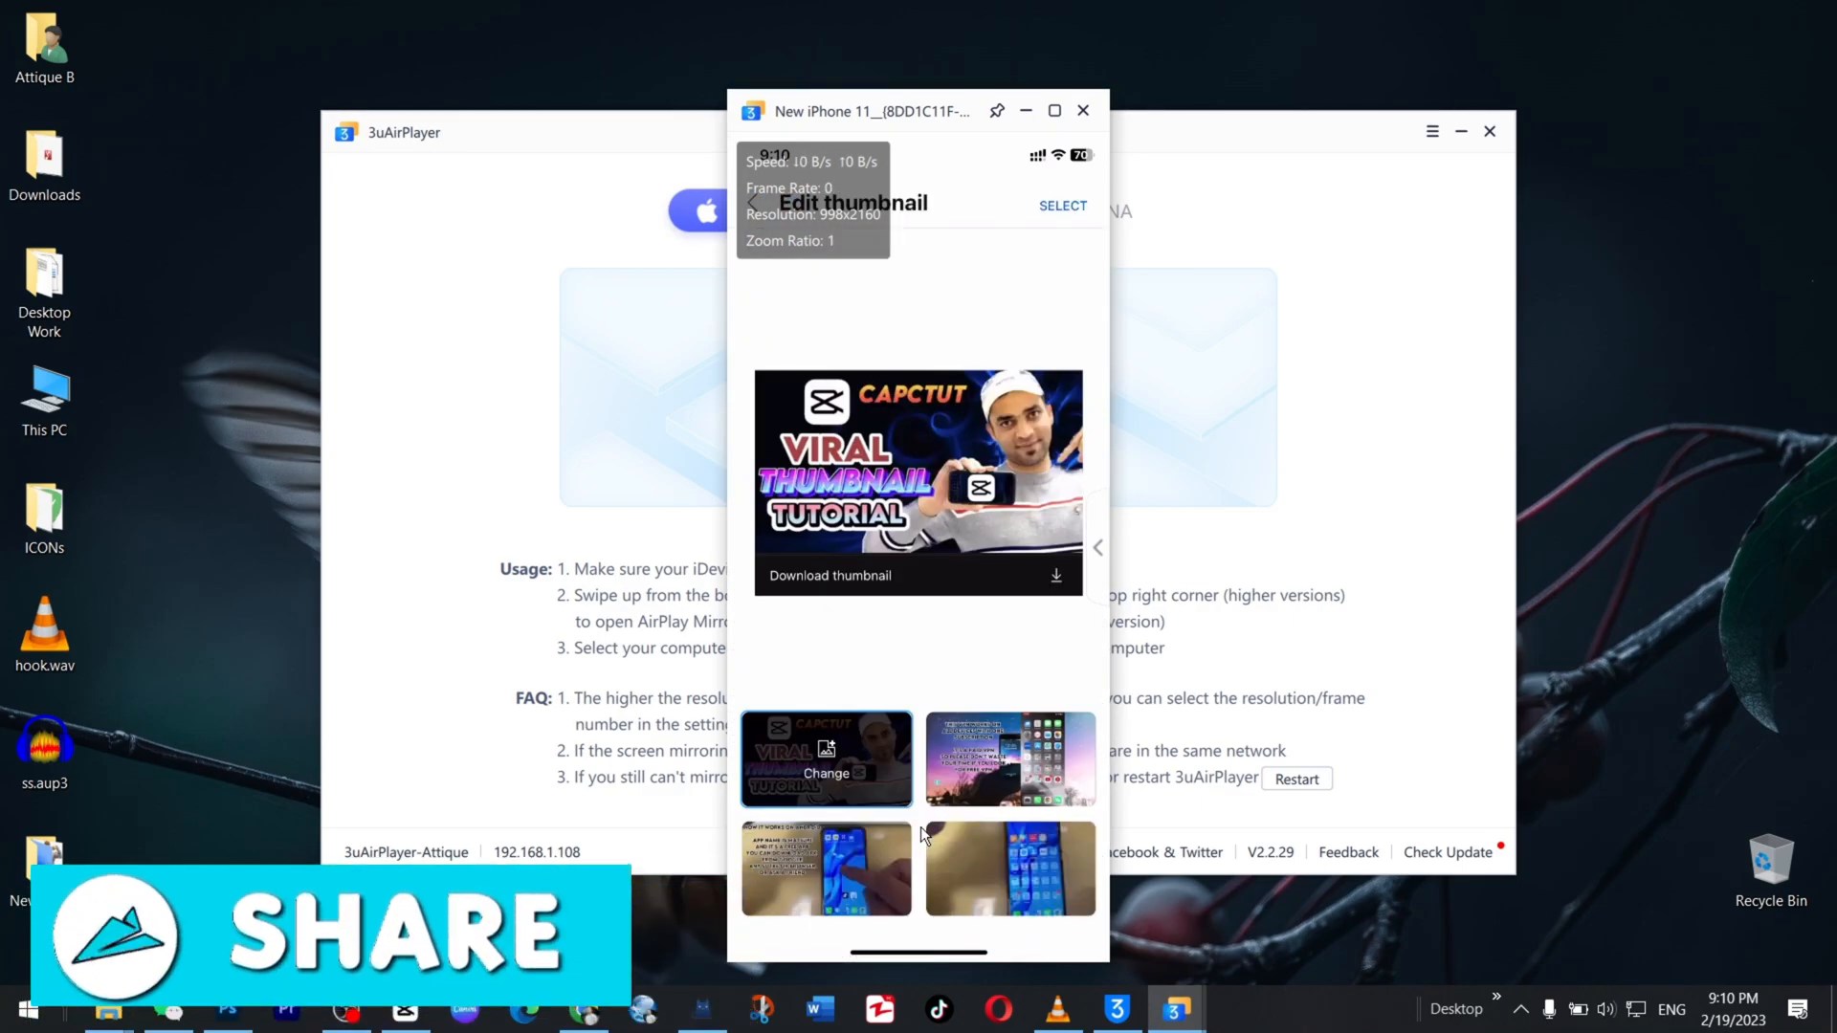
{"action": "left_click", "coordinate": [1488, 130]}
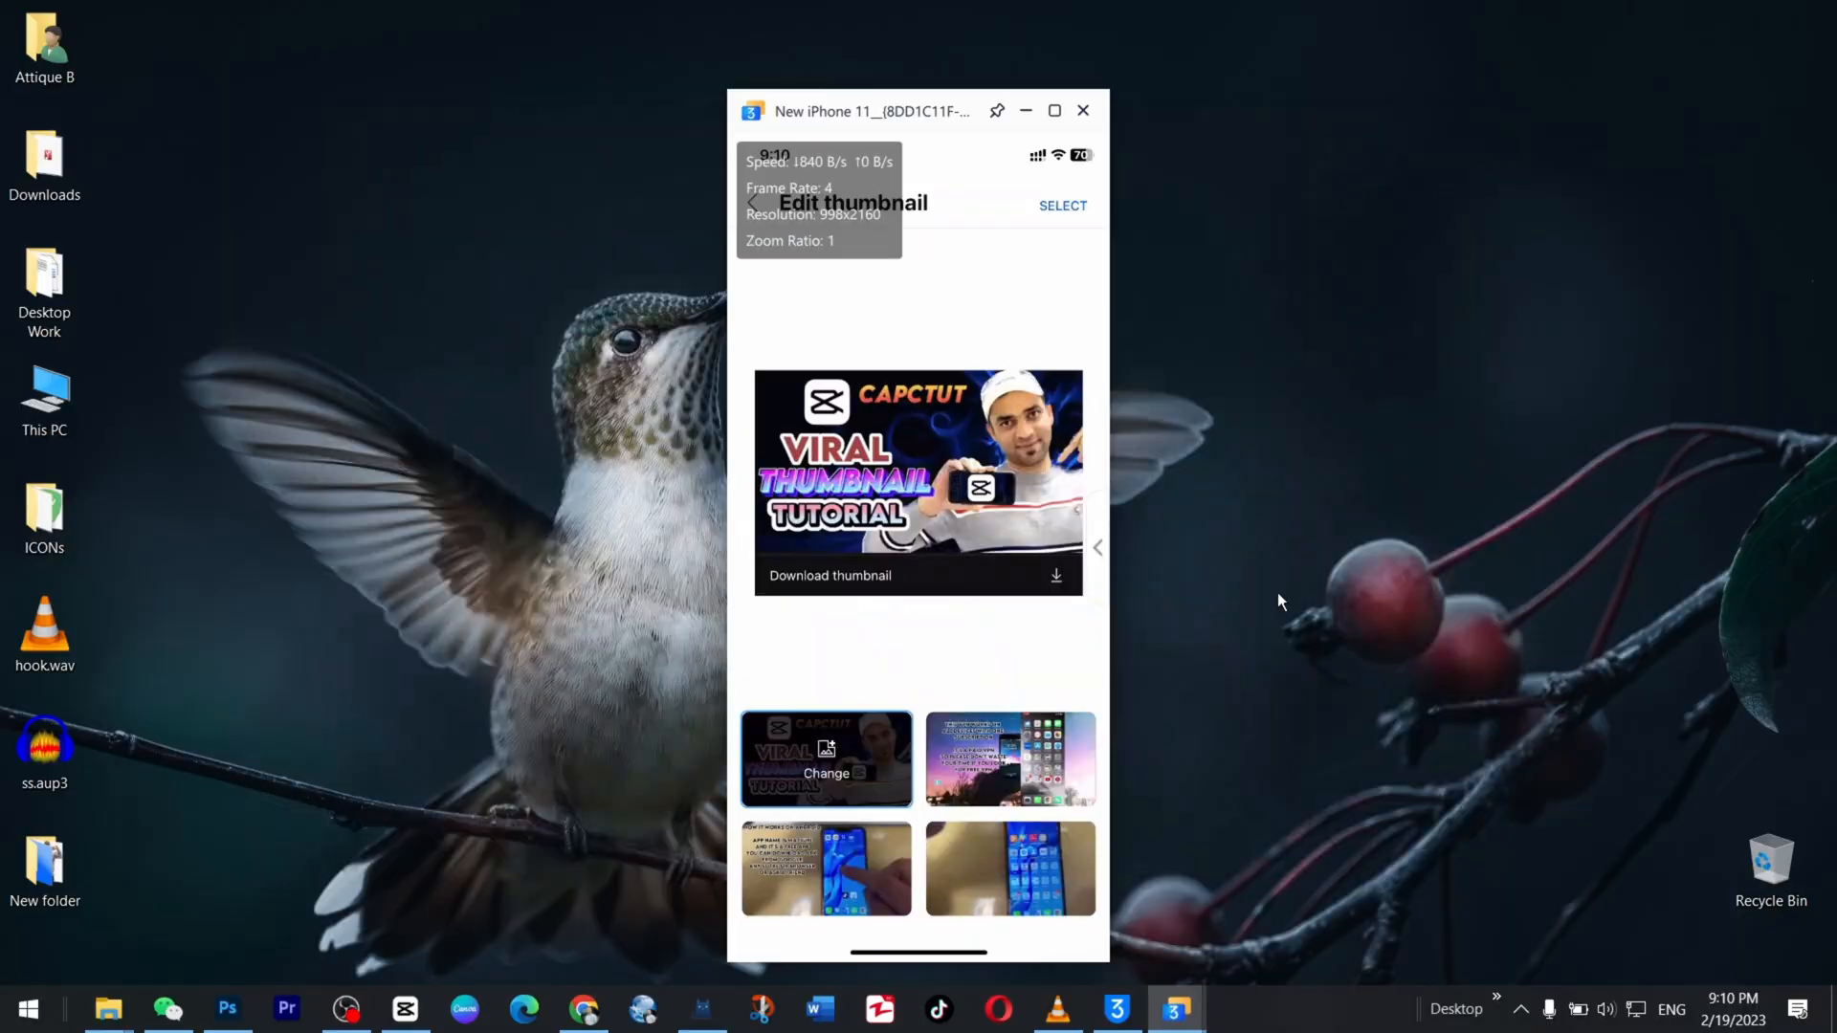